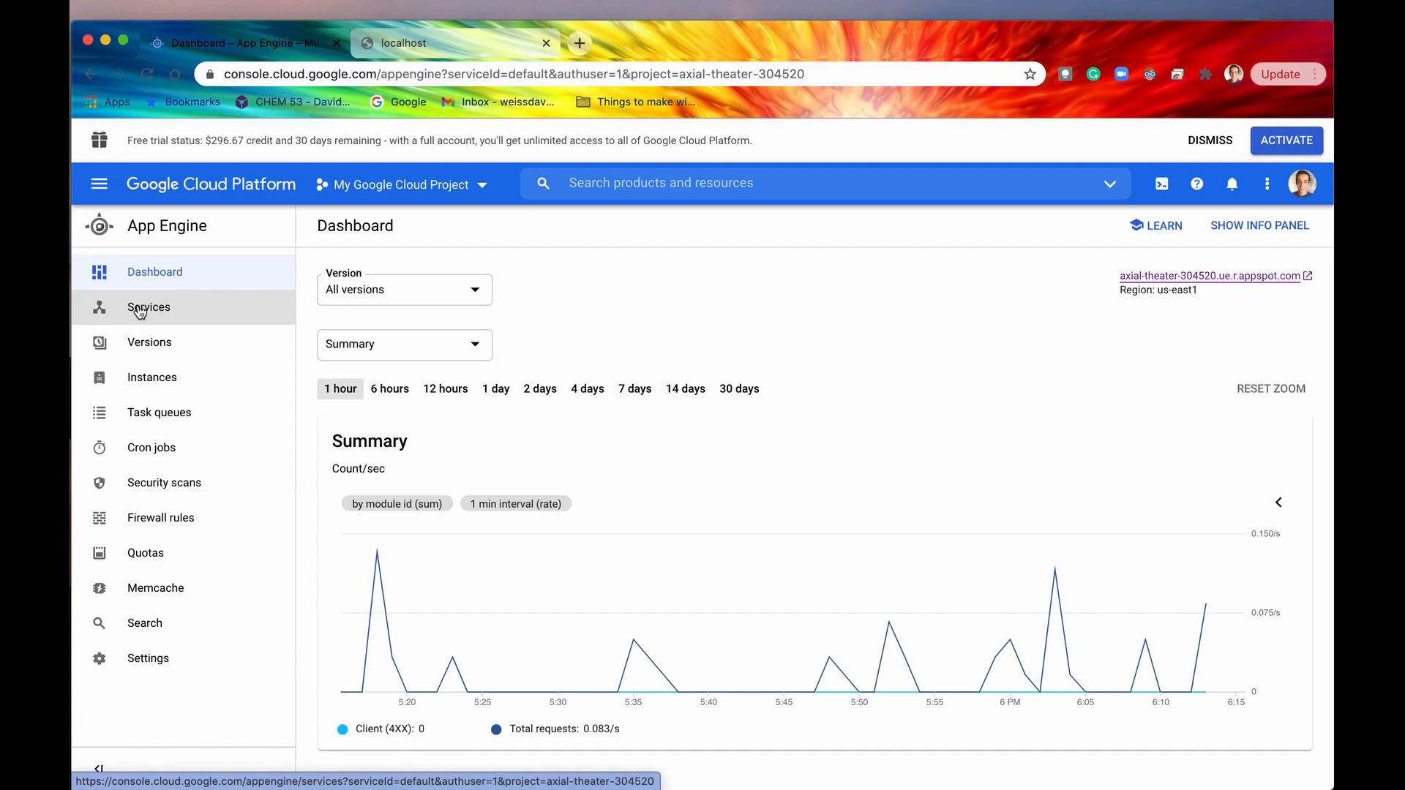
Open the default service's live appspot link from the App Engine Services list.
left_click(148, 308)
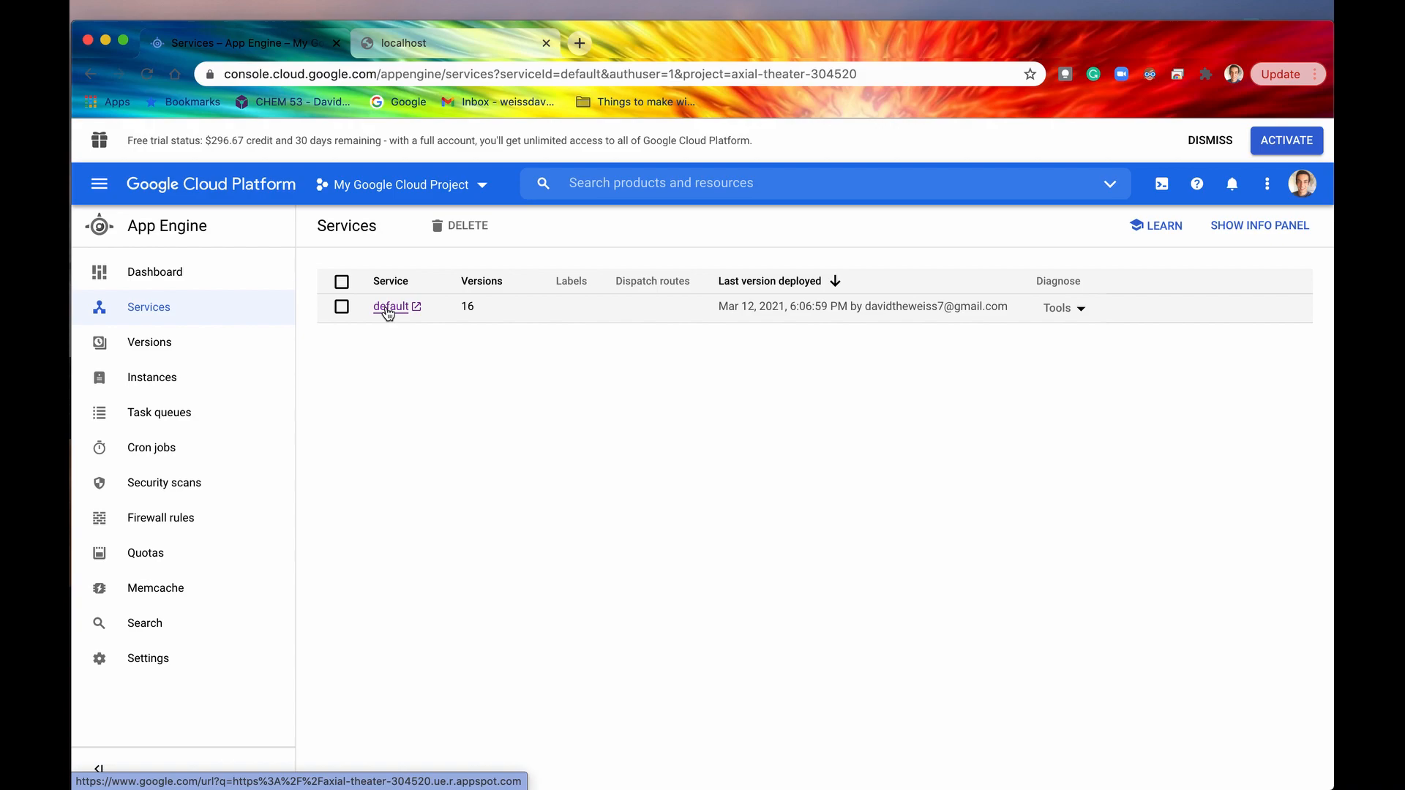
left_click(390, 307)
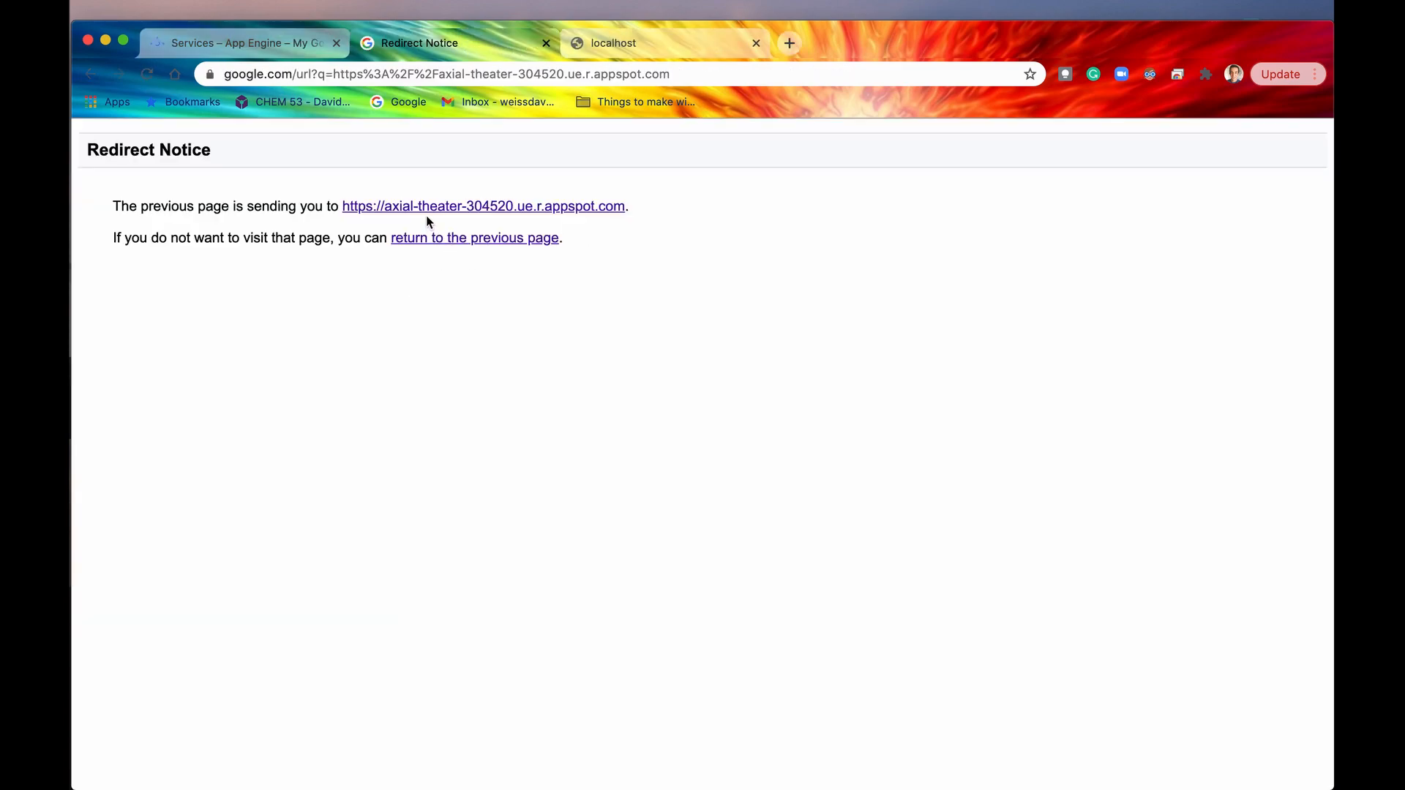
Continue past the redirect notice to the deployed appspot site and go to its Contact page.
left_click(483, 206)
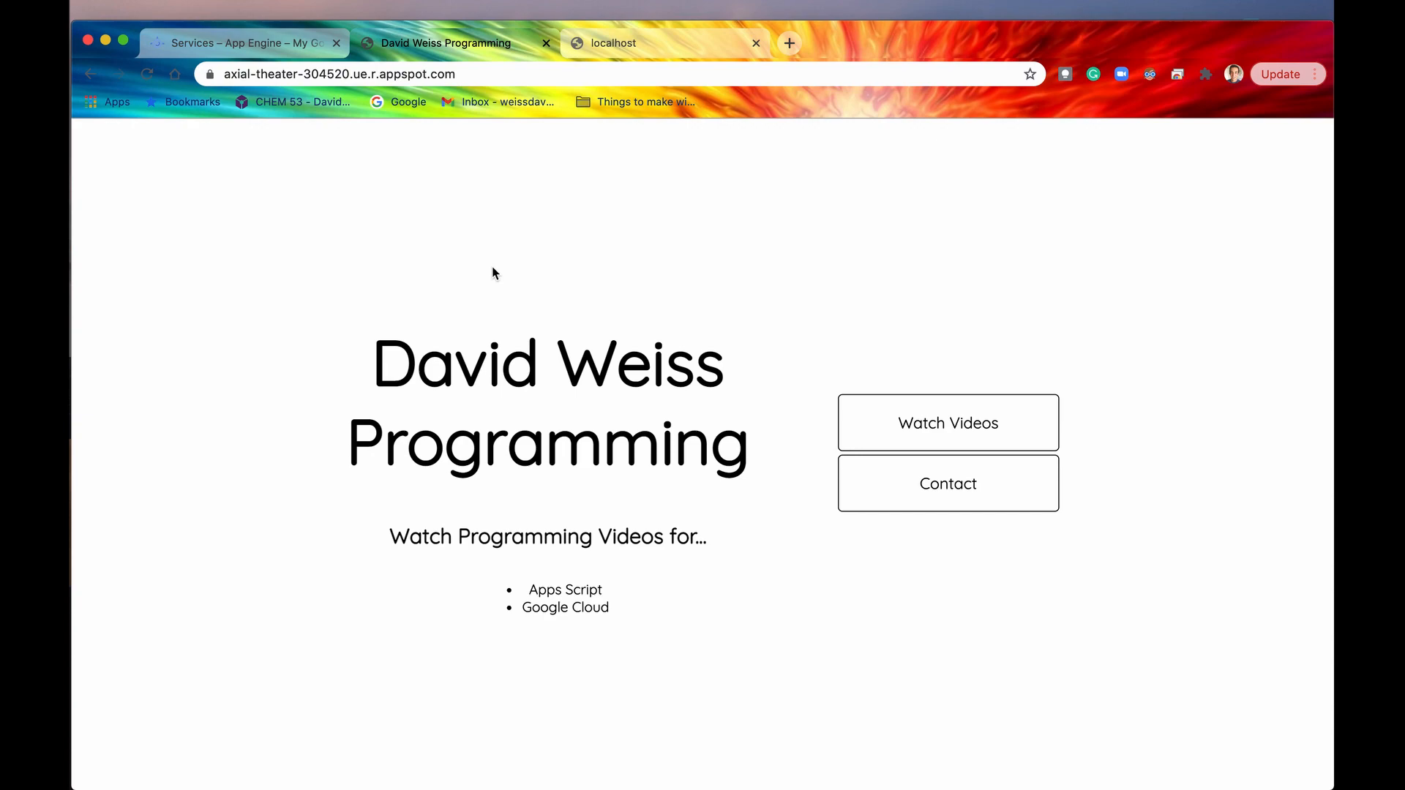
mouse_move(950, 547)
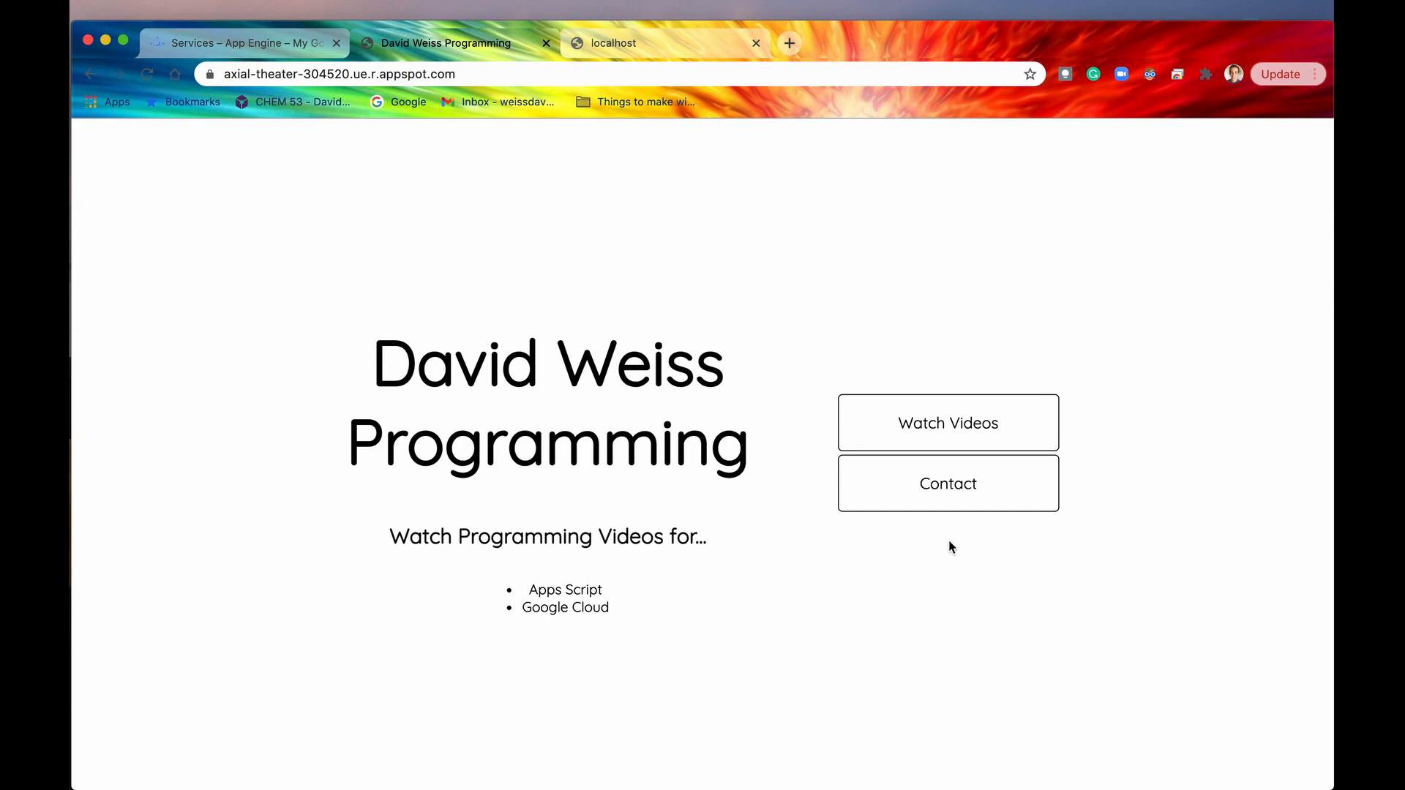
mouse_move(1002, 507)
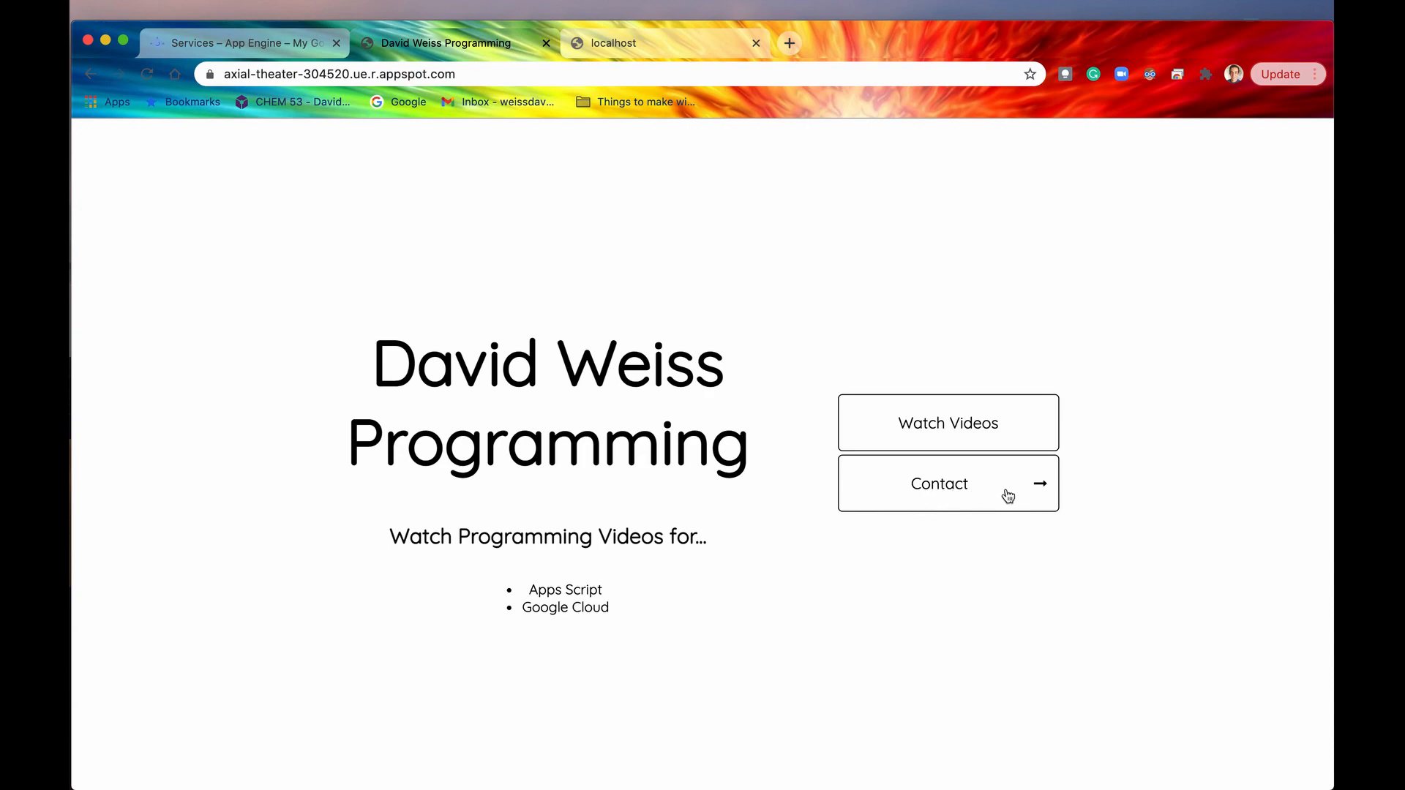
left_click(947, 483)
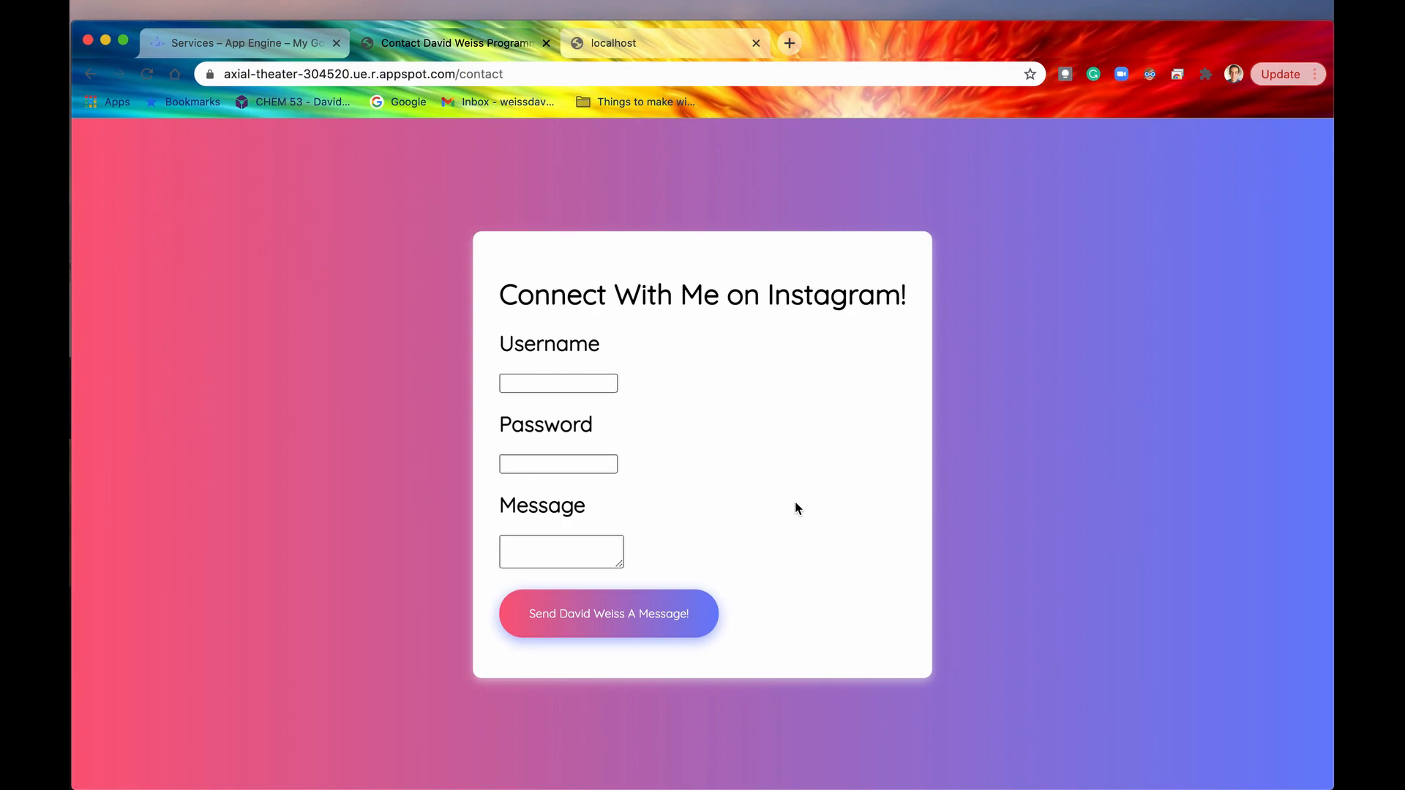
mouse_move(656, 273)
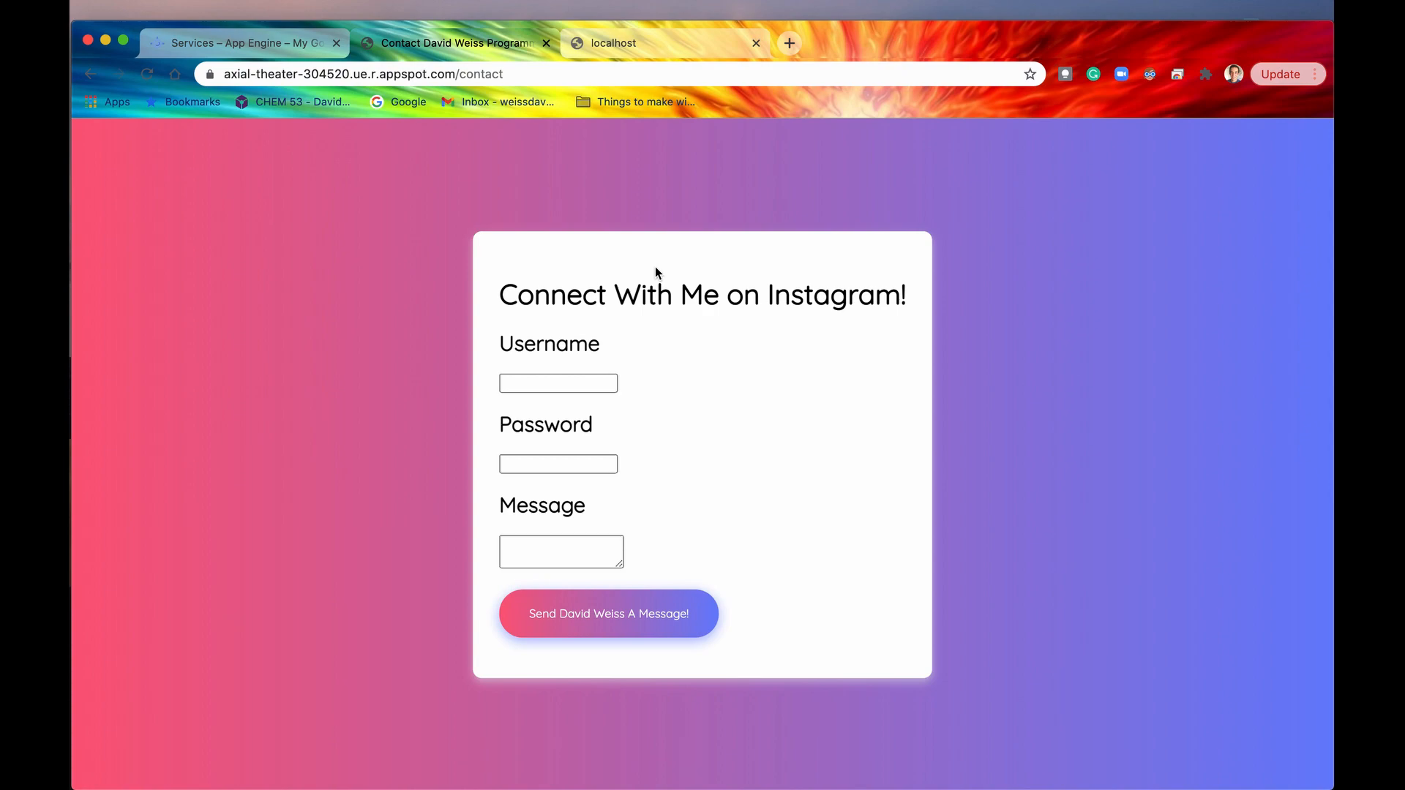
mouse_move(538, 368)
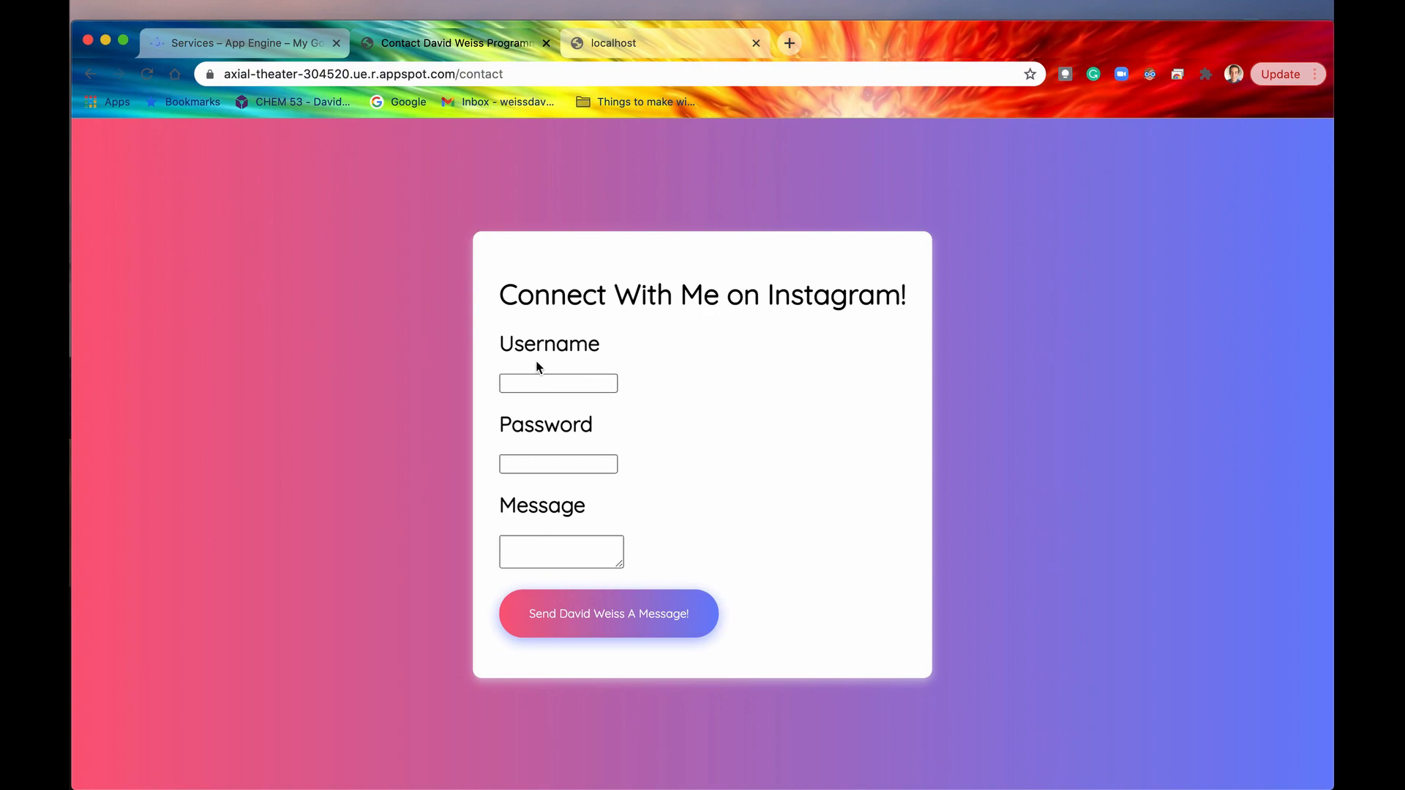
mouse_move(544, 374)
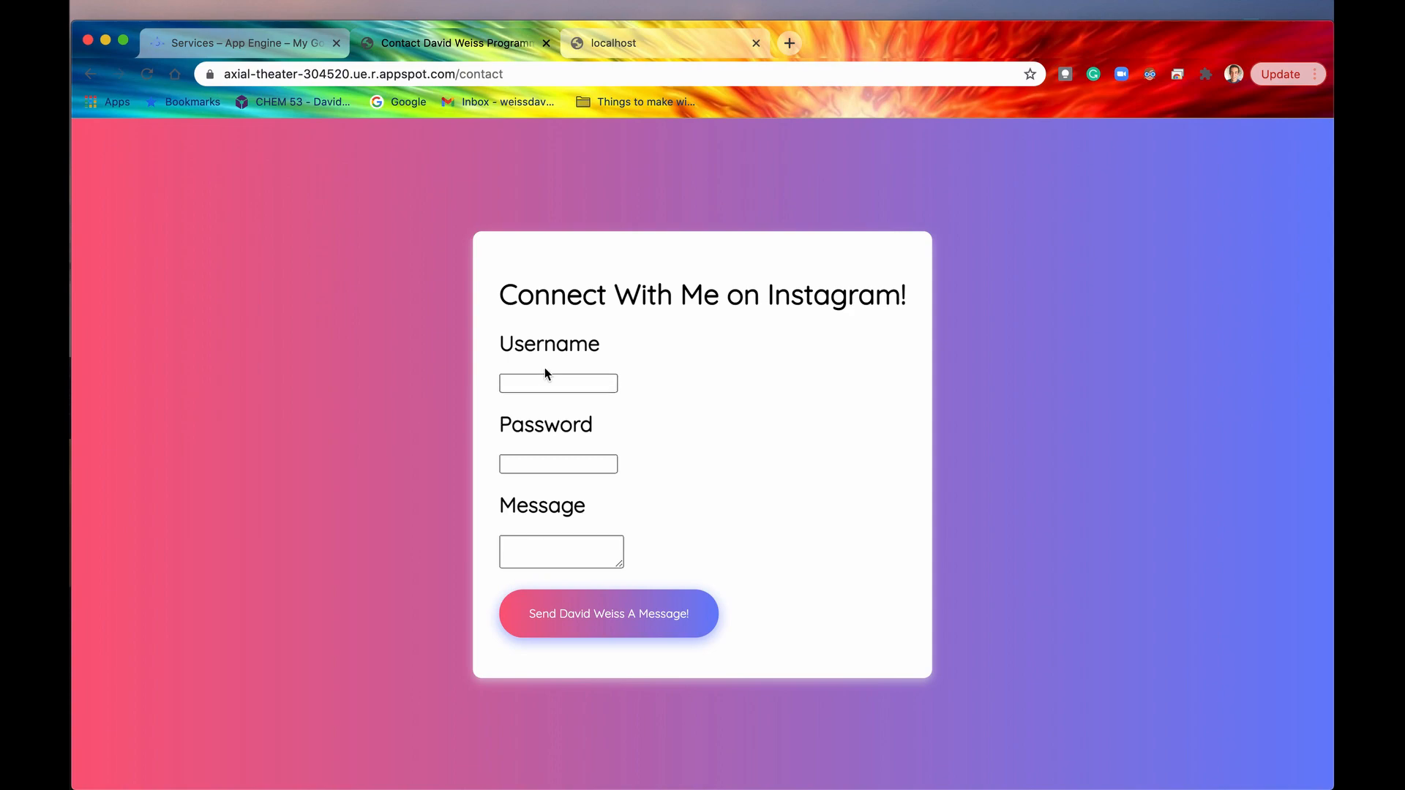
mouse_move(550, 526)
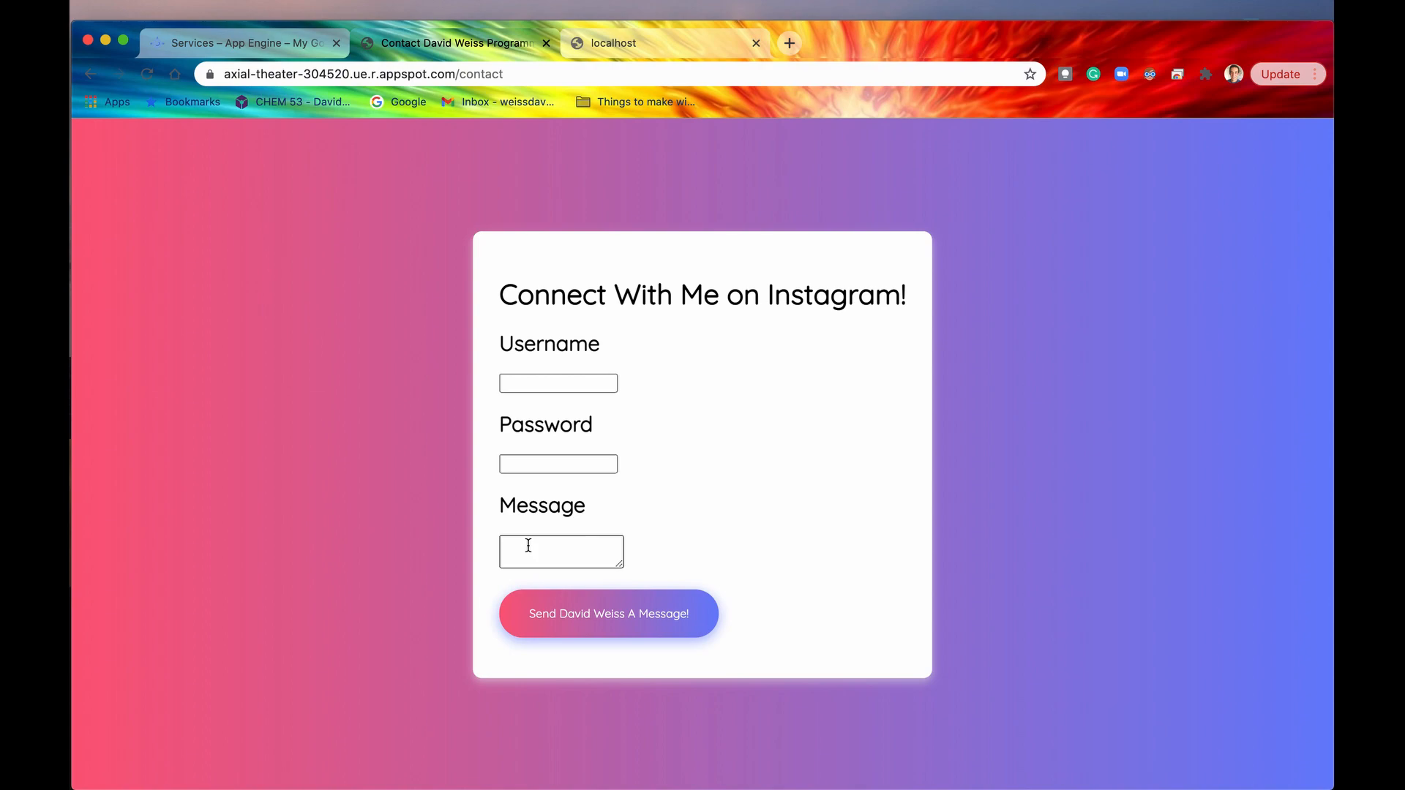
Place the cursor in the contact form's empty Message field.
left_click(561, 550)
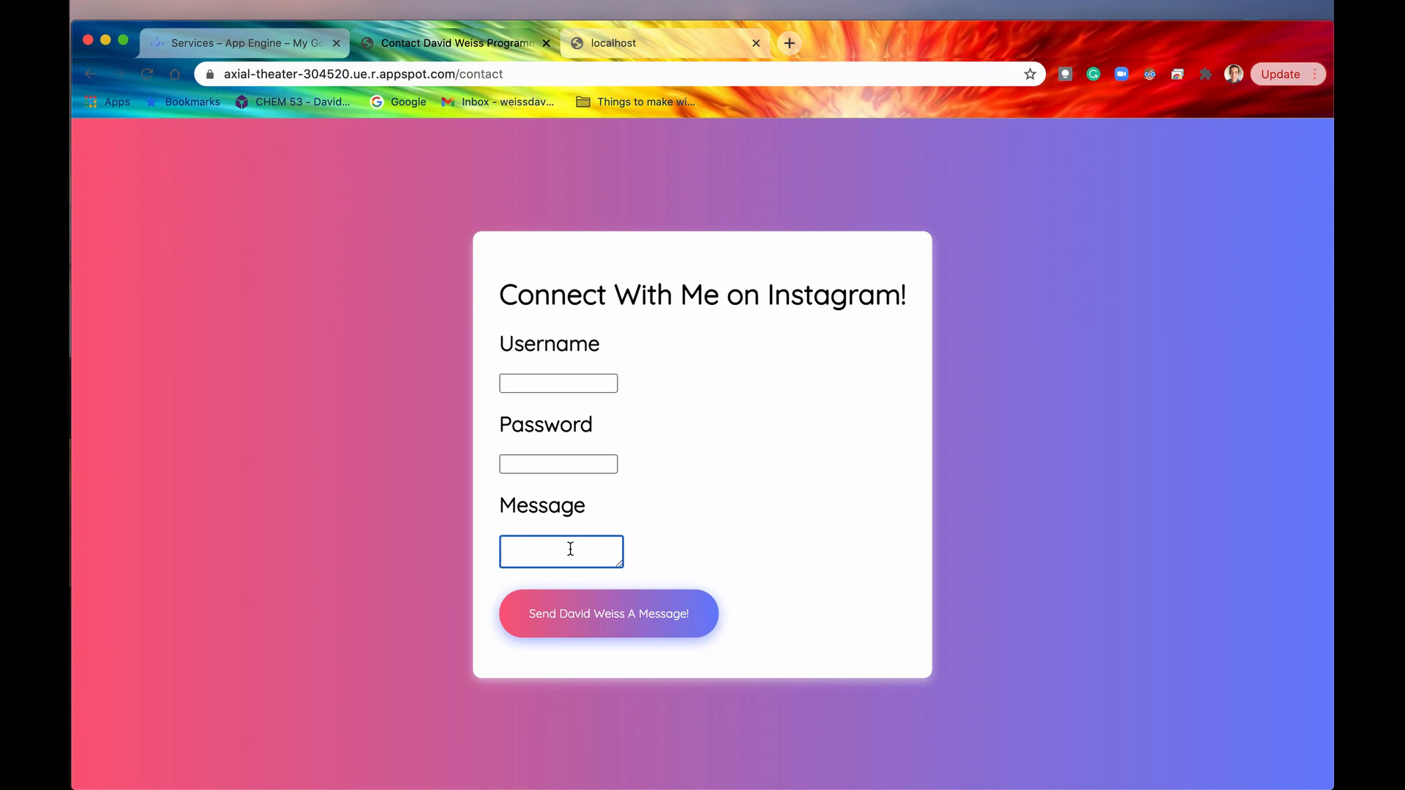
mouse_move(766, 554)
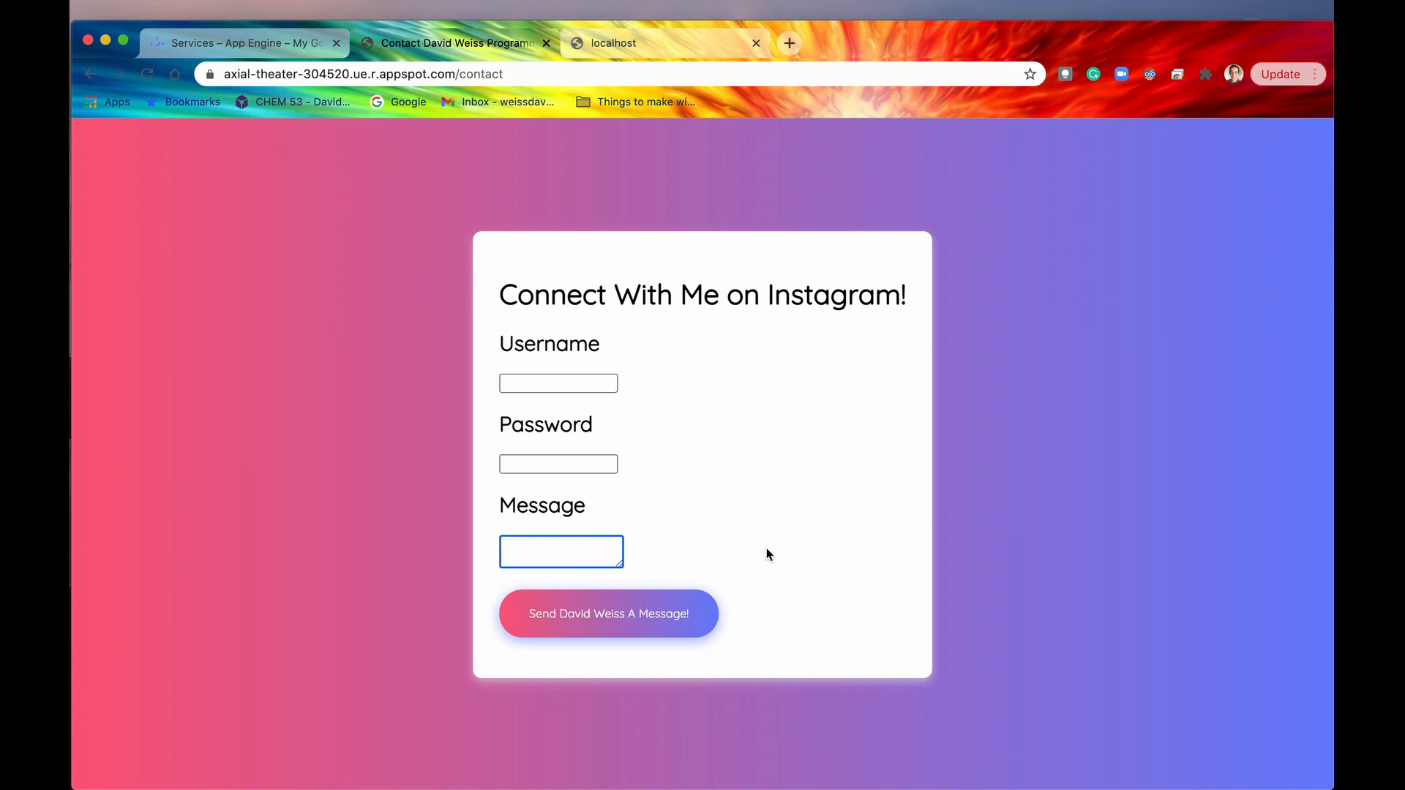
mouse_move(687, 523)
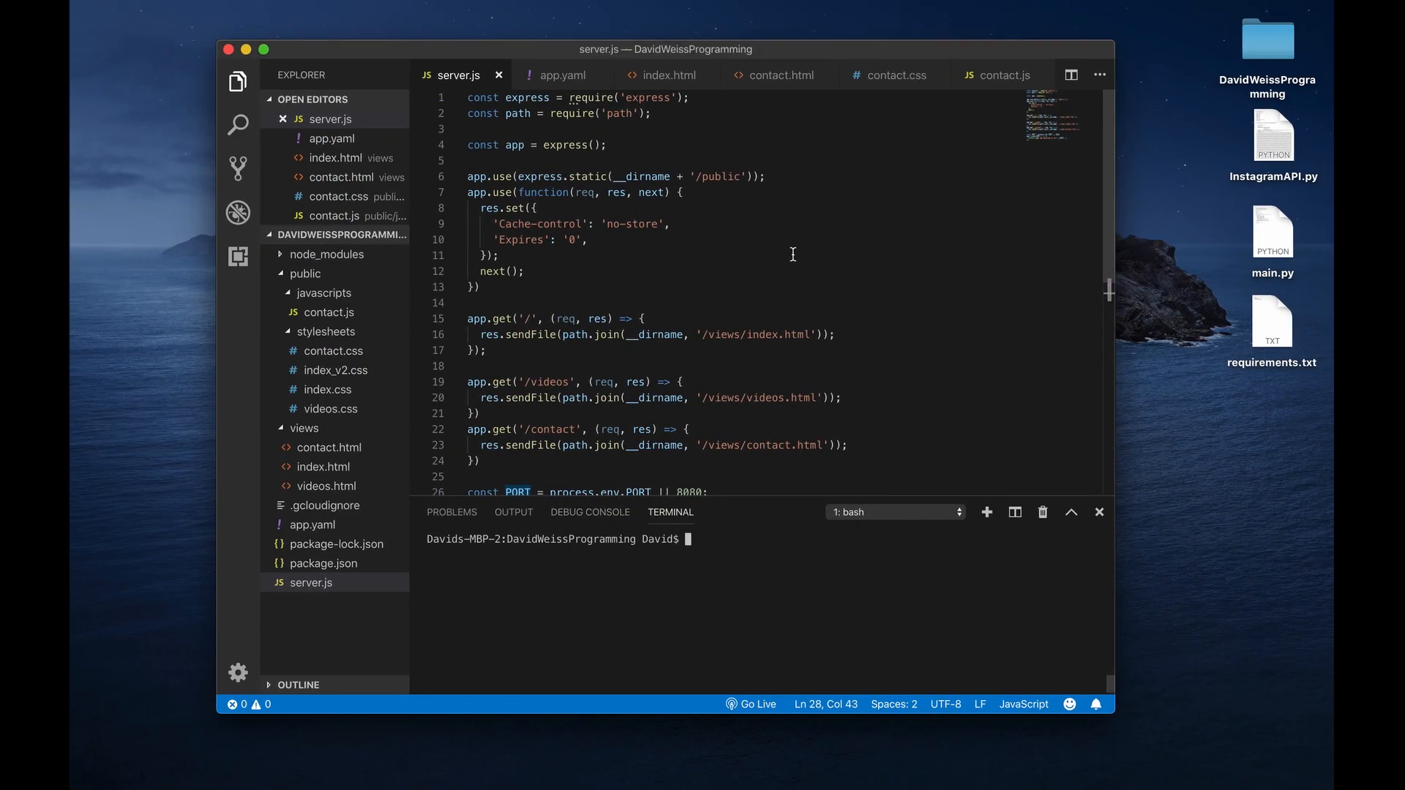
mouse_move(1283, 188)
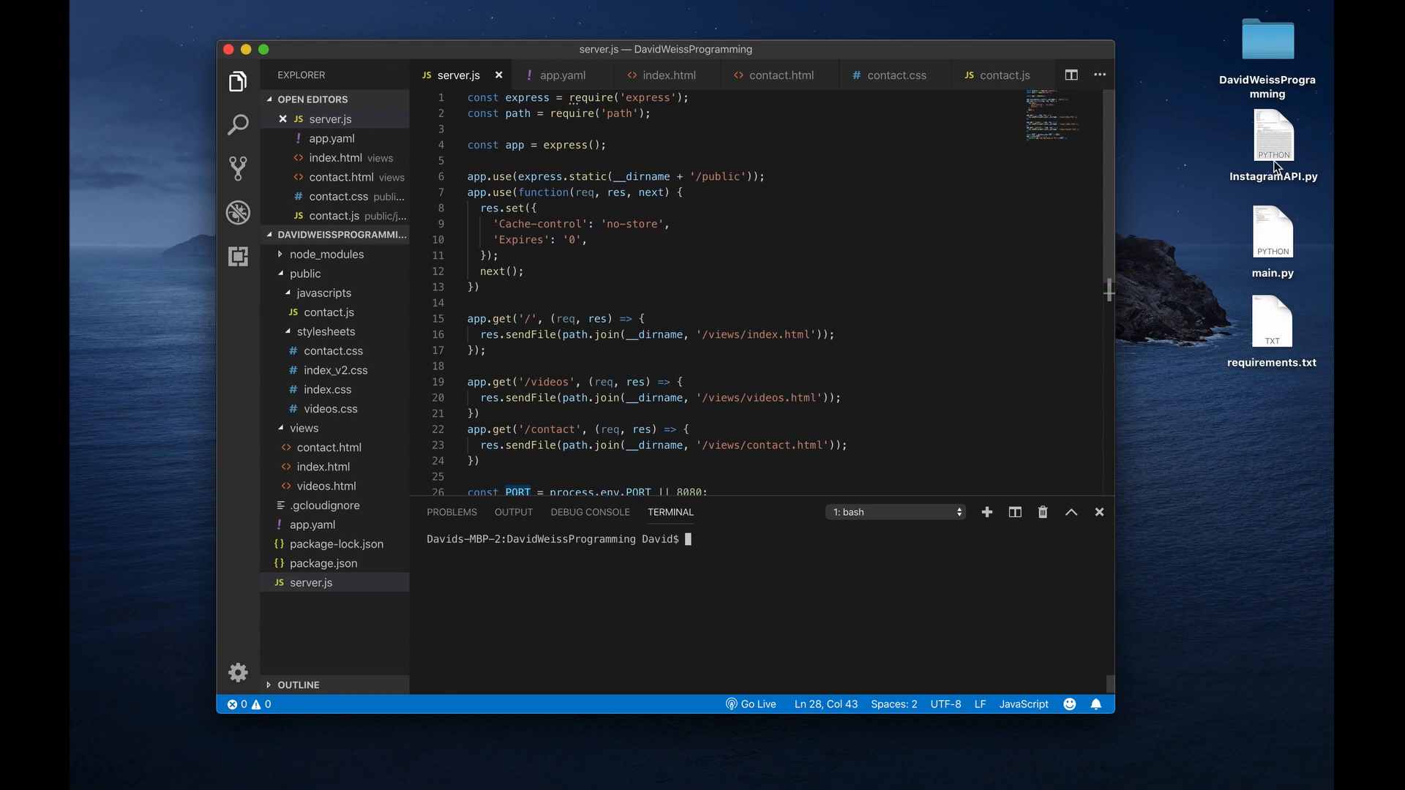
mouse_move(1262, 306)
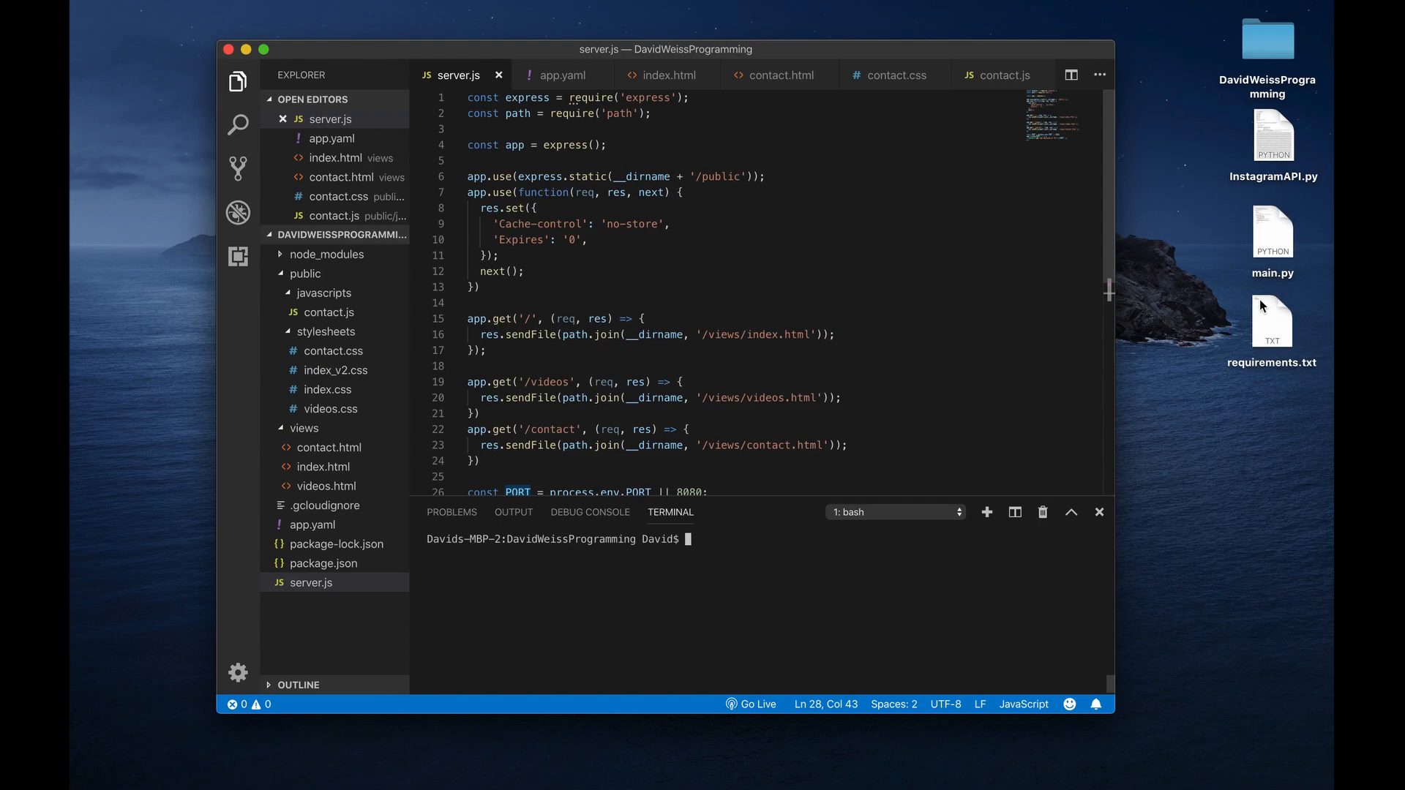
mouse_move(1301, 192)
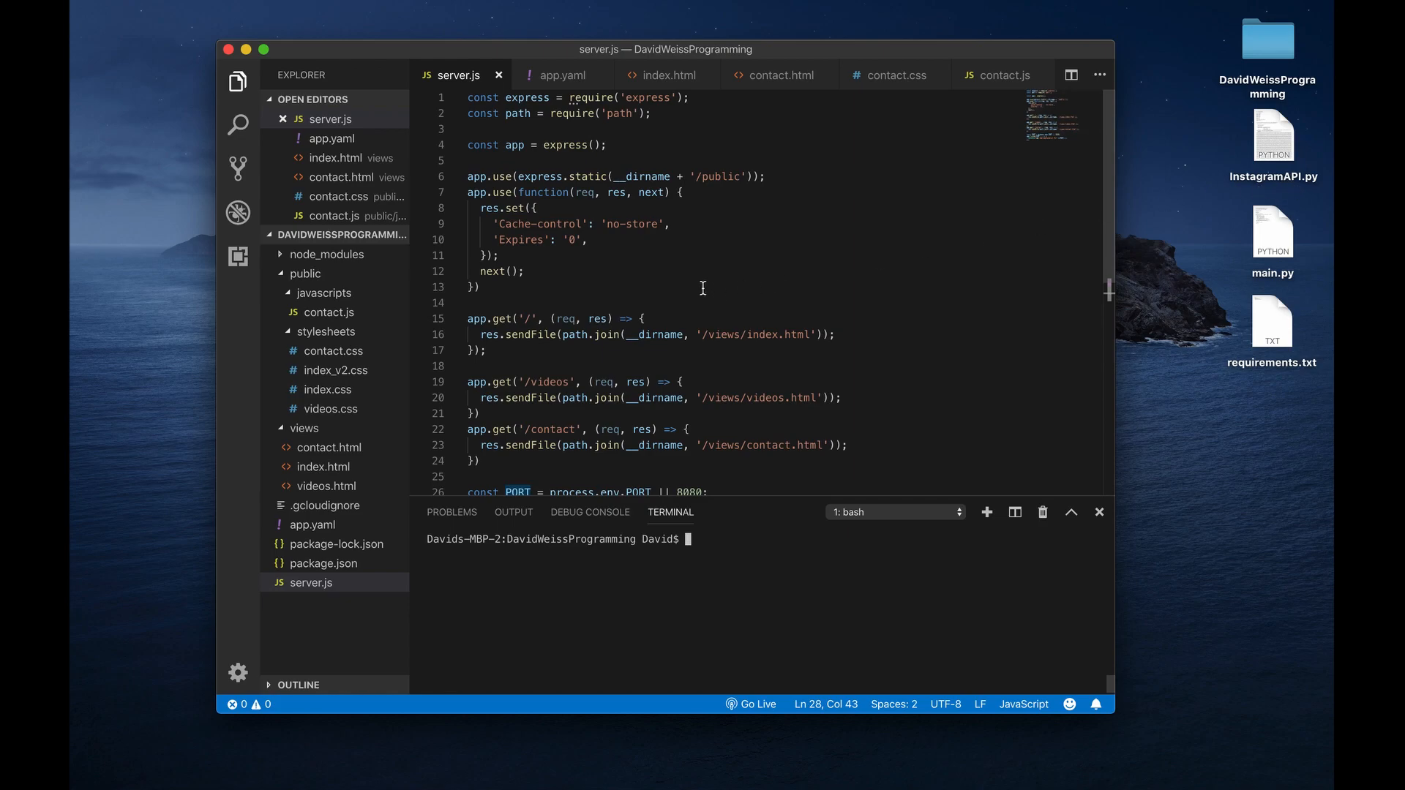
mouse_move(616, 308)
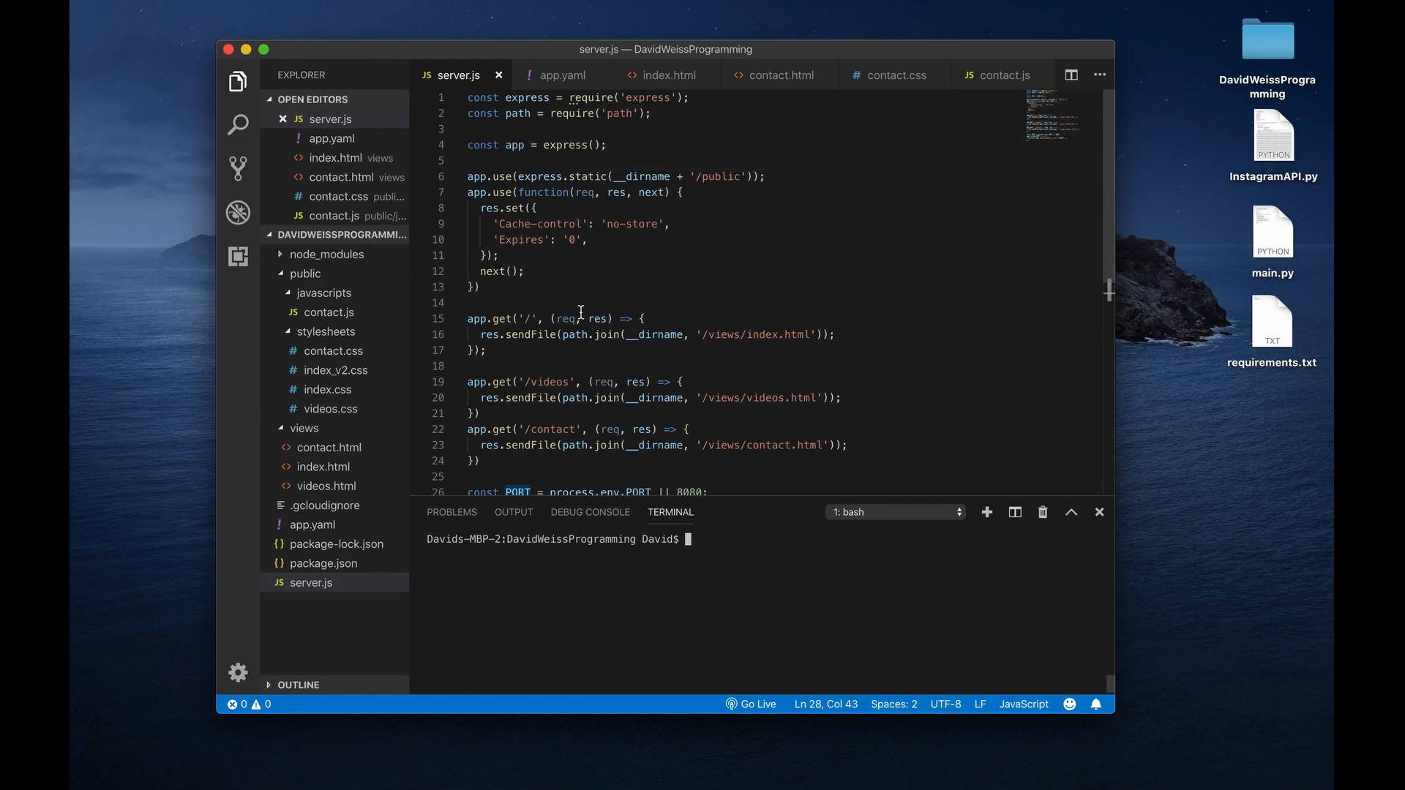
mouse_move(754, 374)
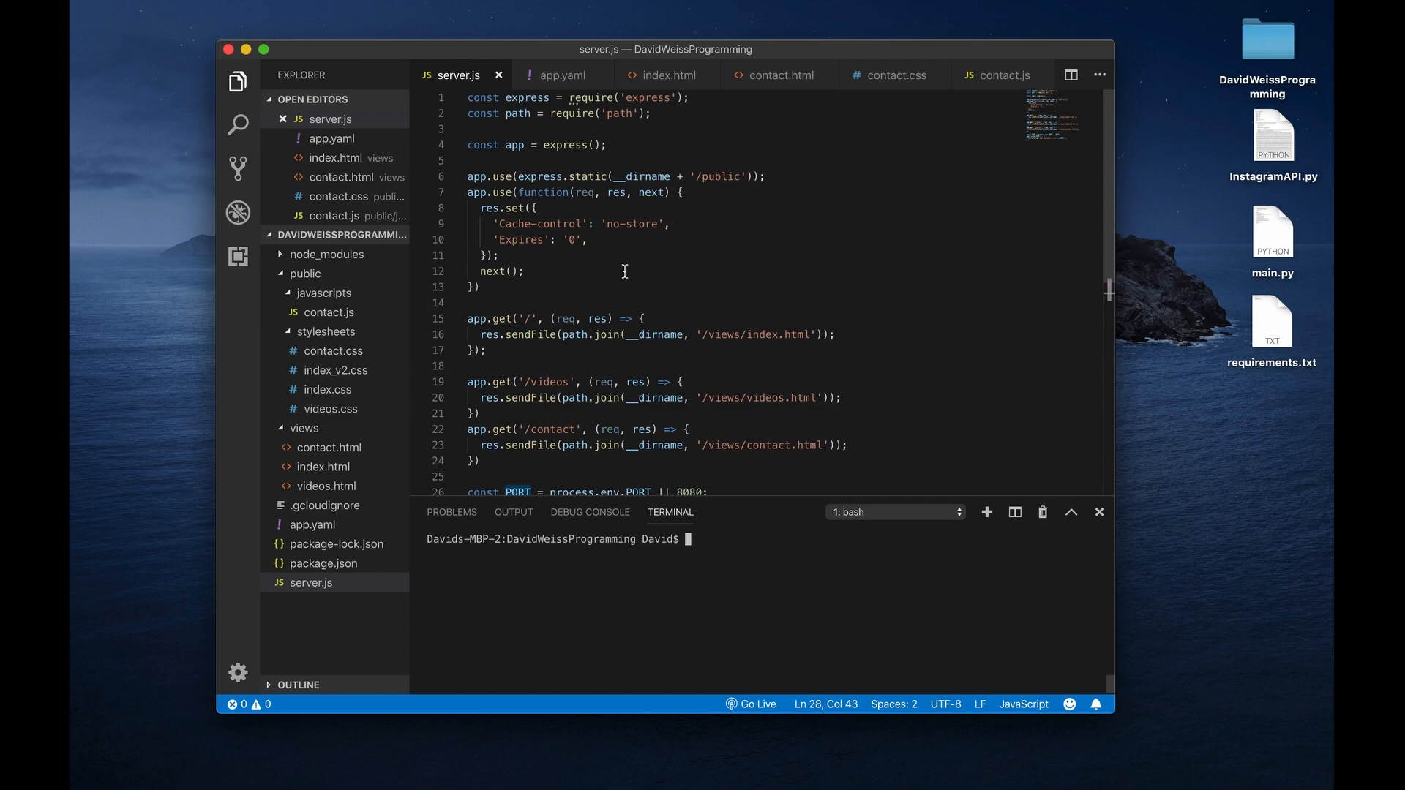
mouse_move(1263, 420)
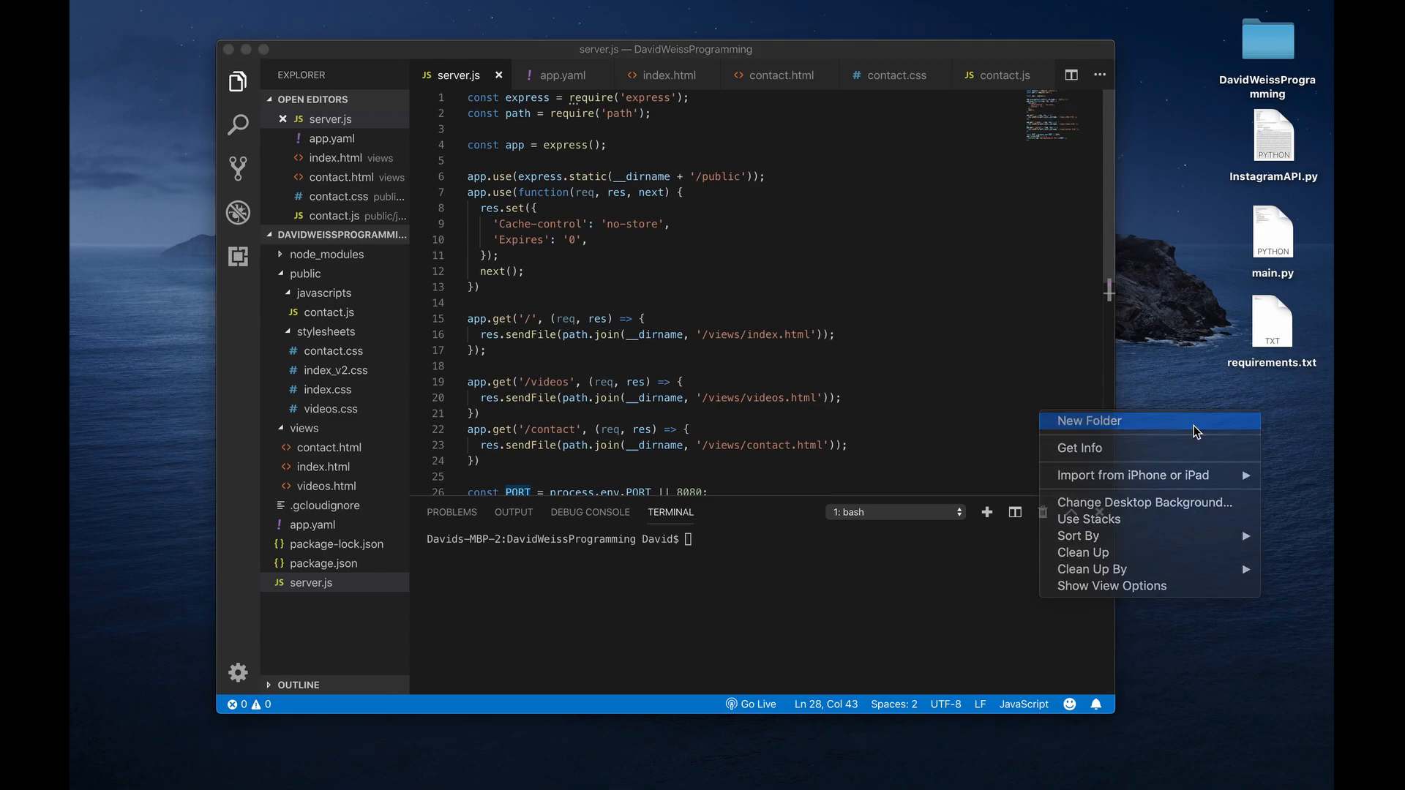
Create a desktop folder named for the Instagram Python project.
left_click(1087, 420)
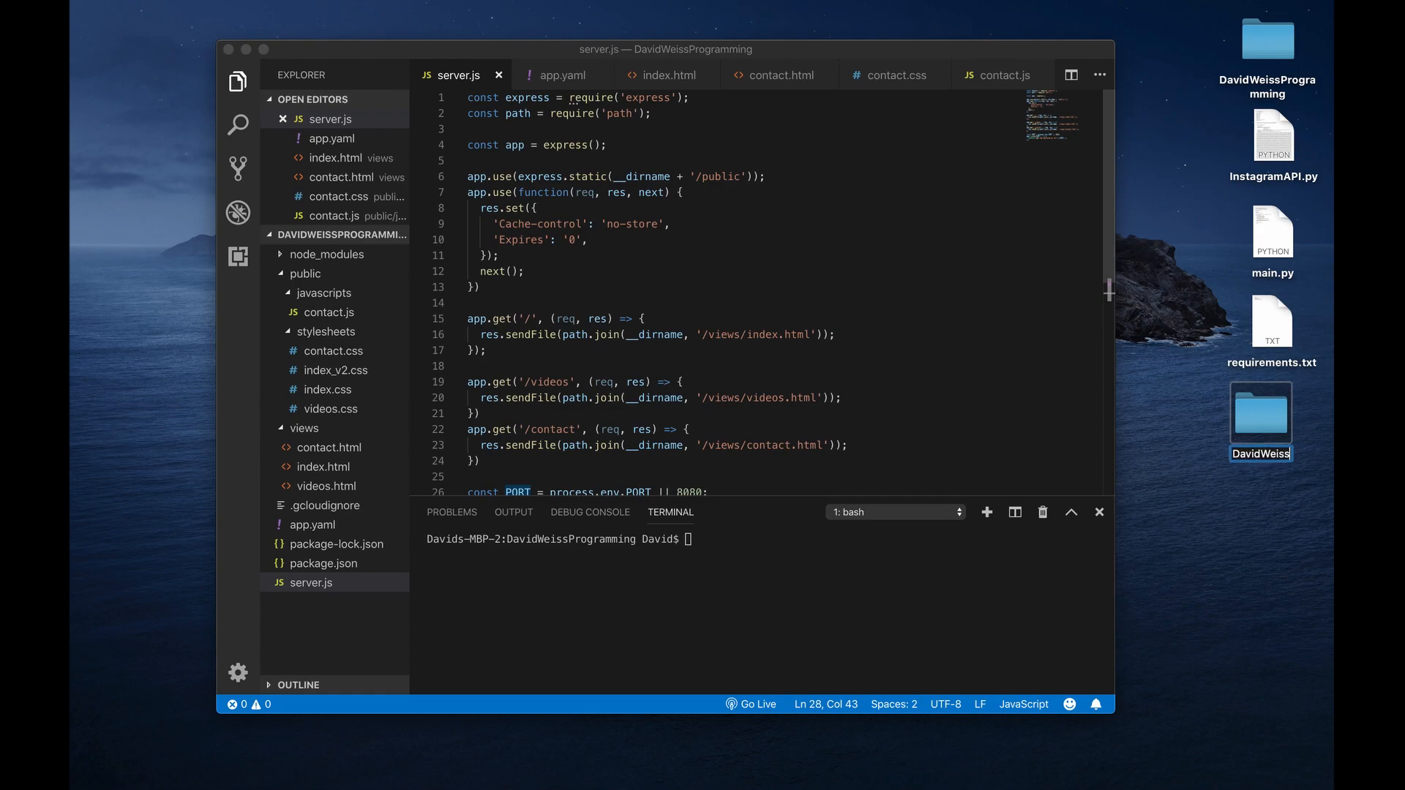
double_click(1260, 422)
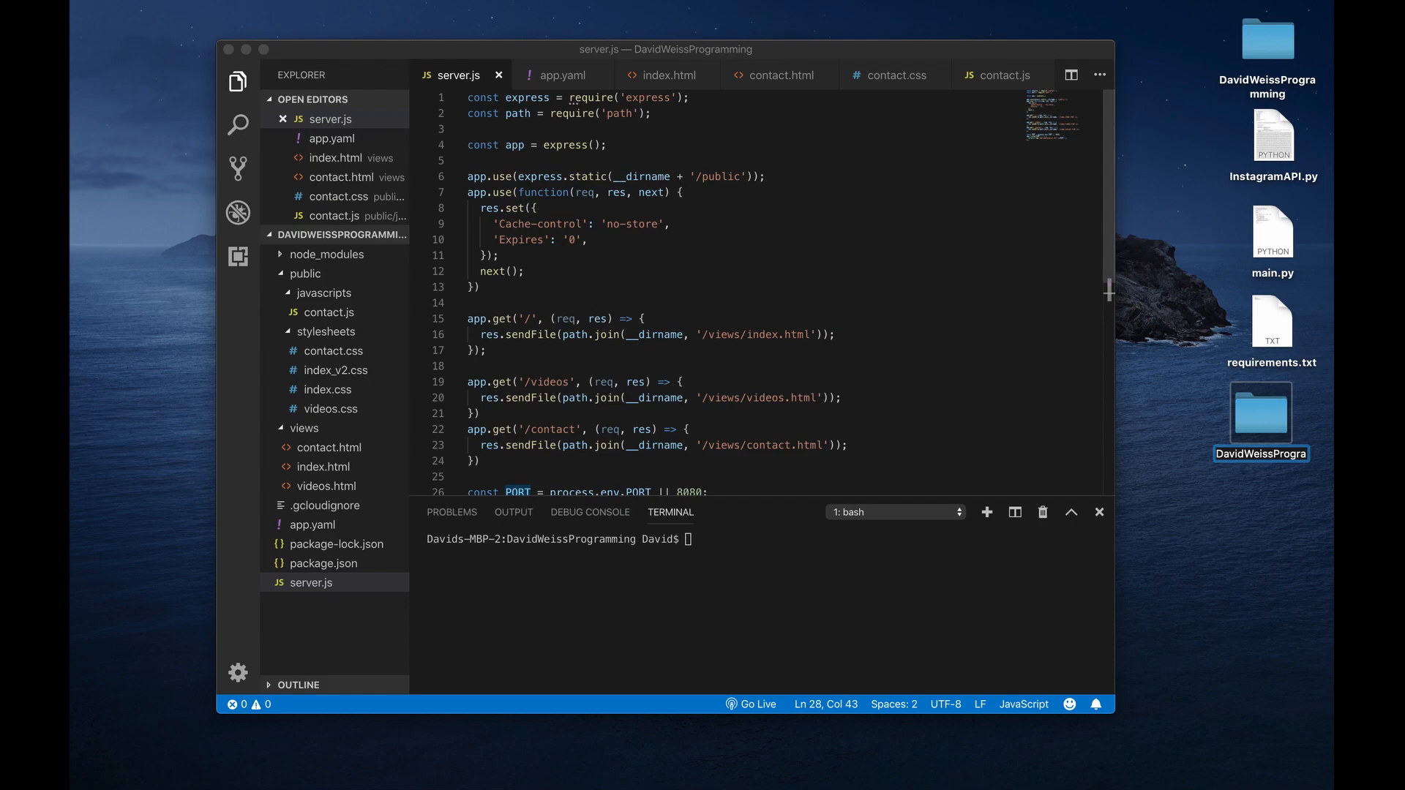
left_click(1259, 416)
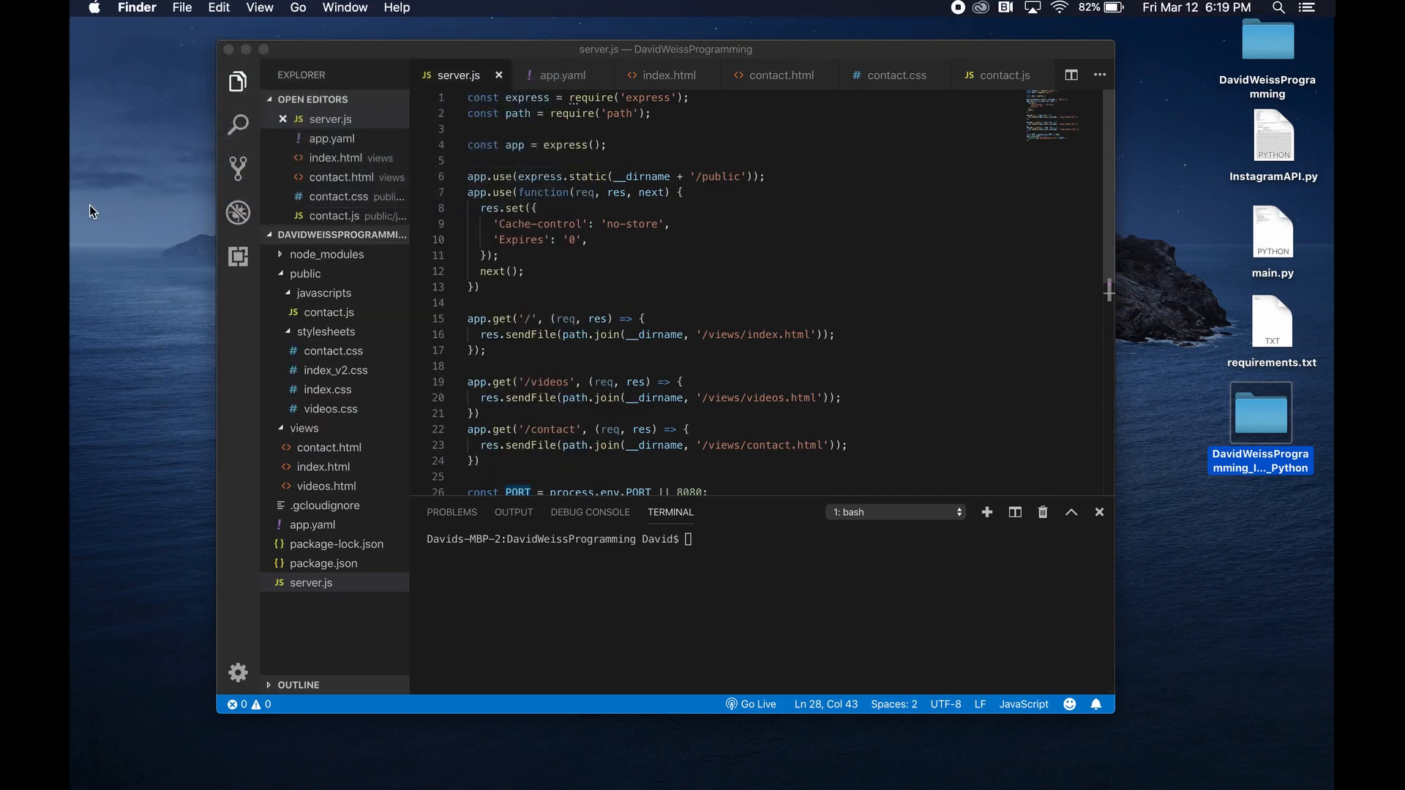
left_click(178, 10)
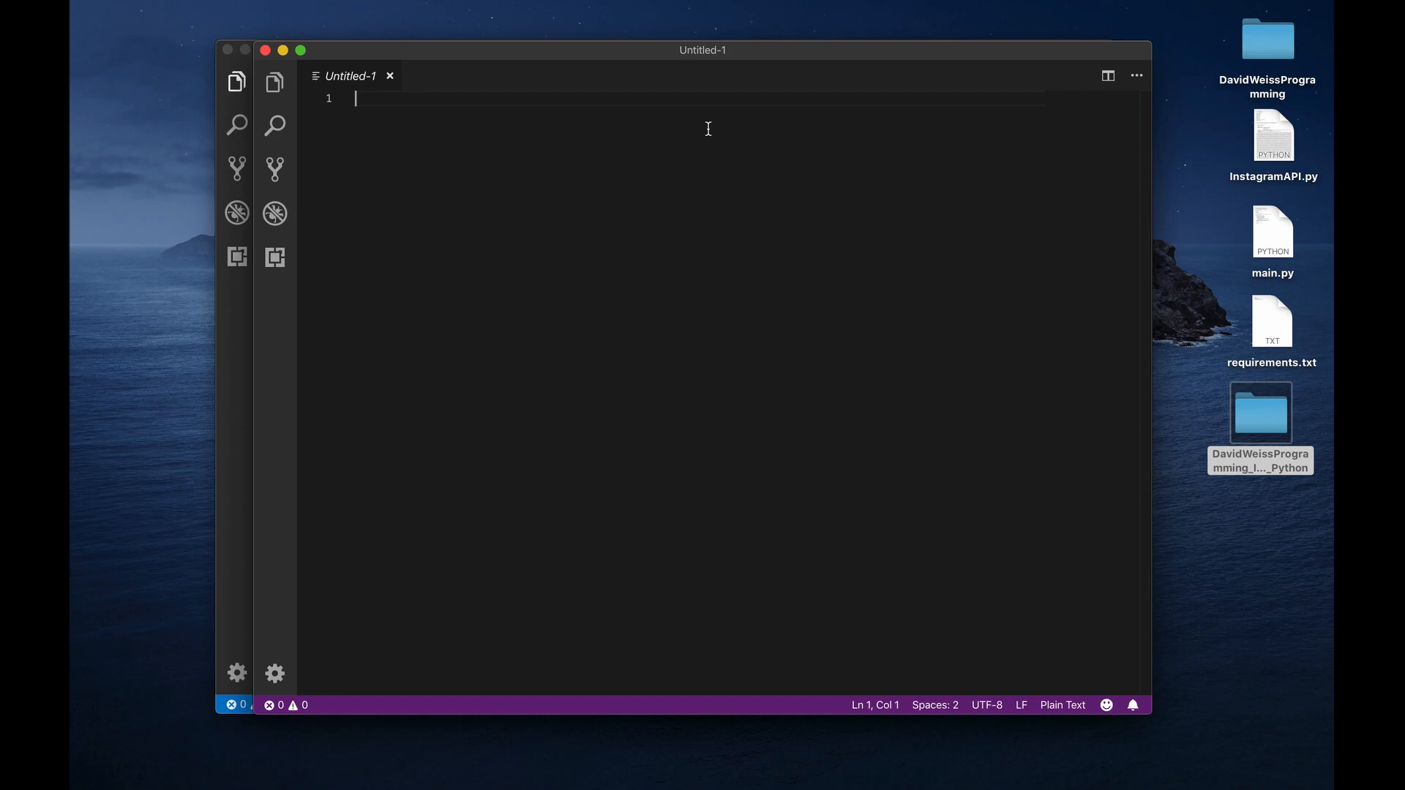
mouse_move(1254, 435)
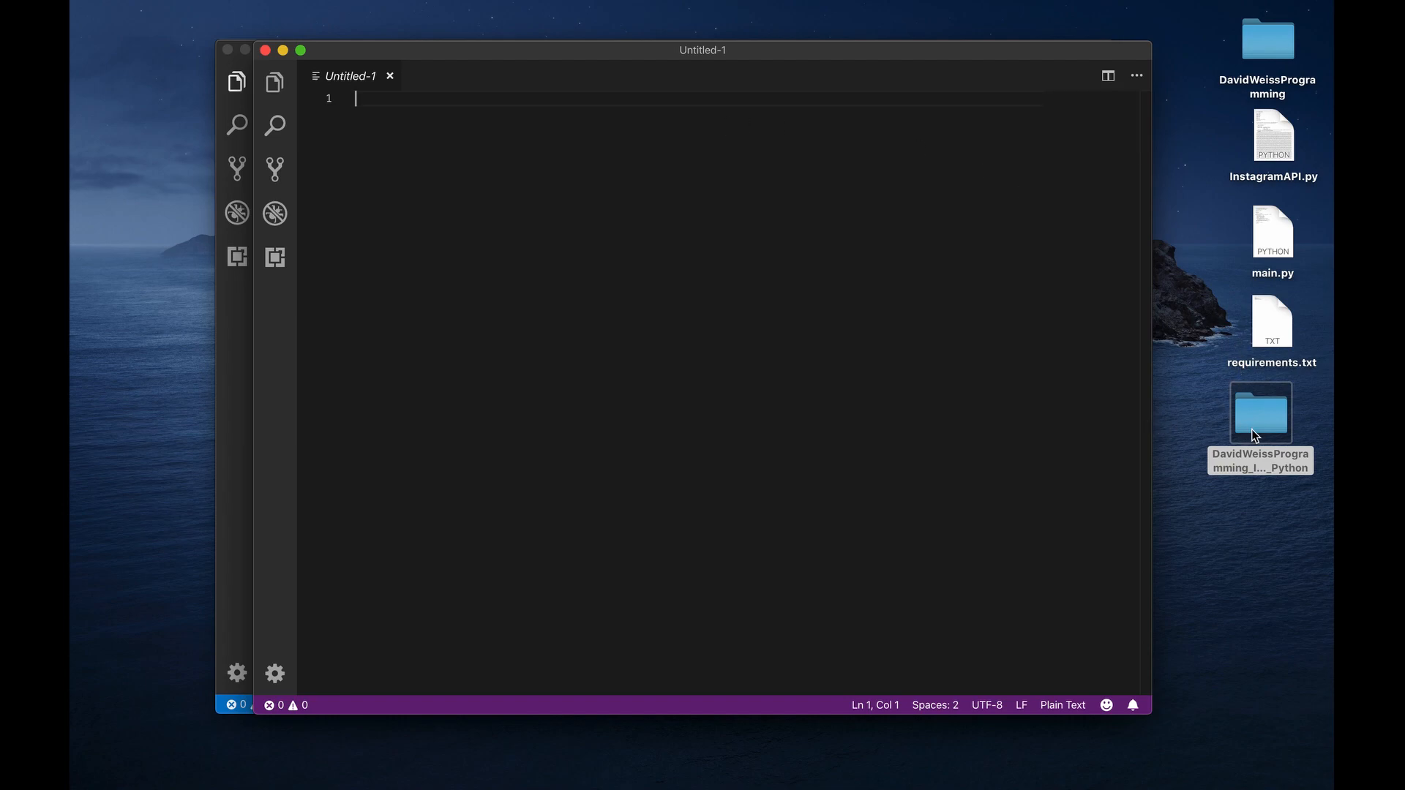
Open the Instagram Python folder in VS Code and start a new bash terminal.
left_click_drag(1259, 414, 712, 273)
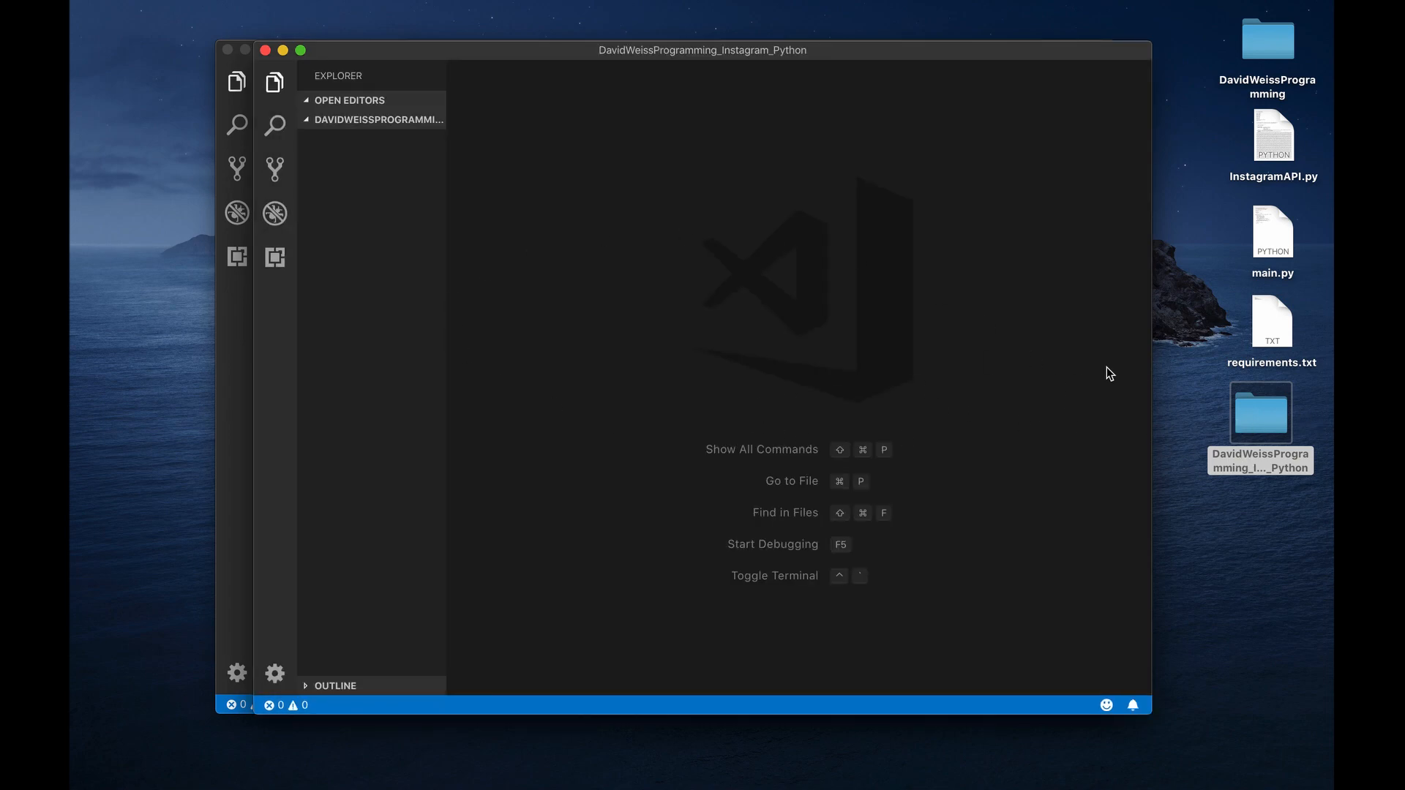
left_click(463, 9)
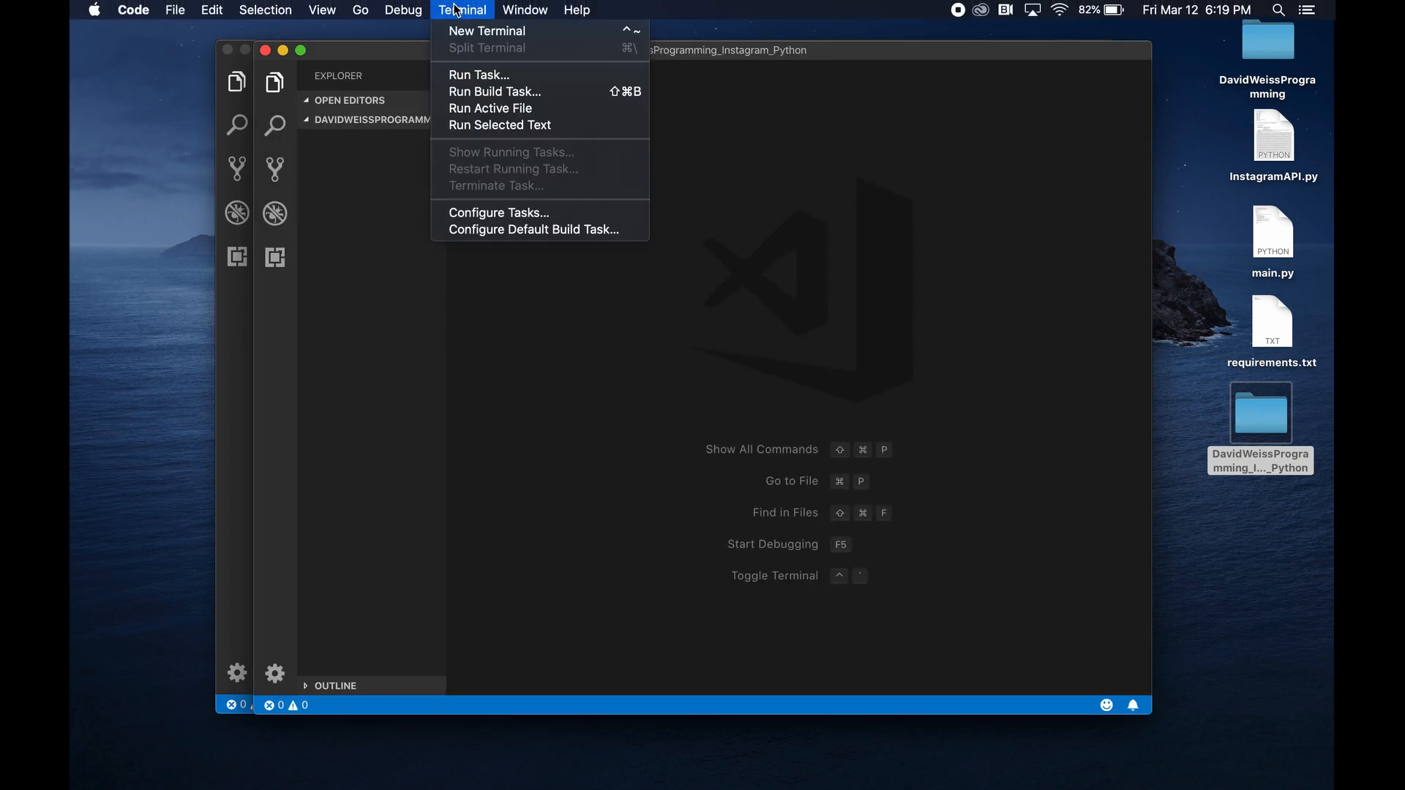
left_click(486, 31)
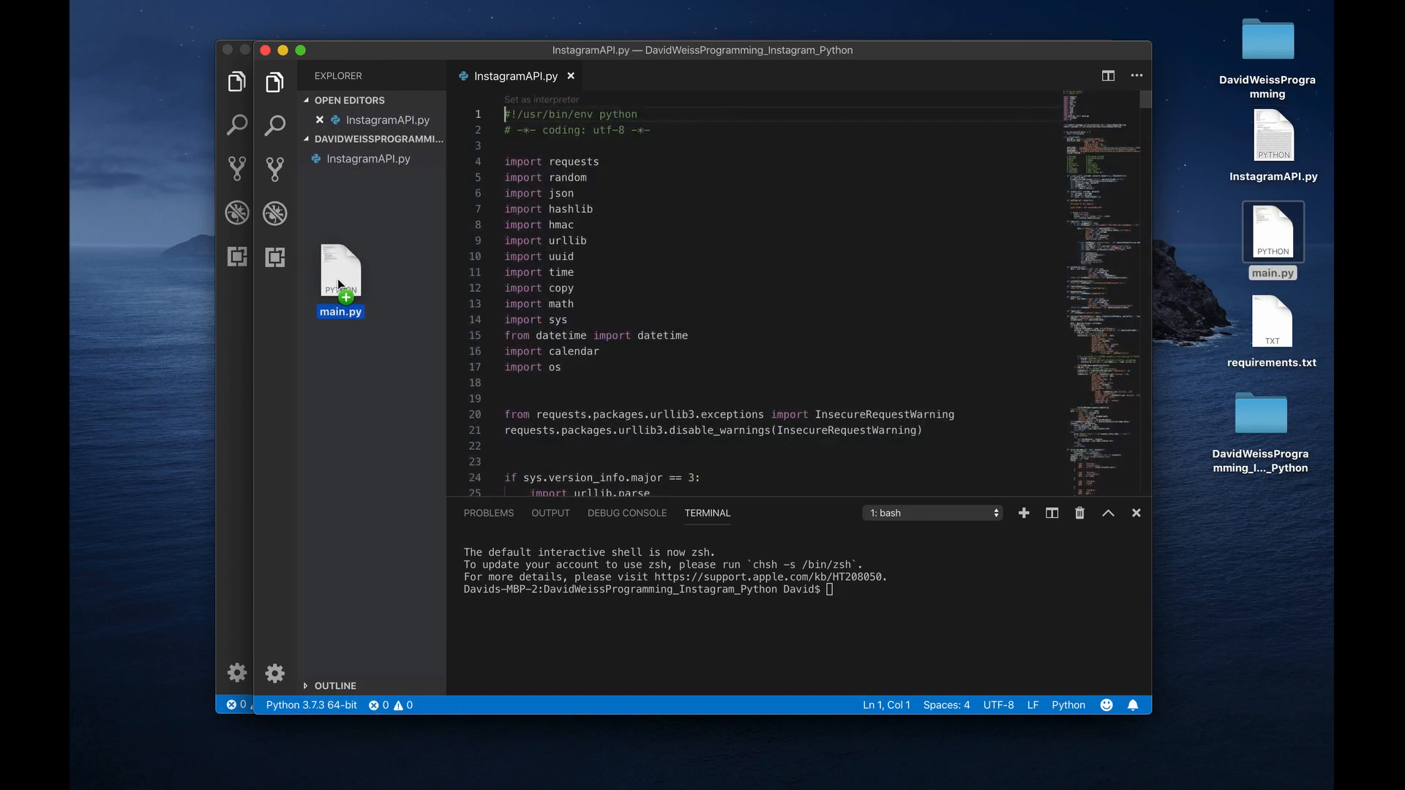
Add main.py and requirements.txt, then create and activate a venv with 'python3 -m venv venv'.
double_click(340, 268)
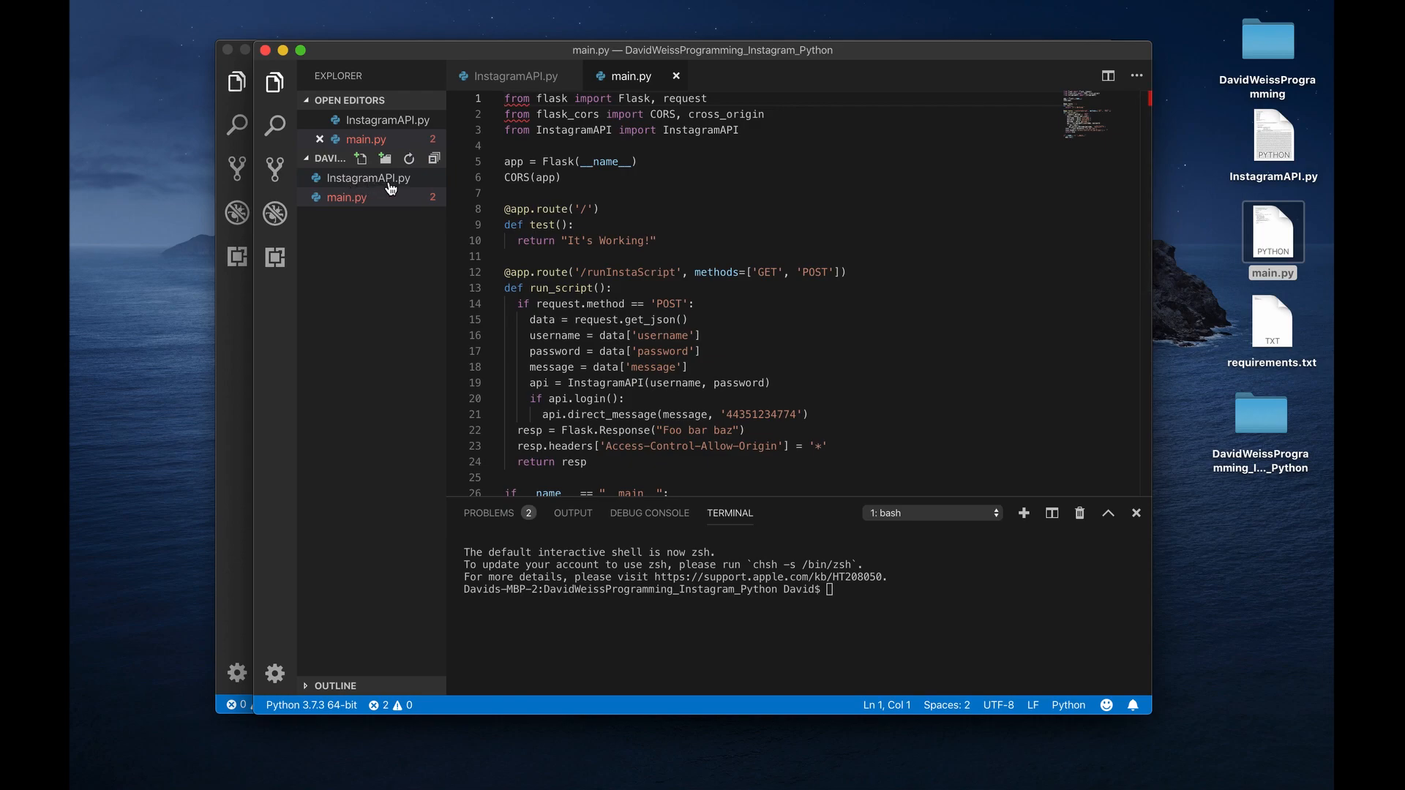
mouse_move(347, 196)
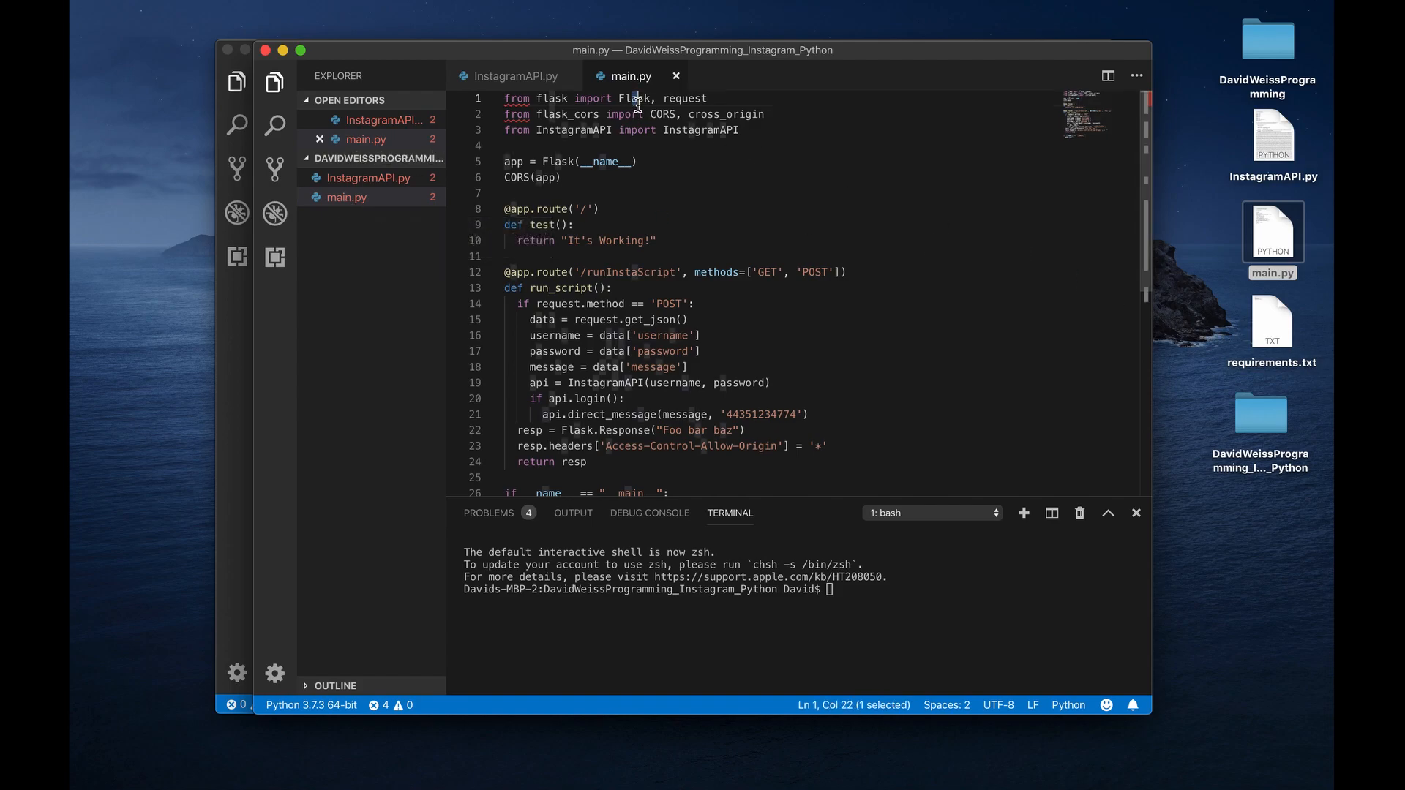
left_click_drag(1272, 323, 789, 287)
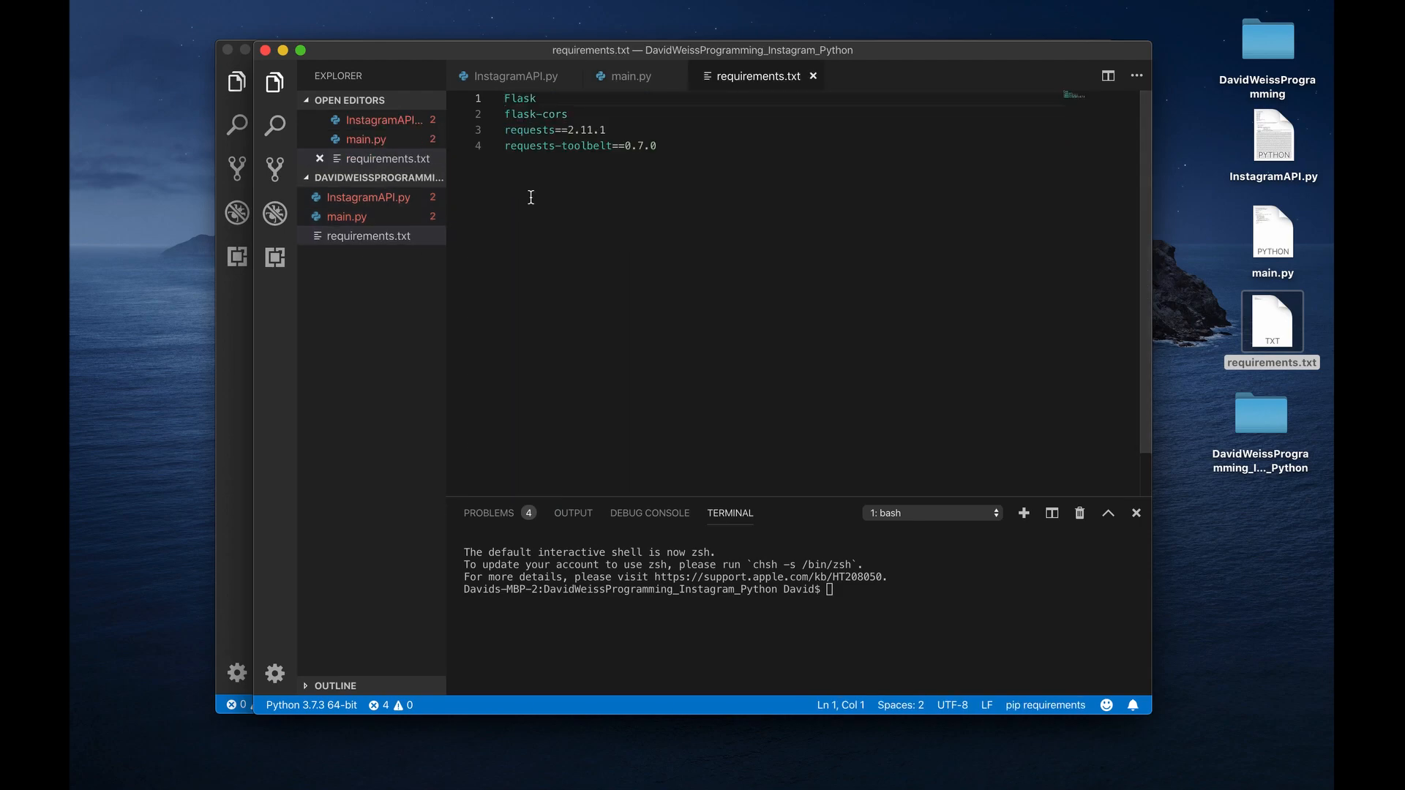
left_click(630, 75)
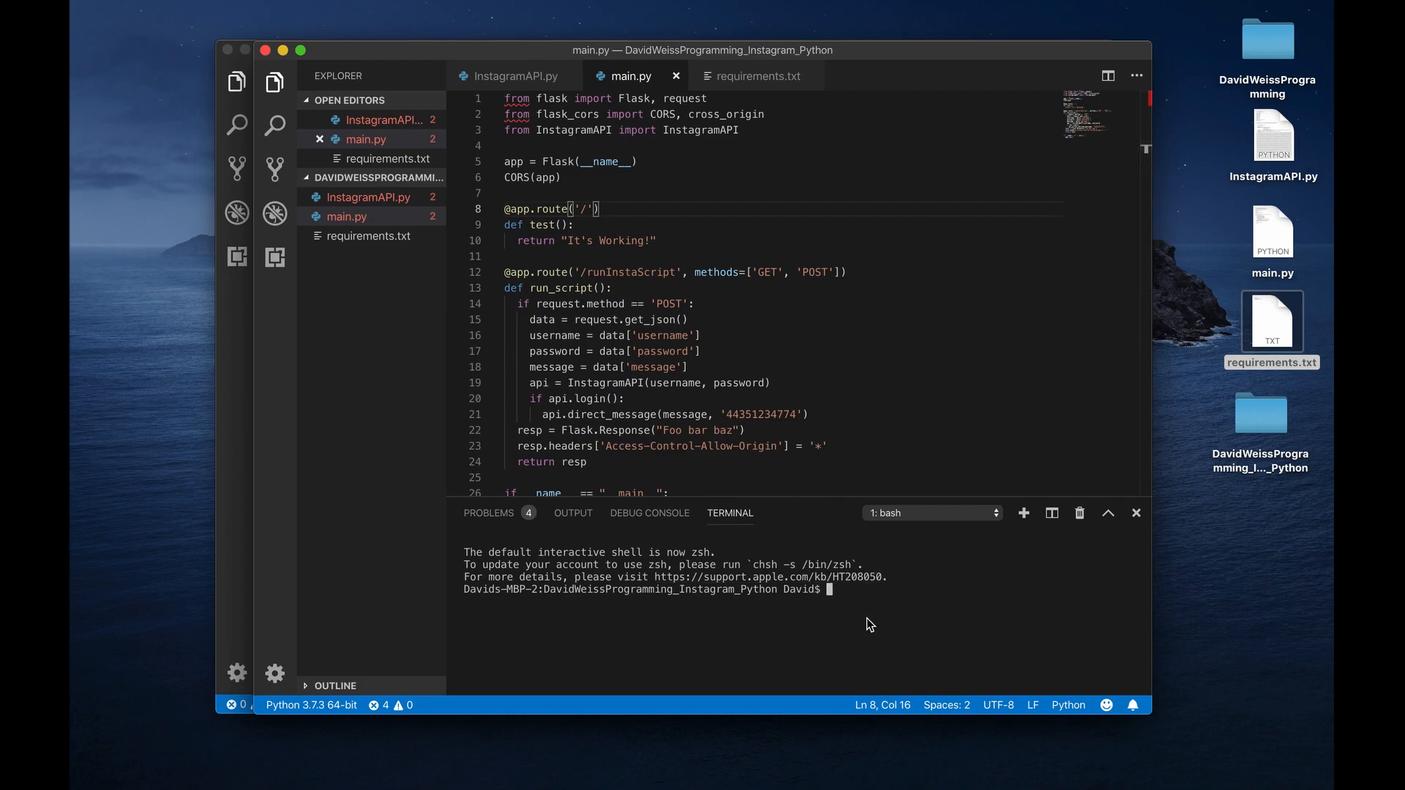
type("python3")
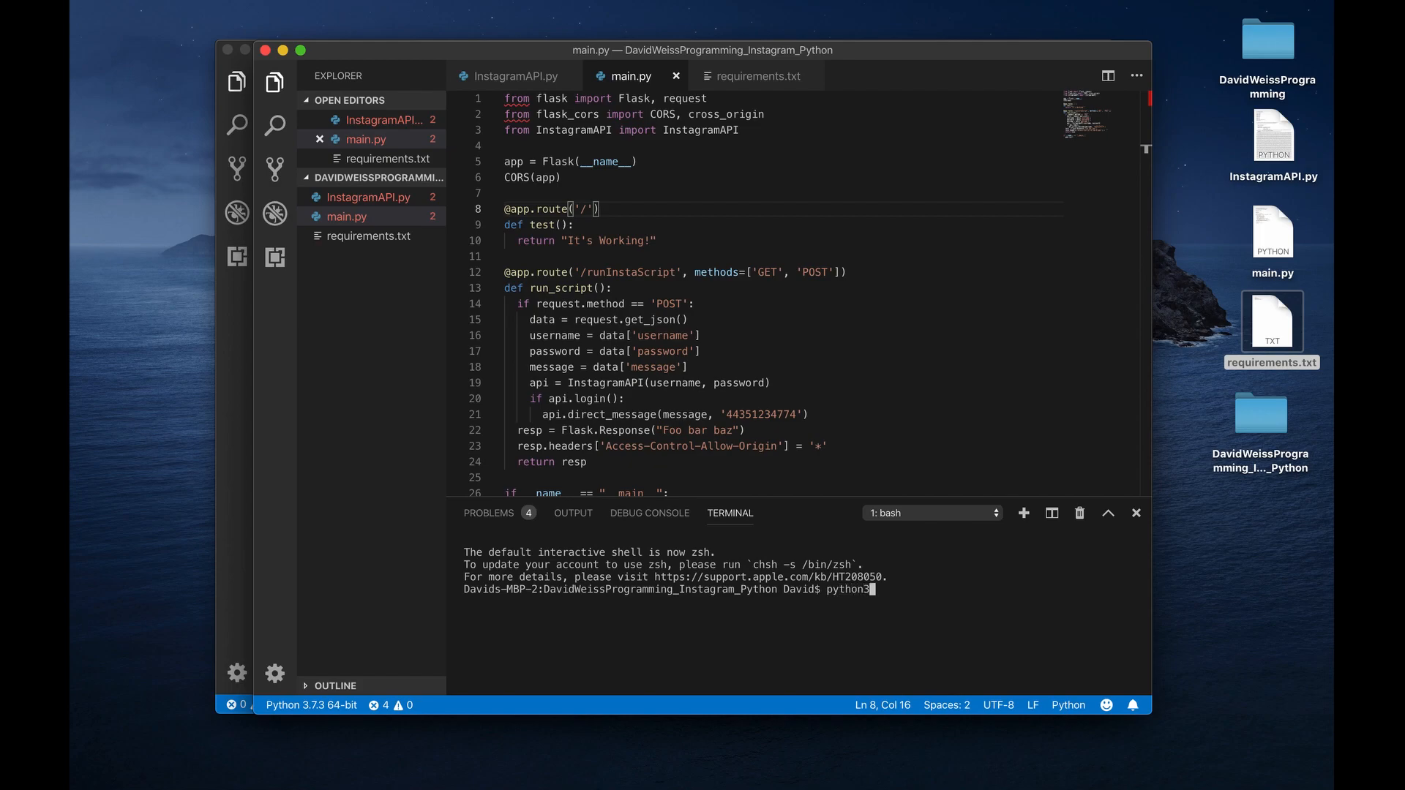
type("-m")
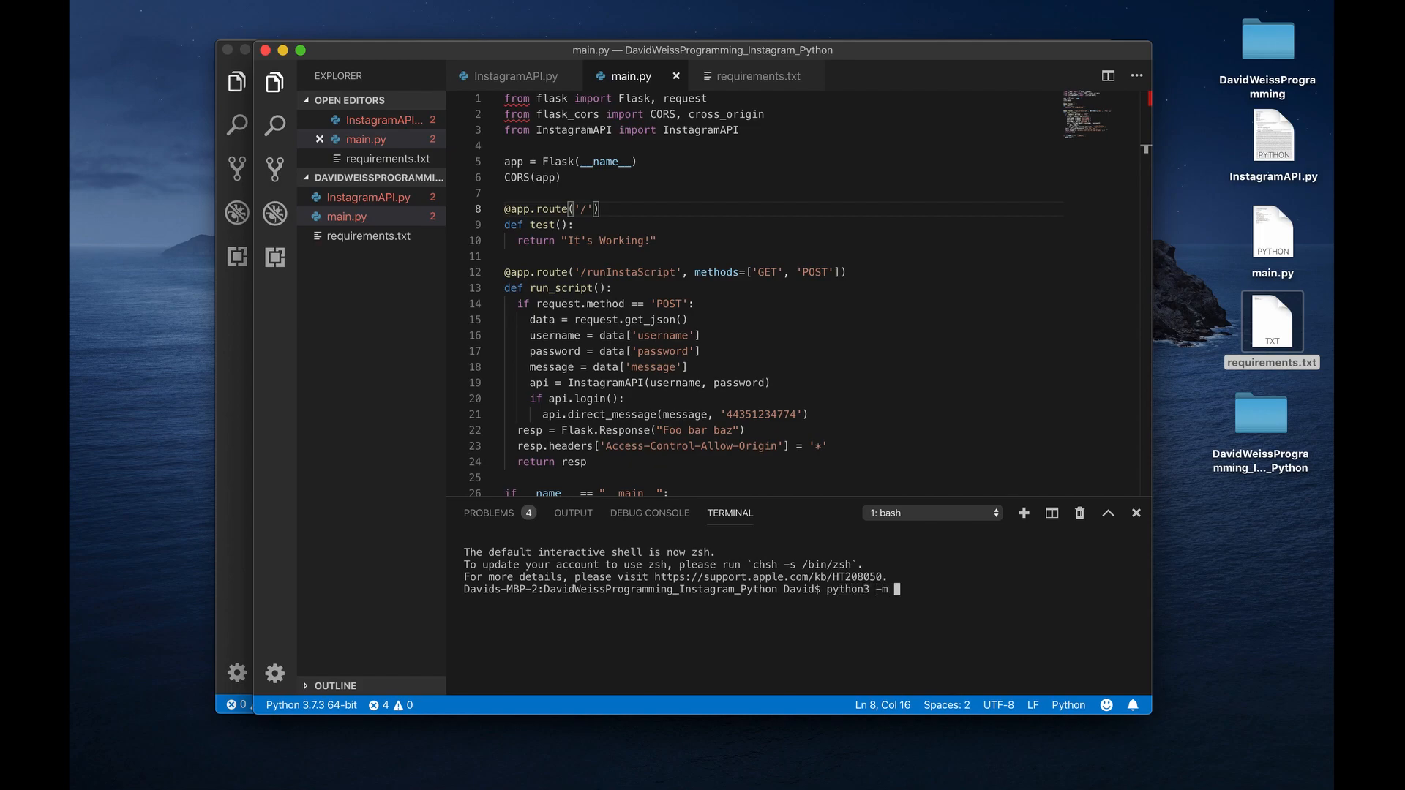
type("venv")
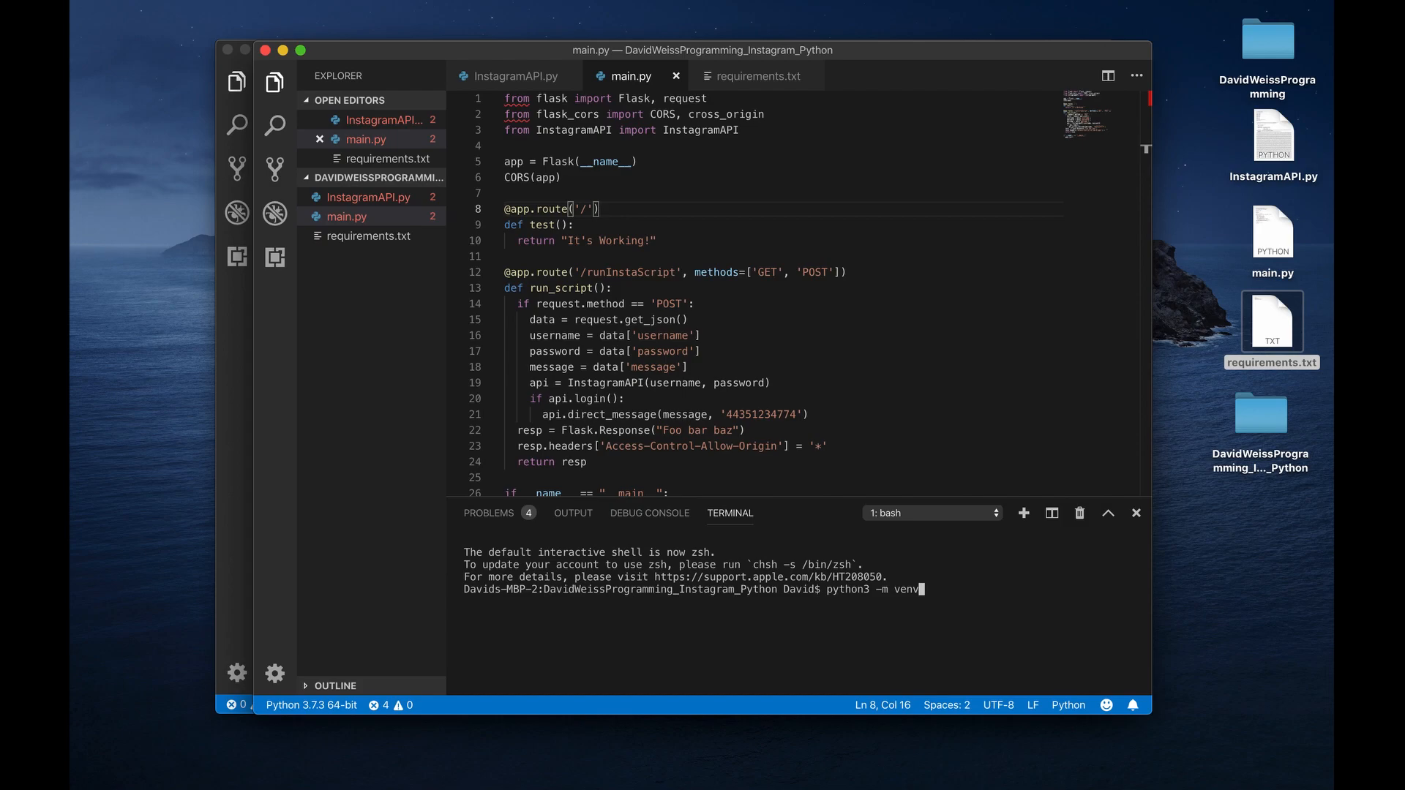
type("venv")
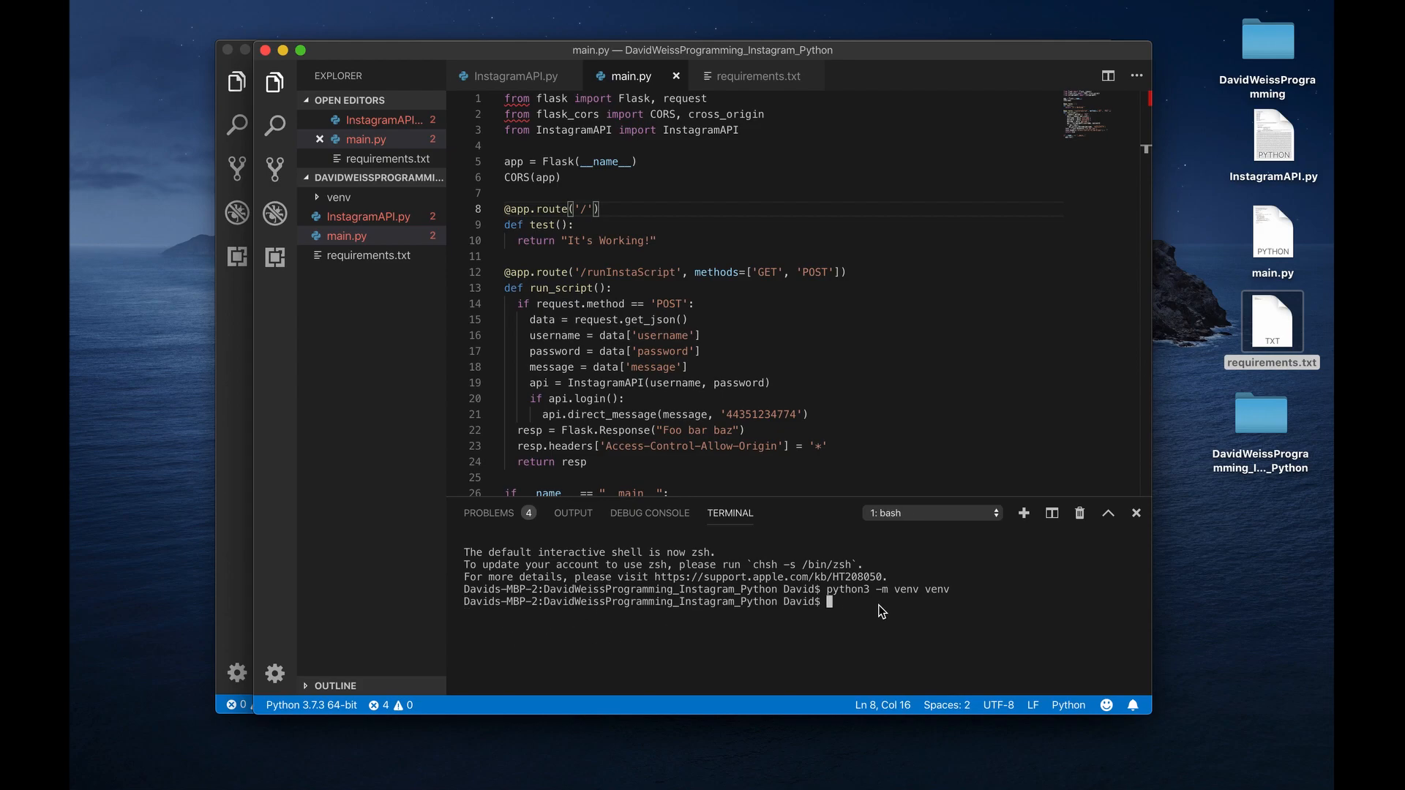
type(".")
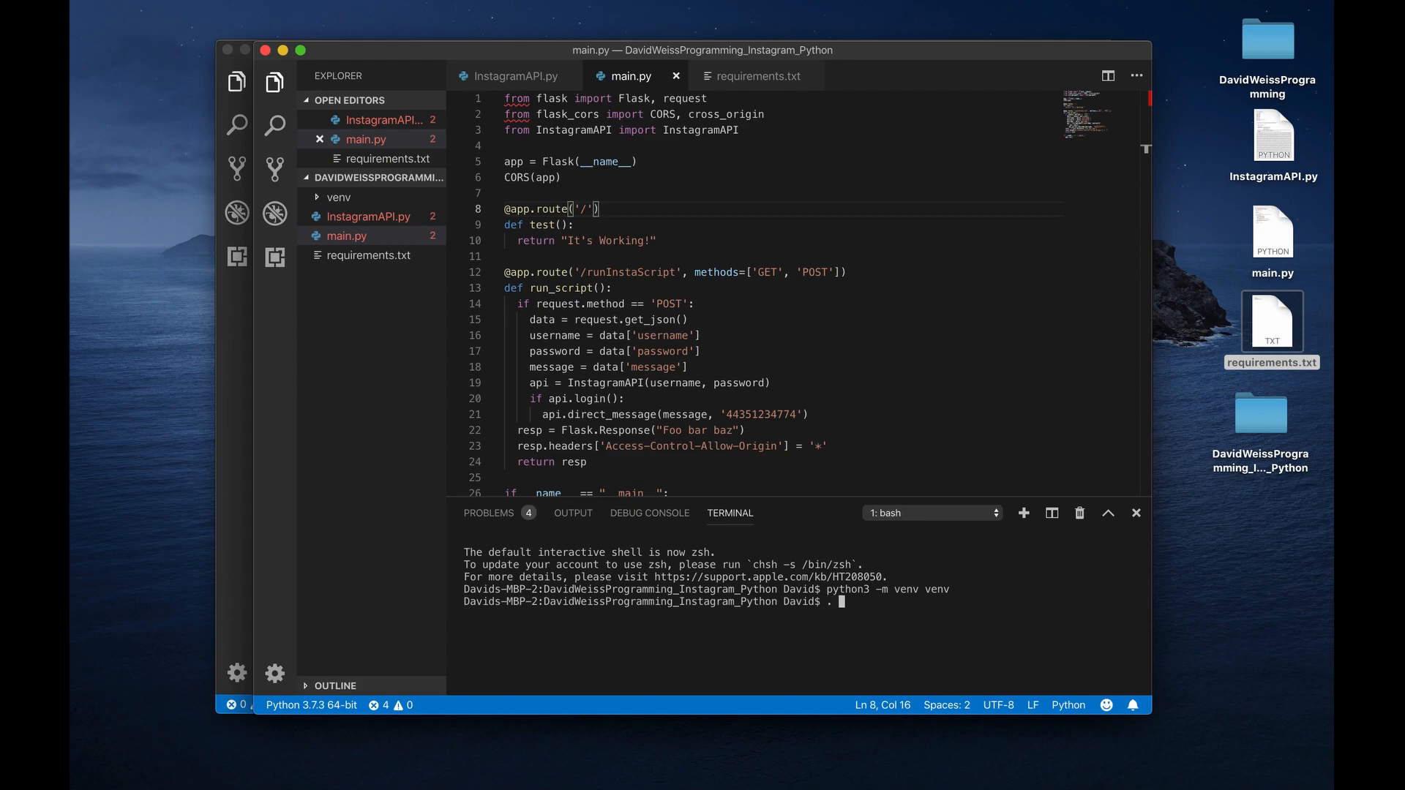
type("venv/bin/activate")
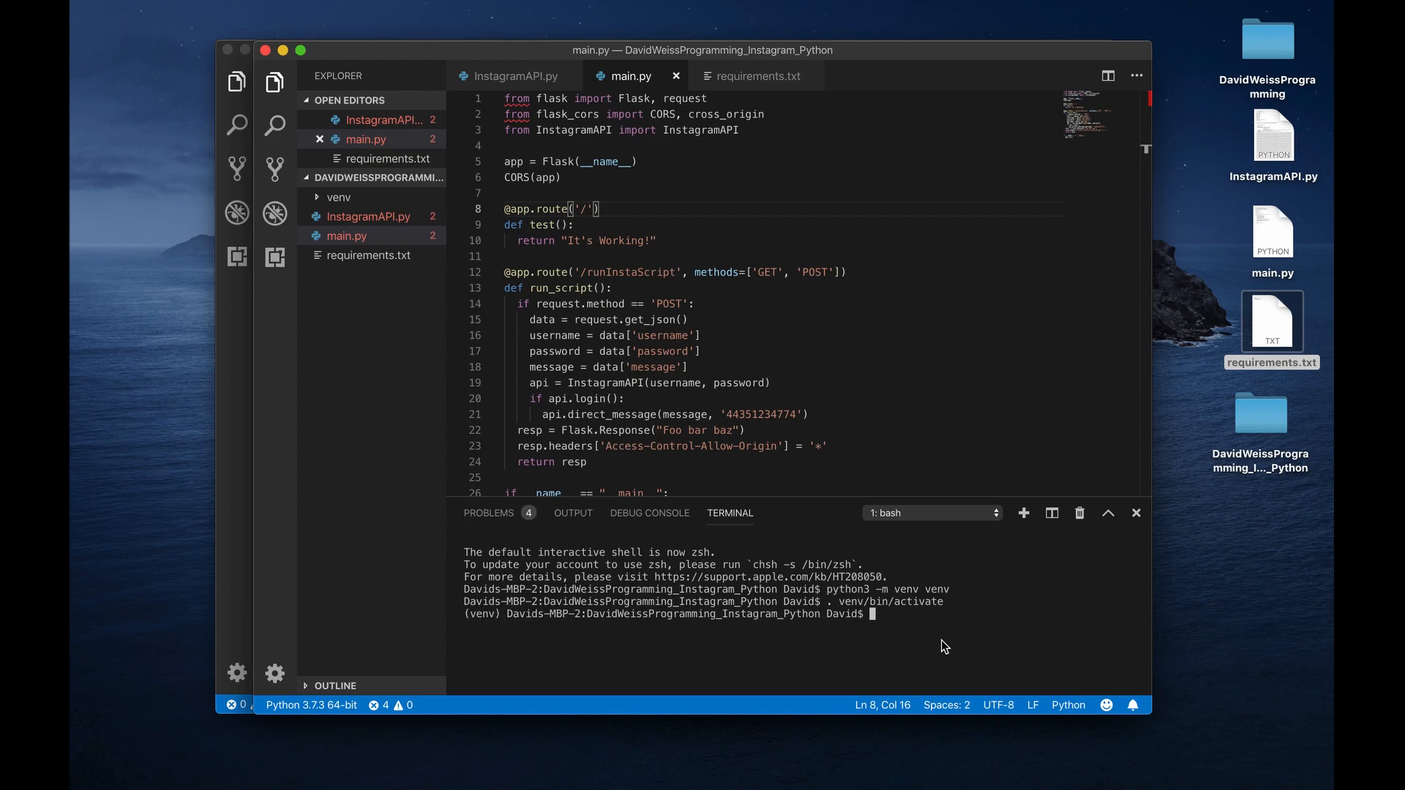
type("p")
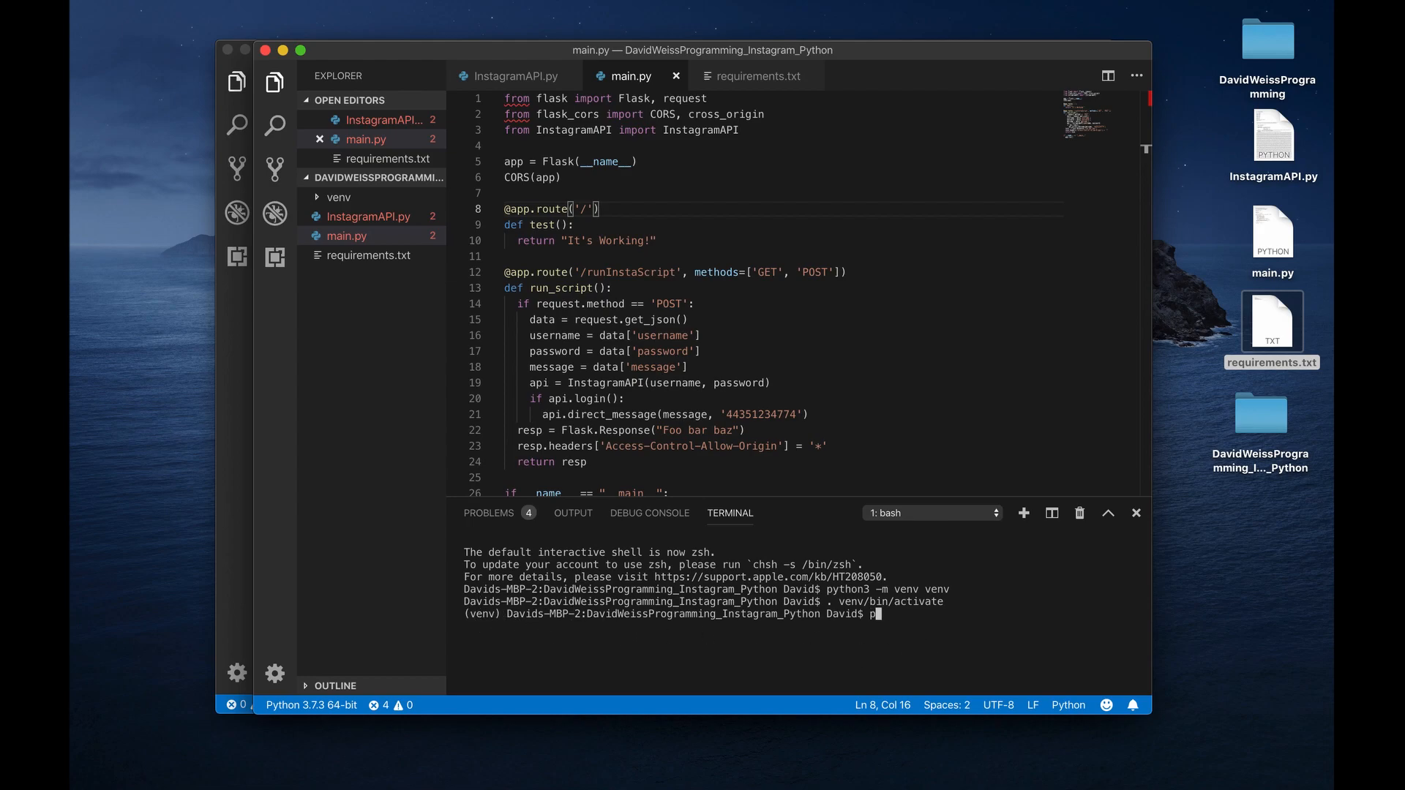
Pip-install Flask, requests and flask_cors into the activated venv.
type("ip3 Flask")
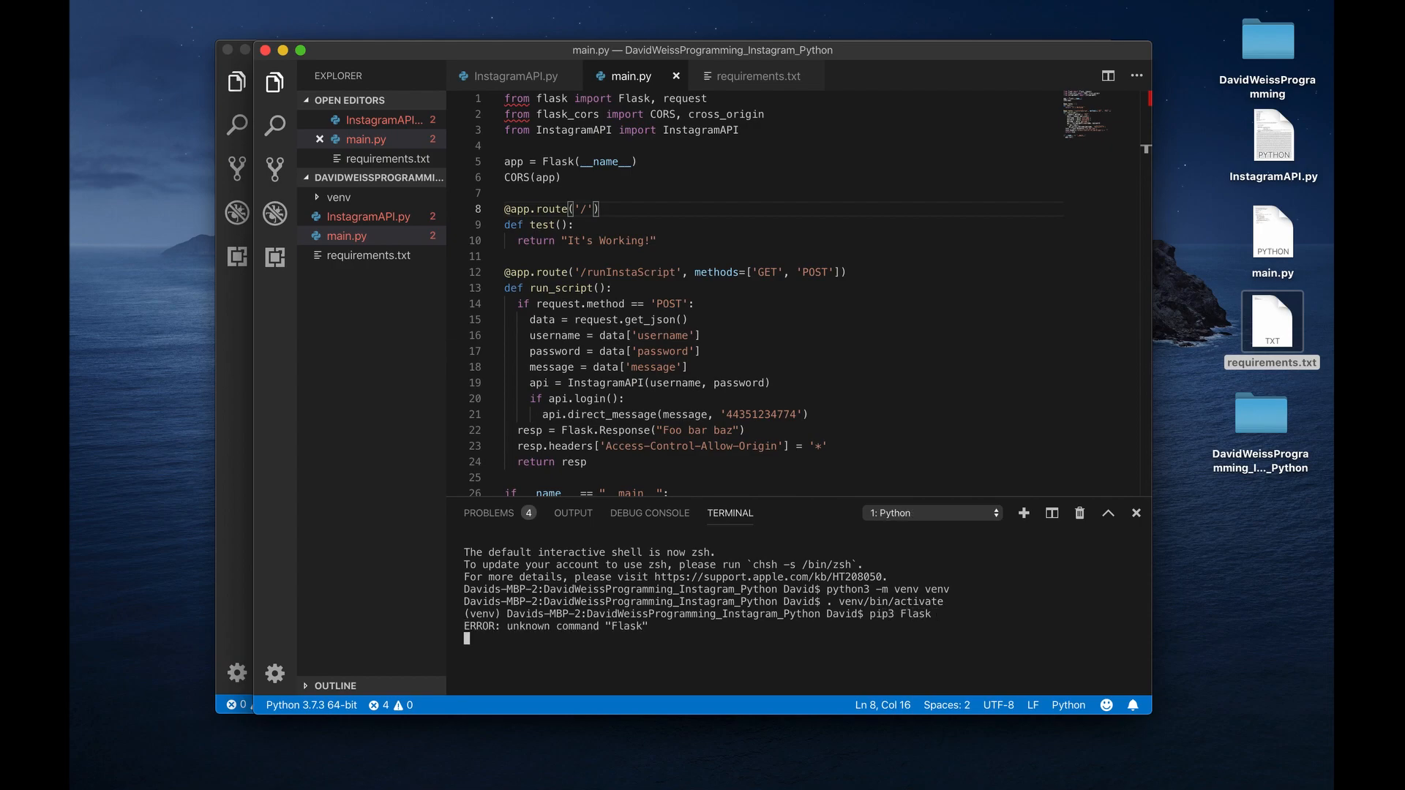
type("pip3")
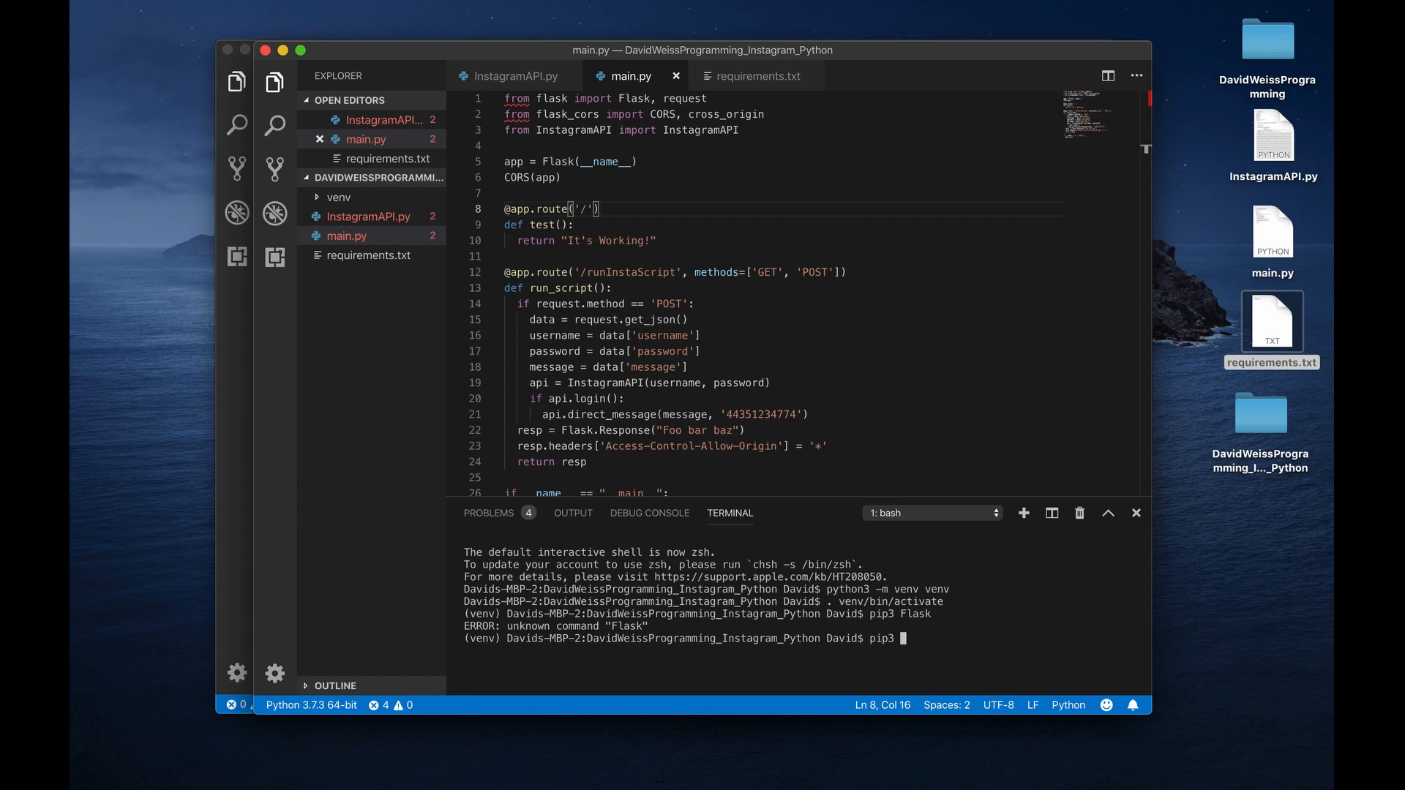
type("install Flas")
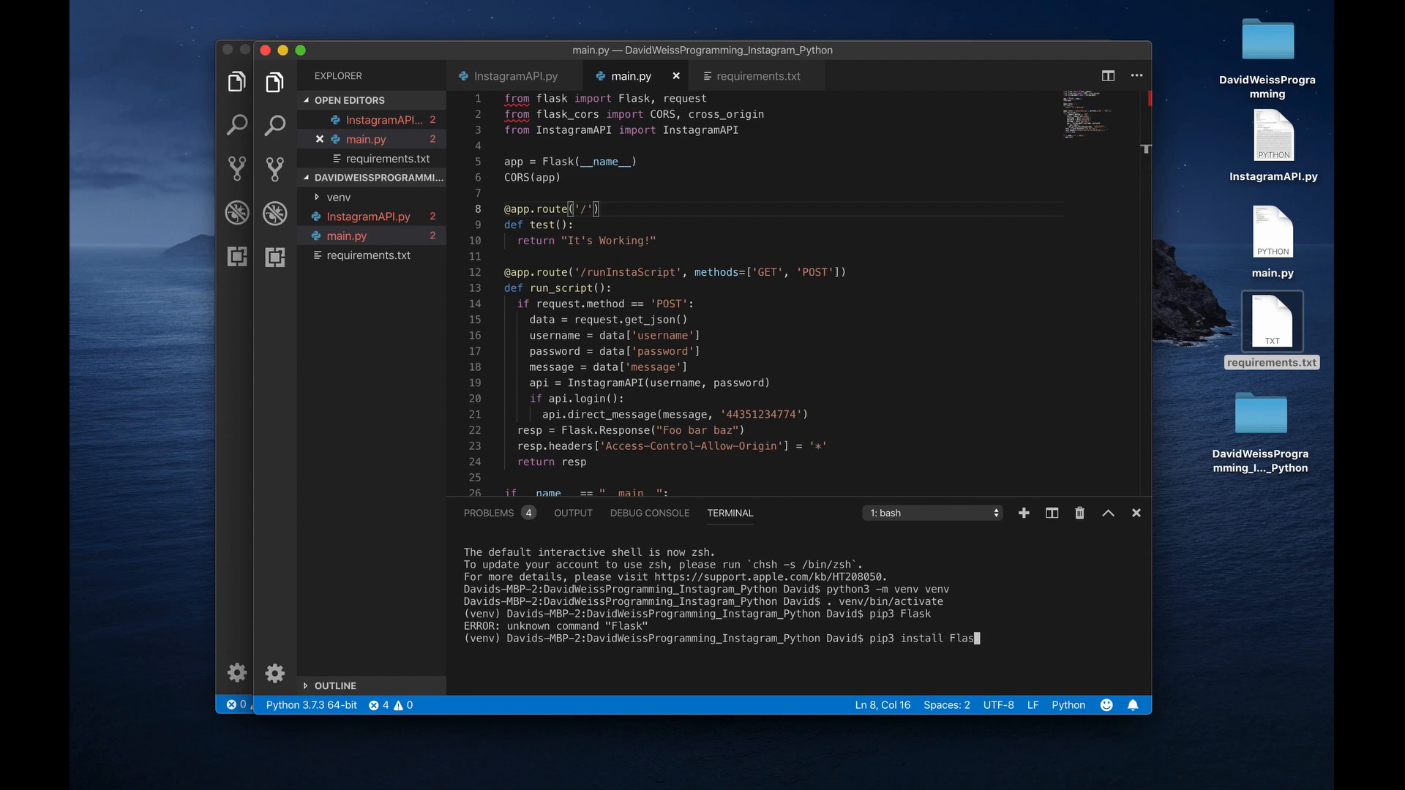
key("enter")
type("pip3 install")
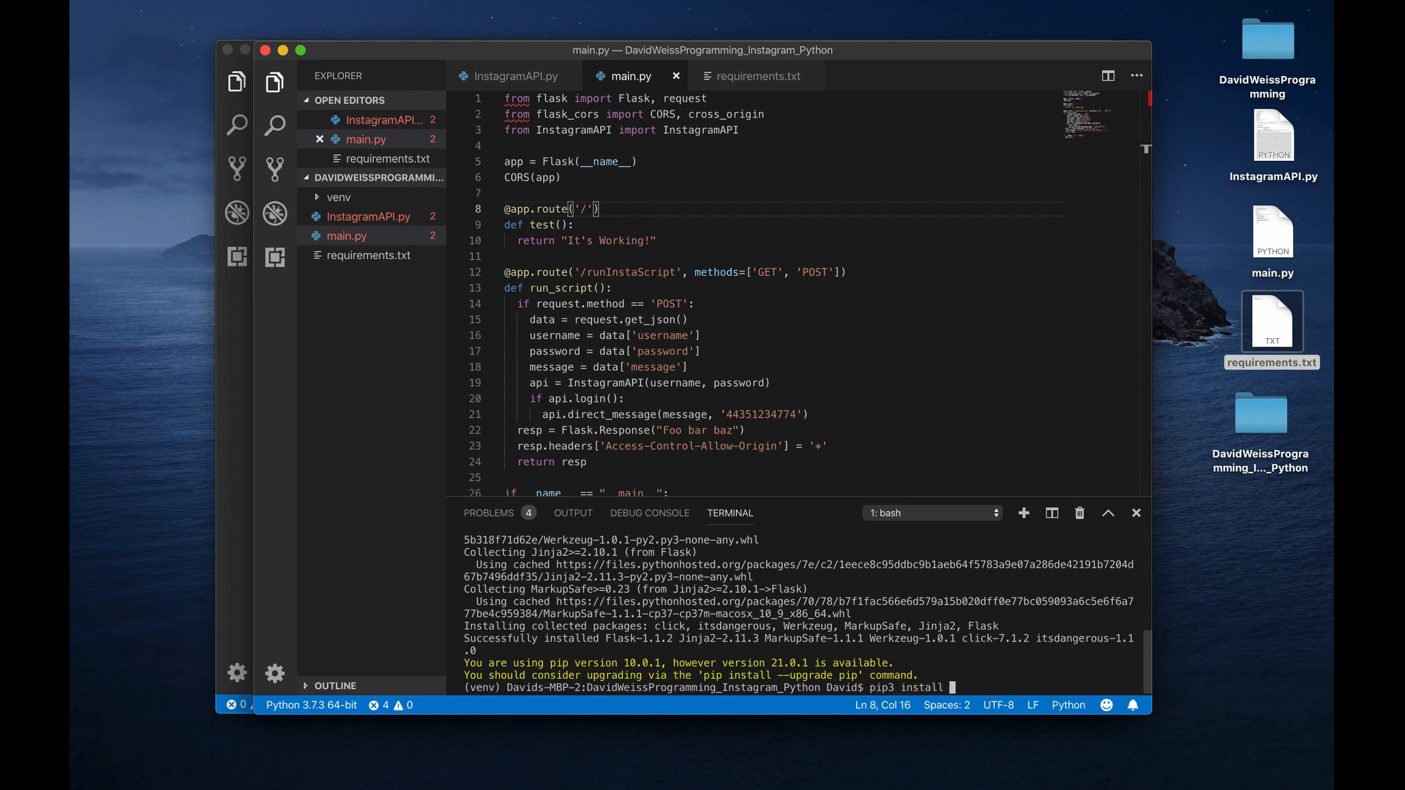
type("requests")
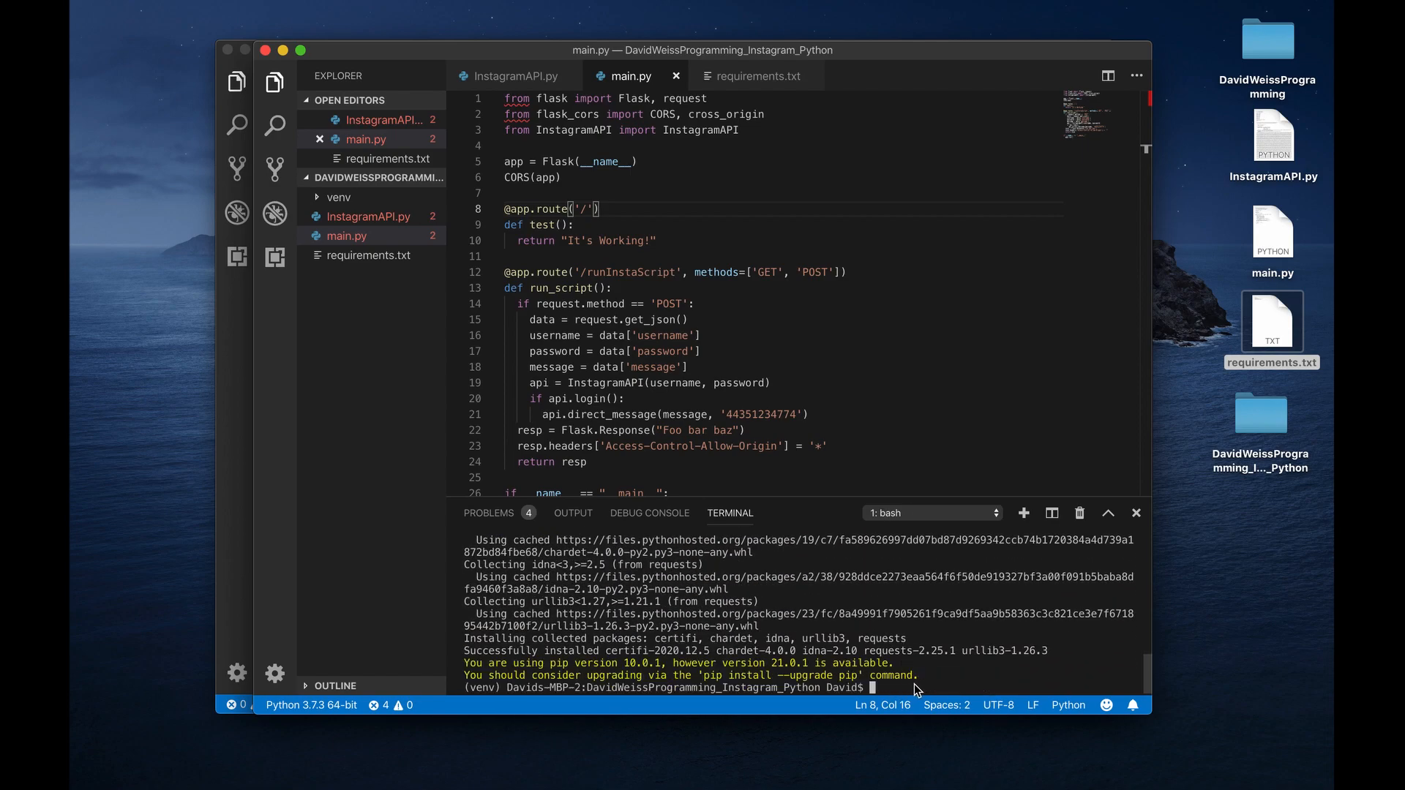
type("pip3 ins")
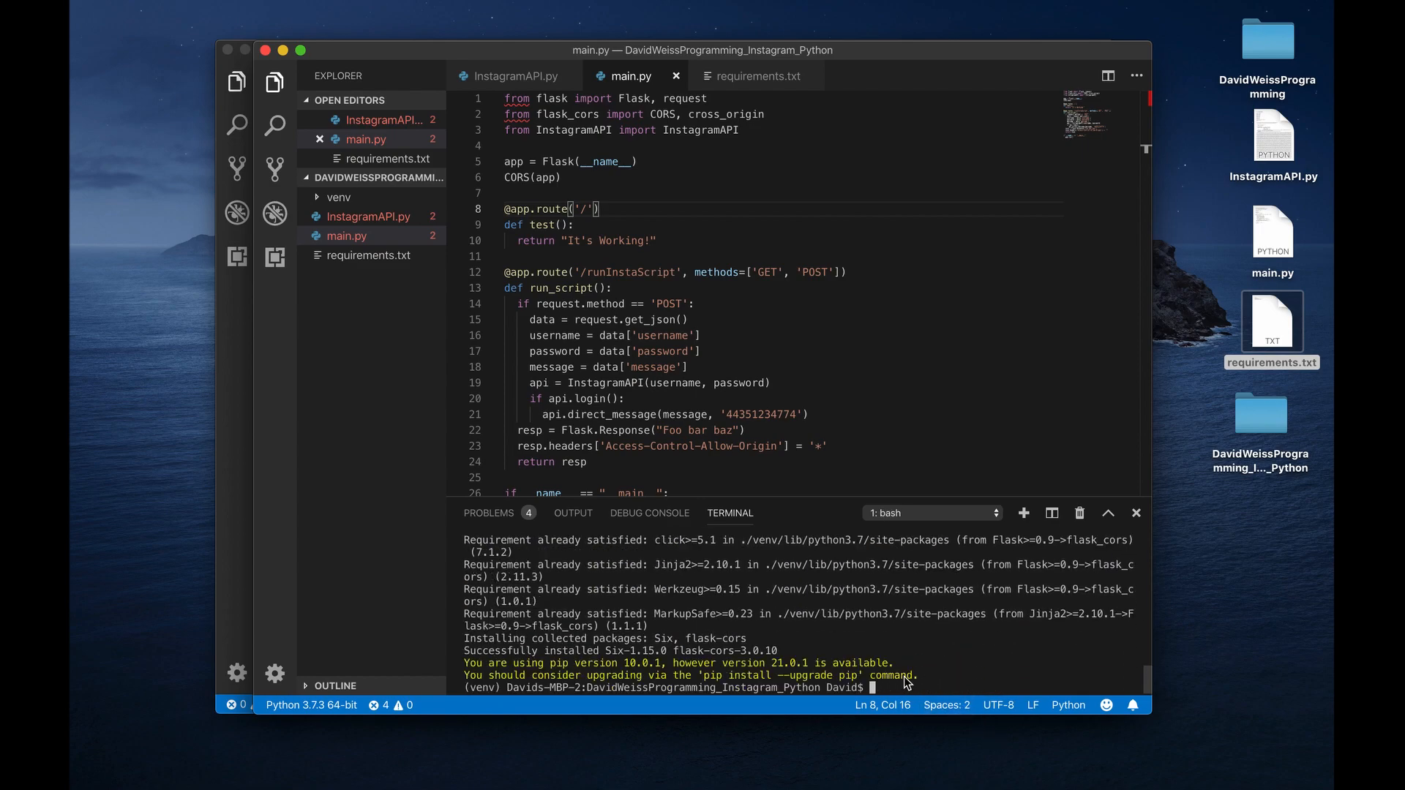
type("pip3")
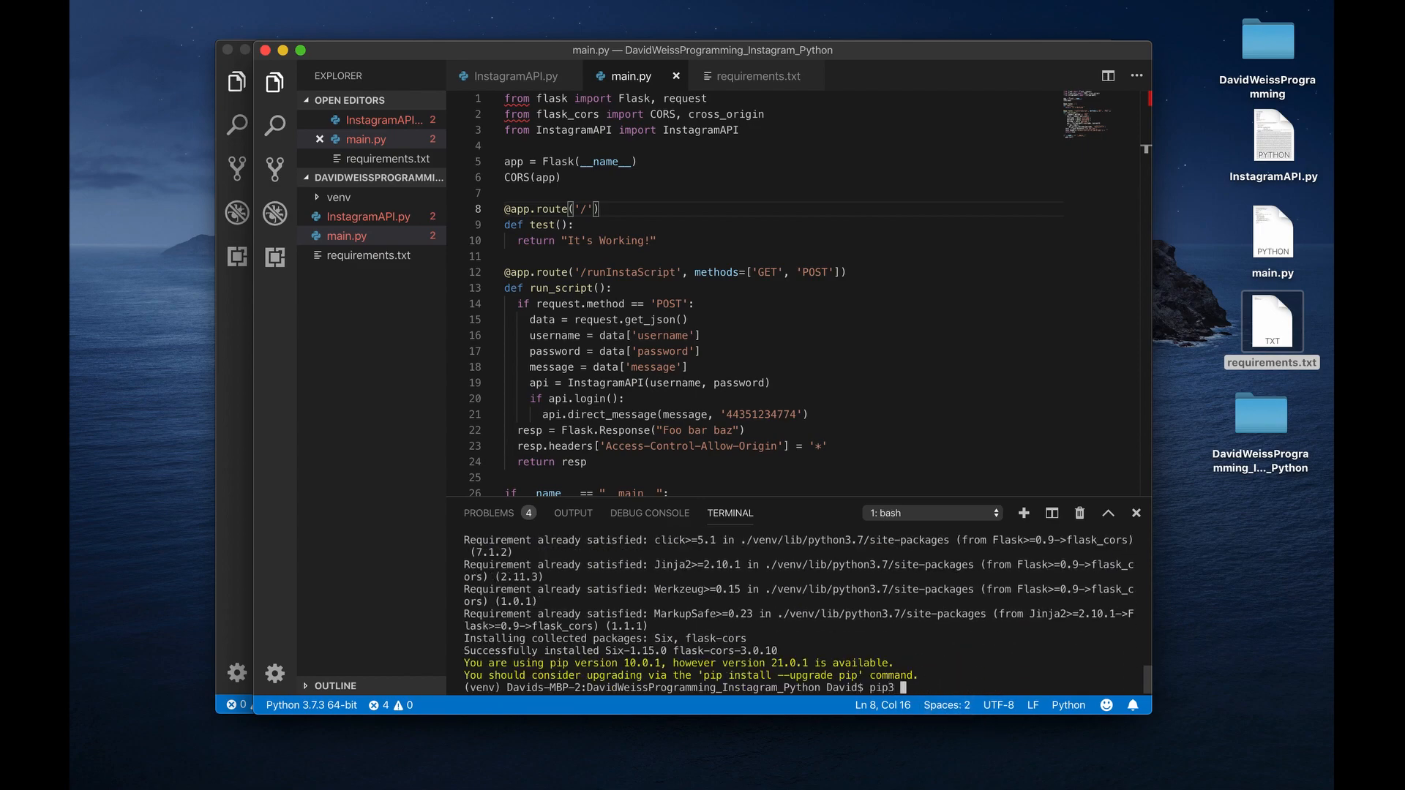
type("install flask")
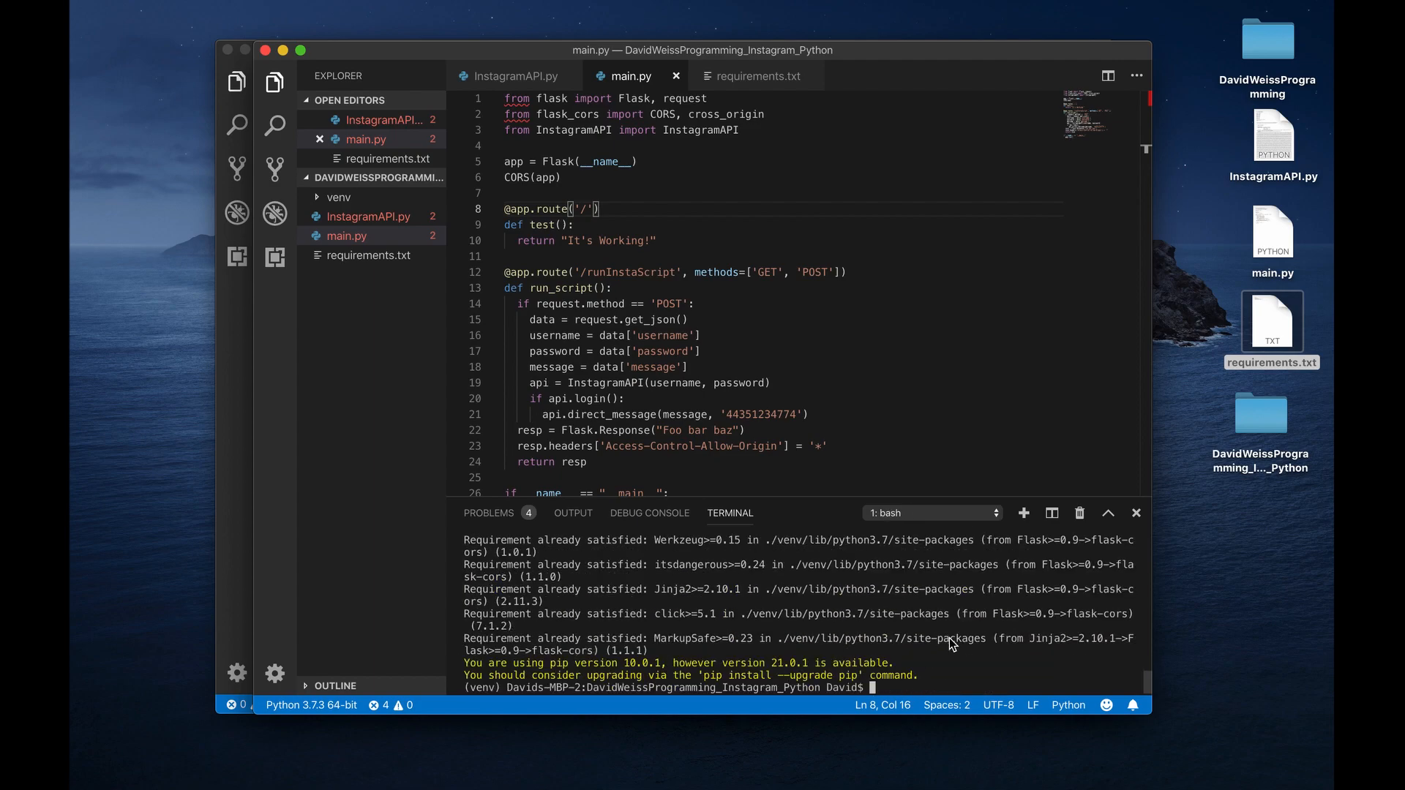
mouse_move(339, 259)
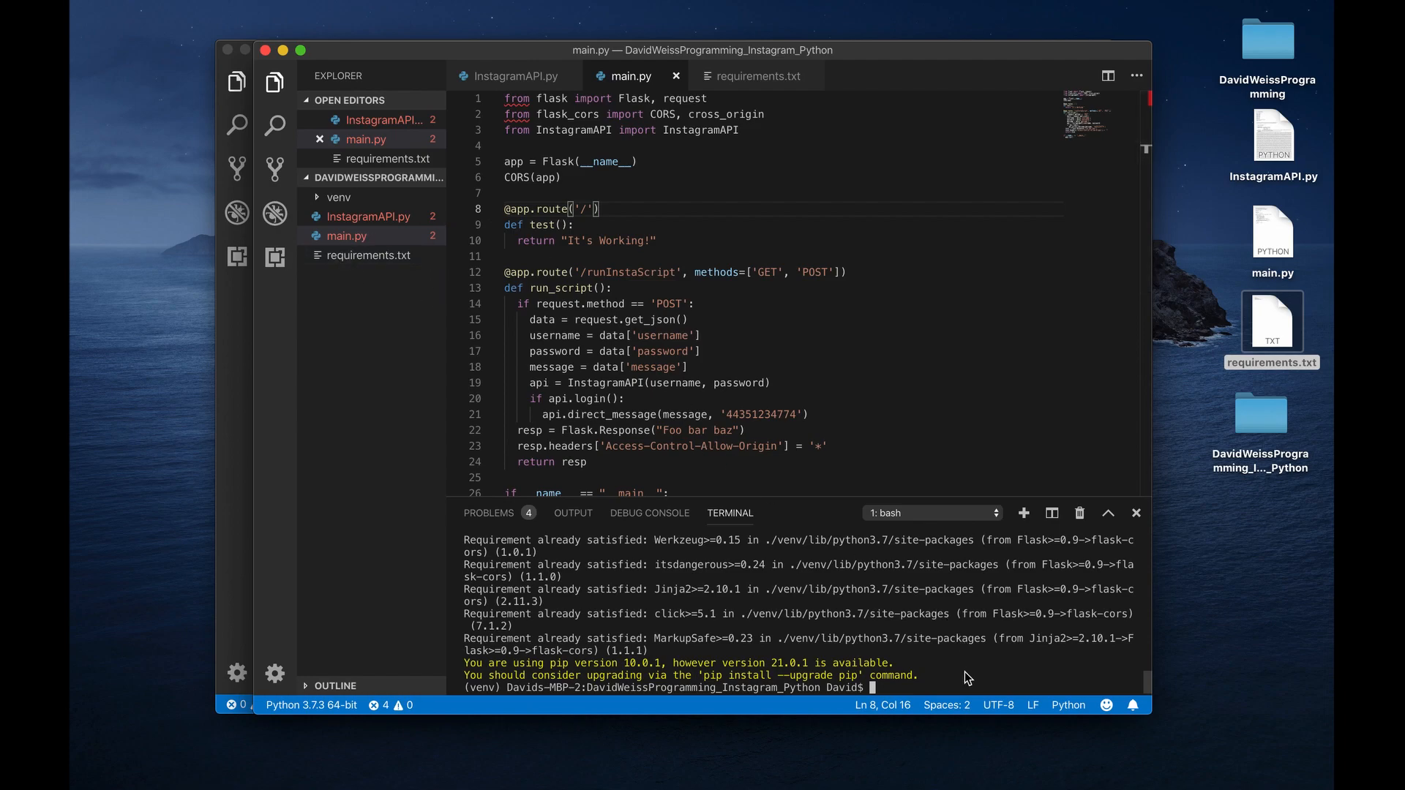
type("p")
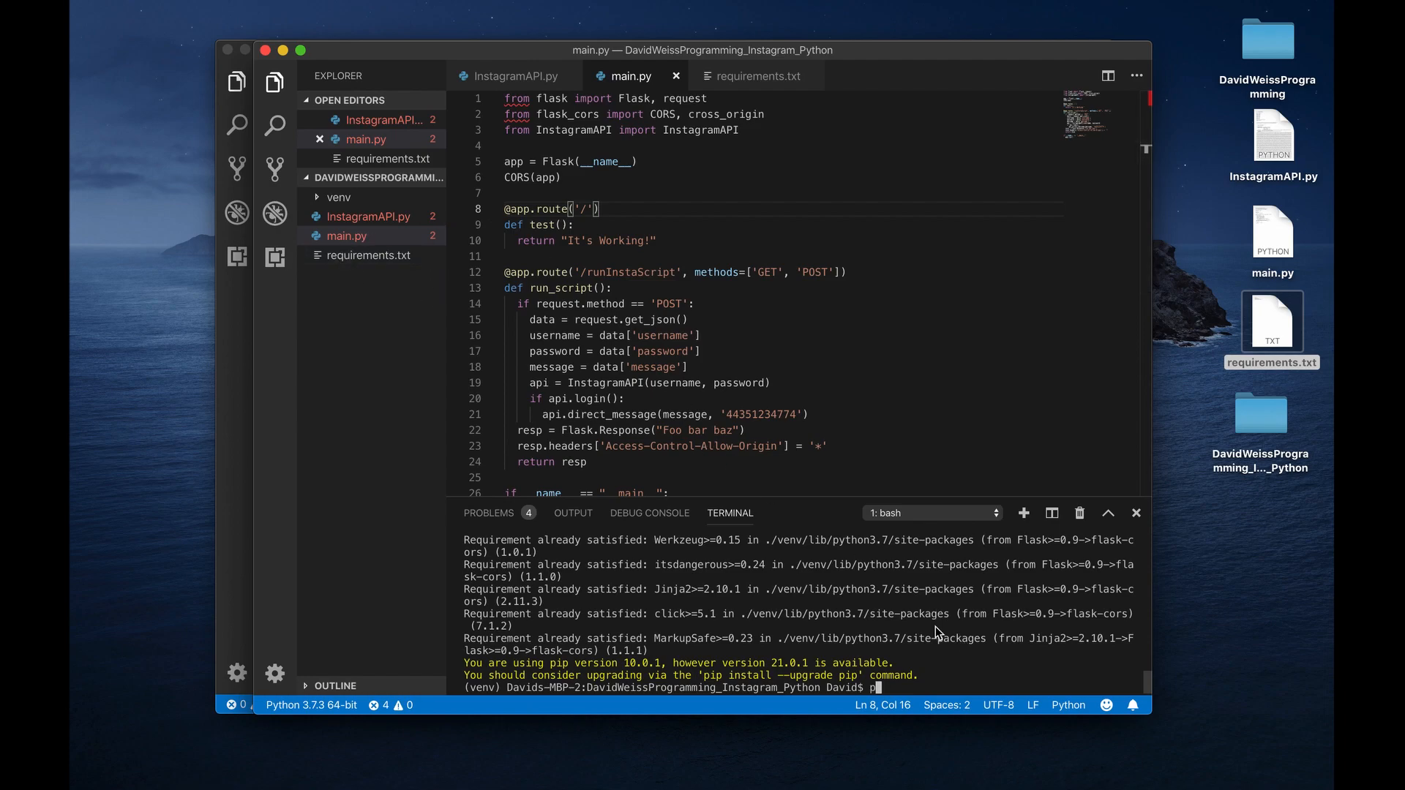
Run main.py locally with python3, checking its It's Working! response, then stop the server.
scroll("down", 3)
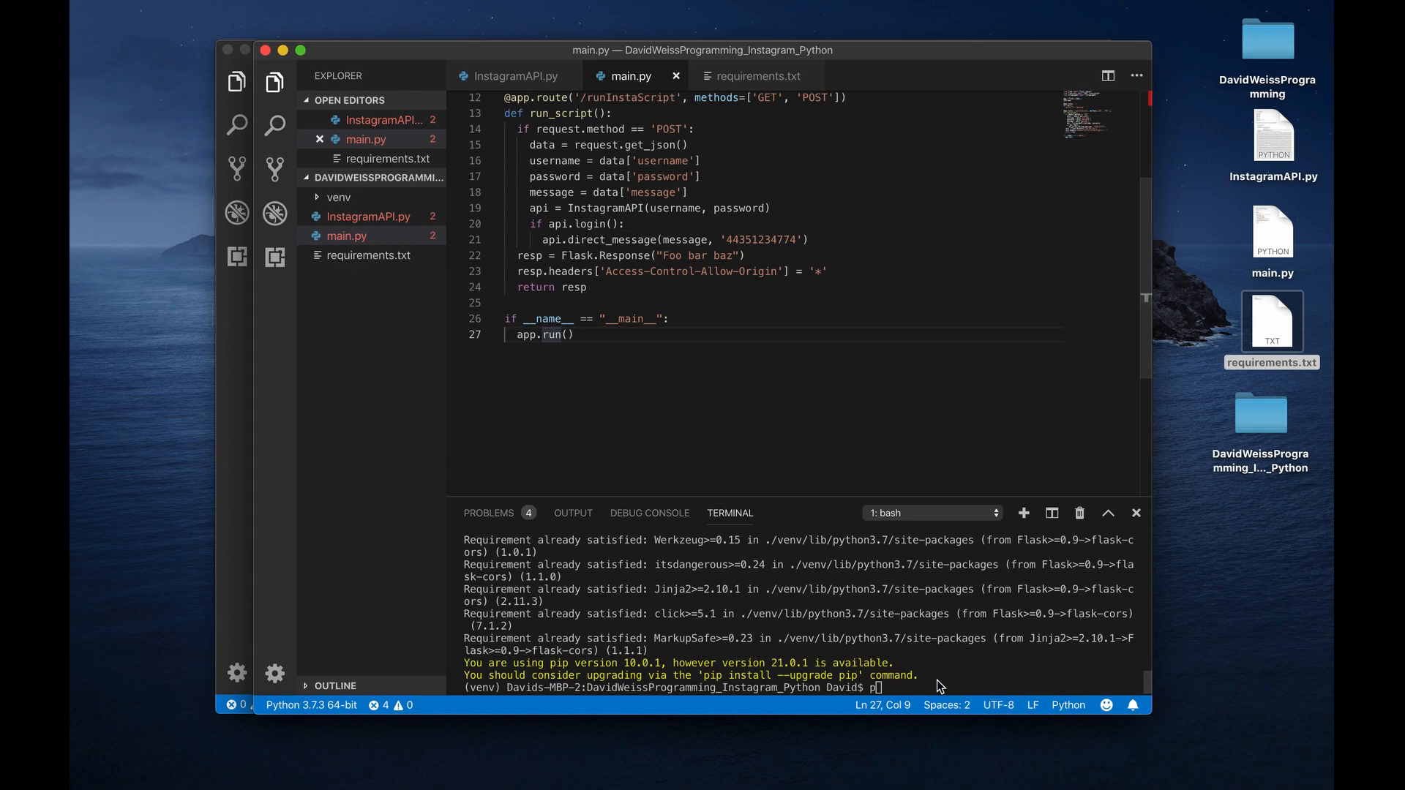
type("ython3 main.py")
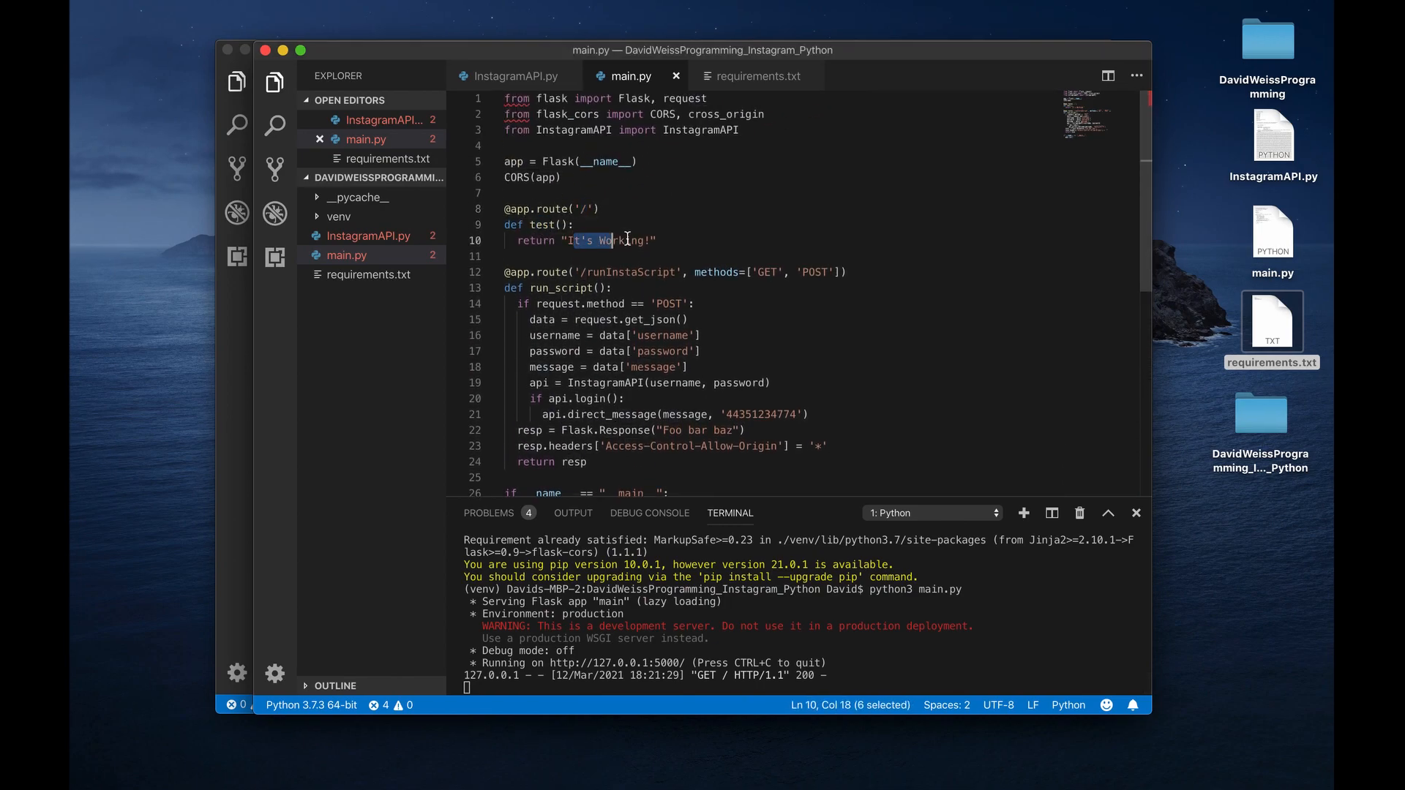
left_click_drag(602, 240, 643, 240)
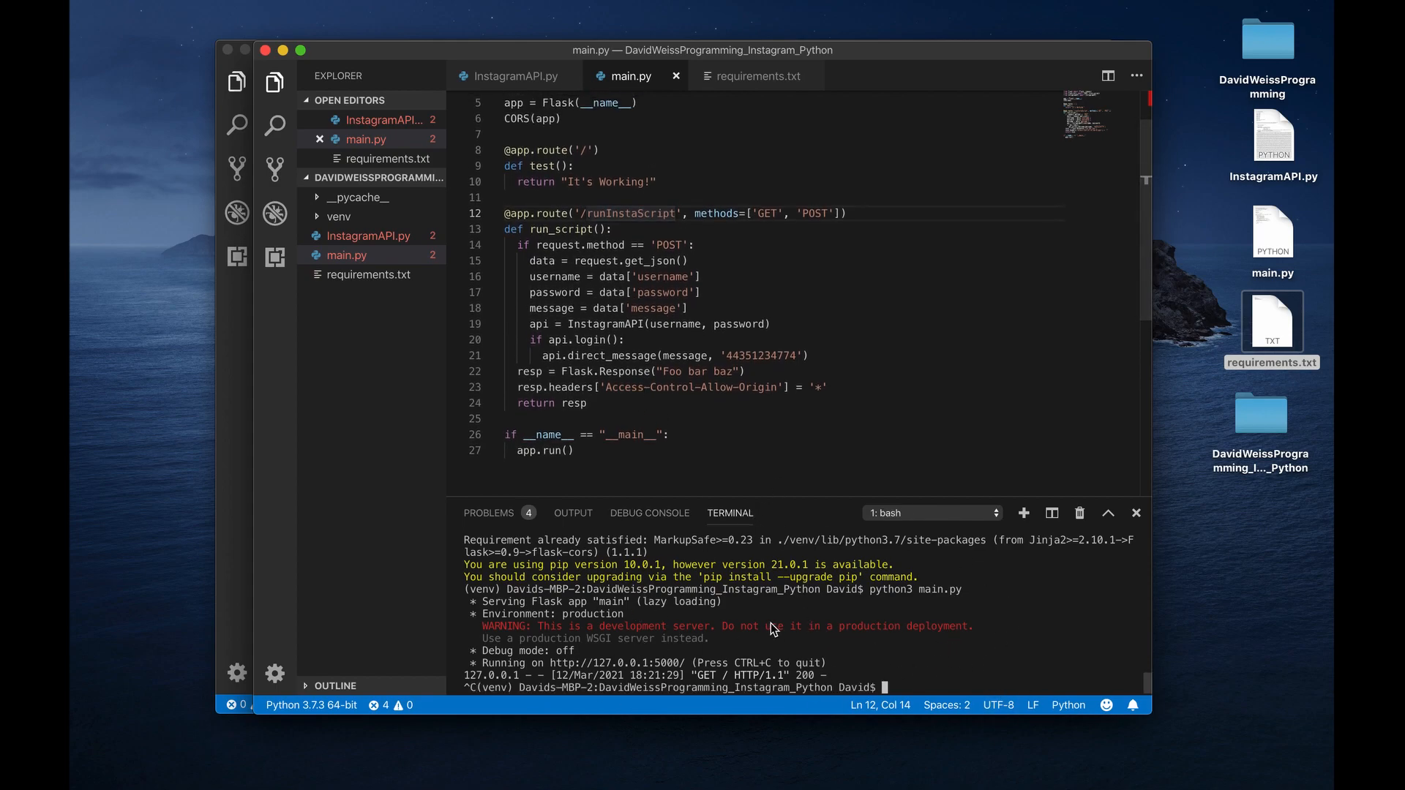
mouse_move(902, 636)
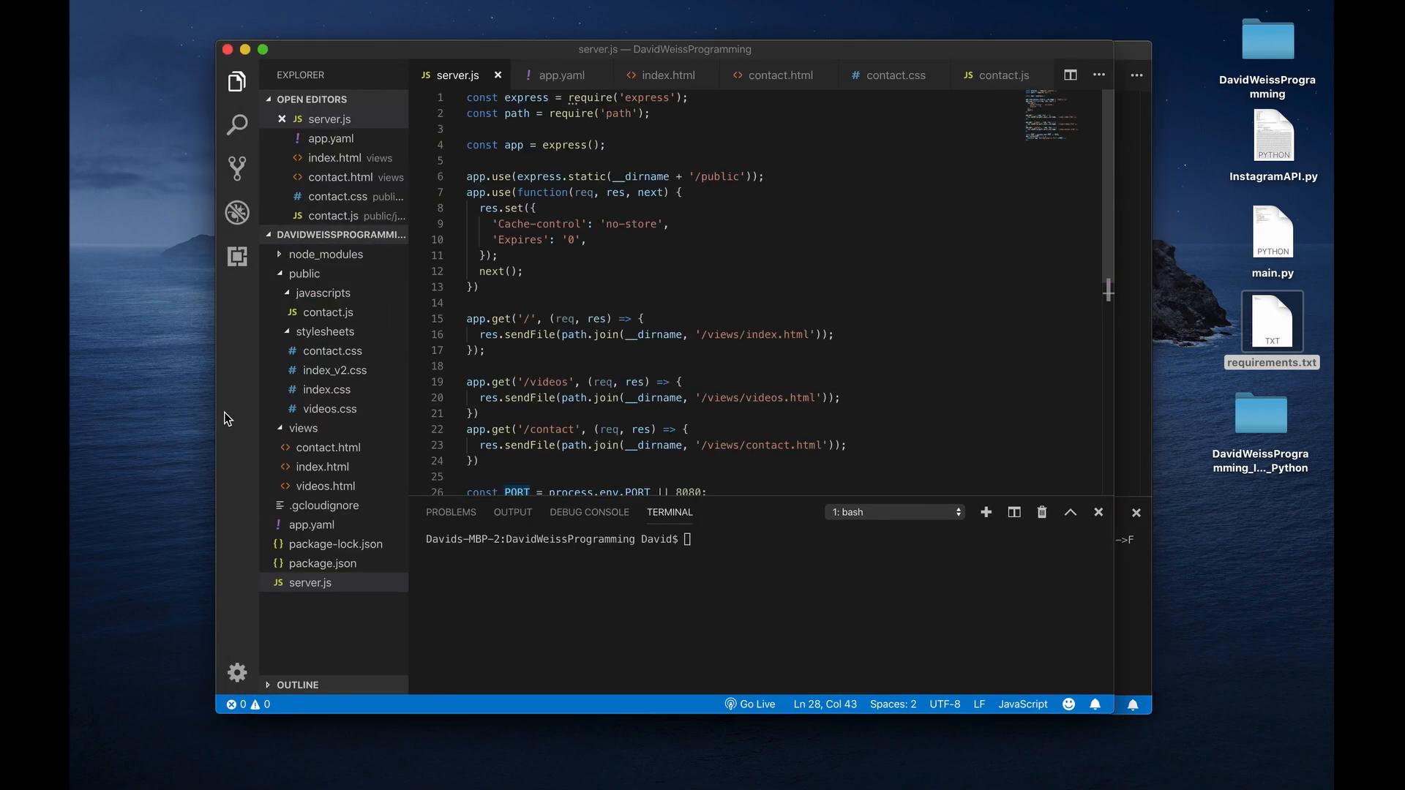
Bring the DavidWeissProgramming_Instagram_Python window forward with the empty app.yaml open.
left_click(559, 75)
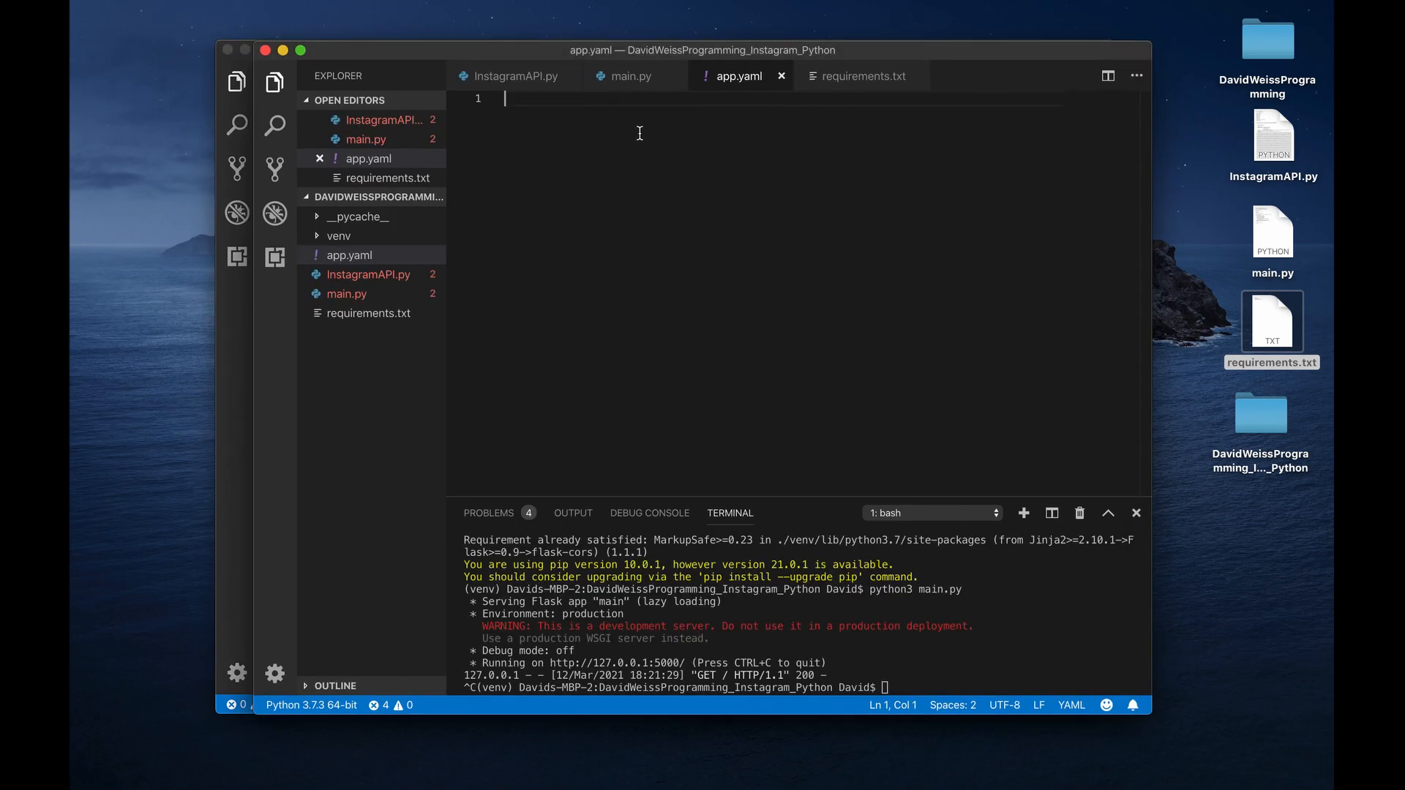
Write 'runtime: python37' as app.yaml's first line and start a second line.
type("runtime: pytho")
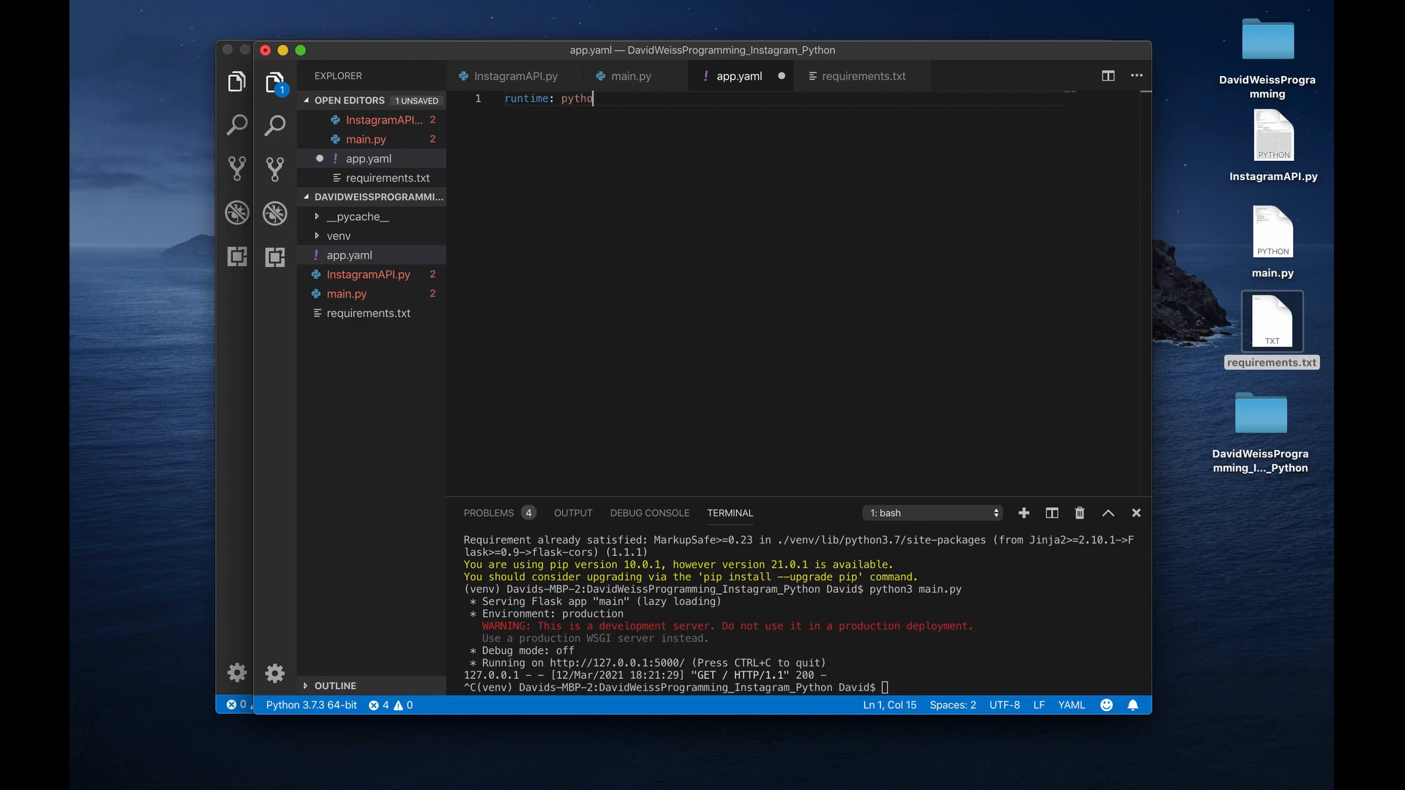
type("37")
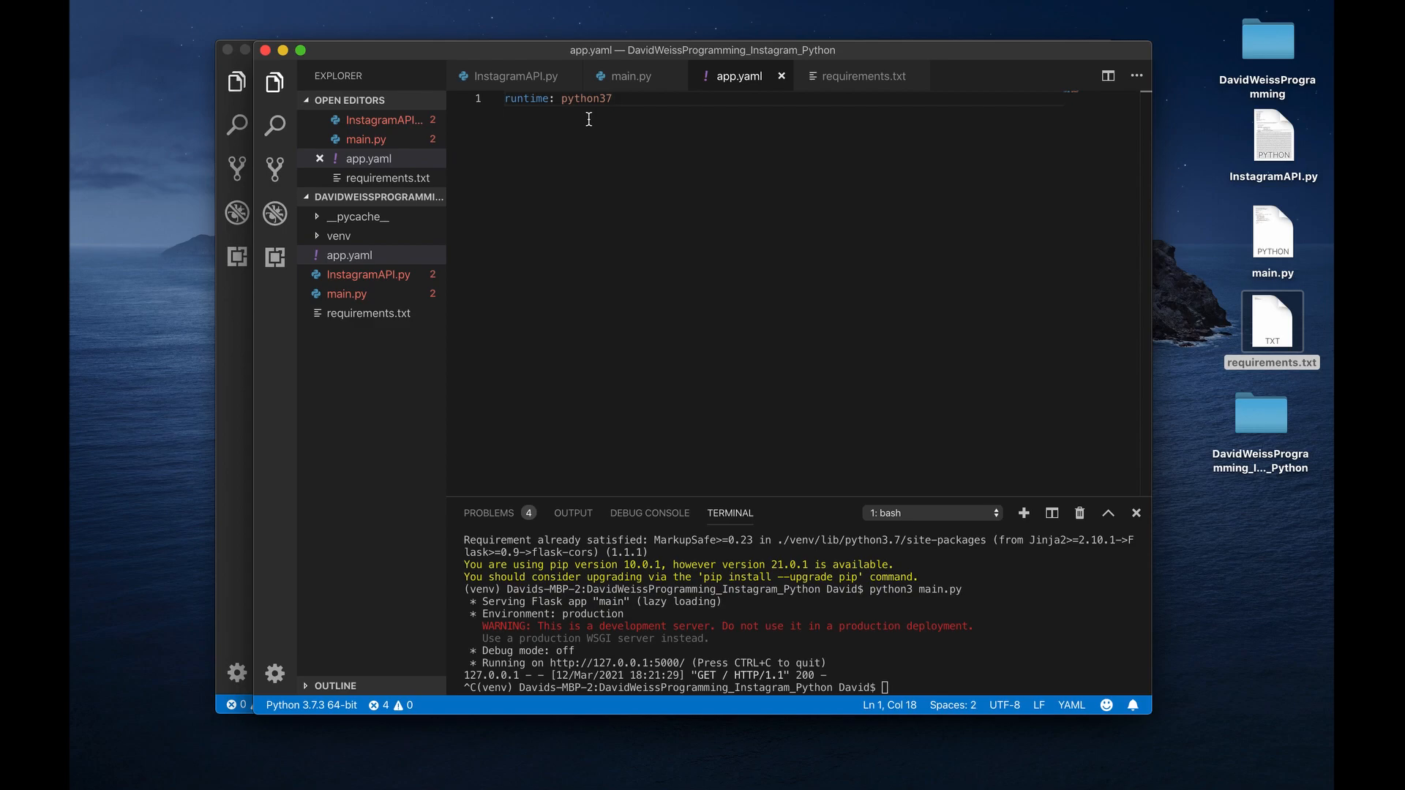
mouse_move(622, 237)
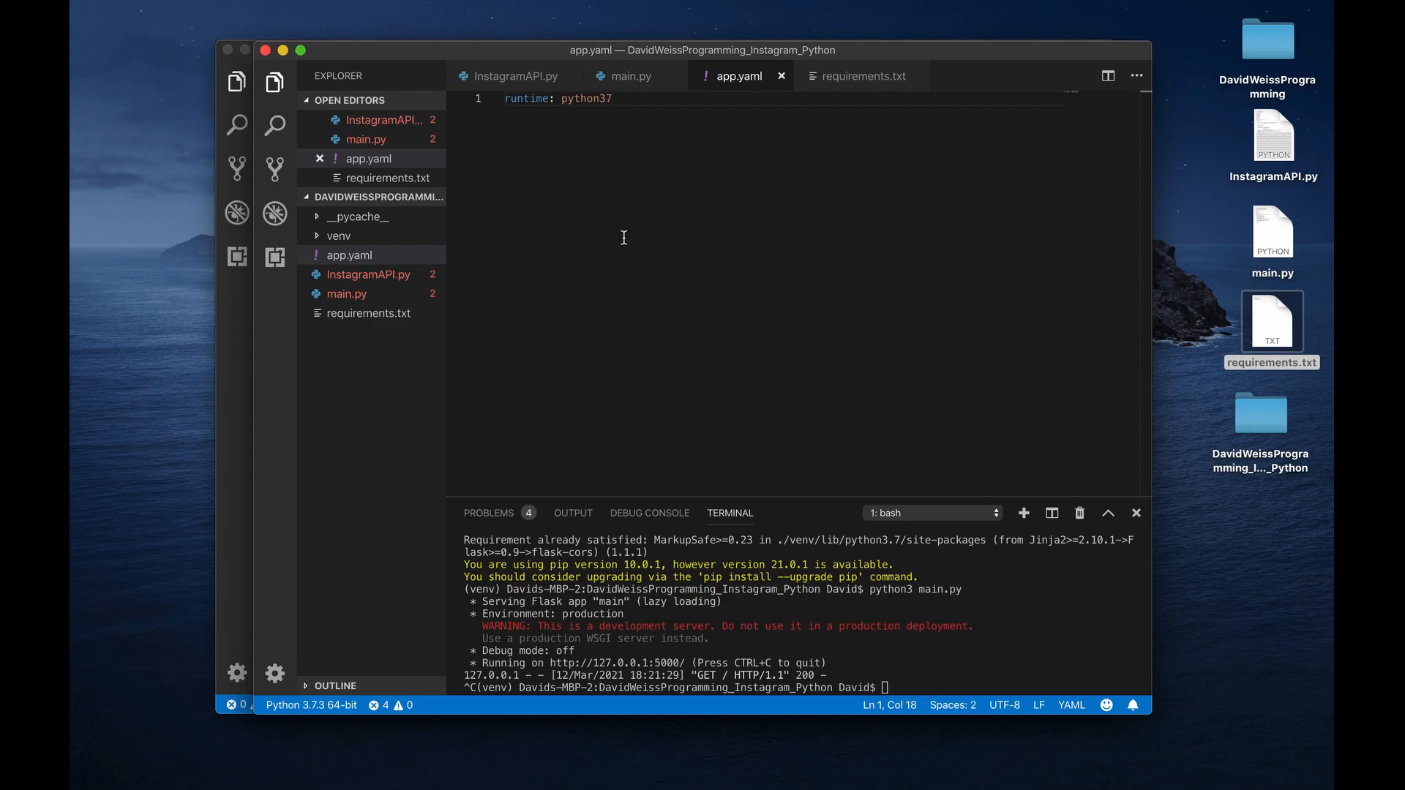
mouse_move(628, 254)
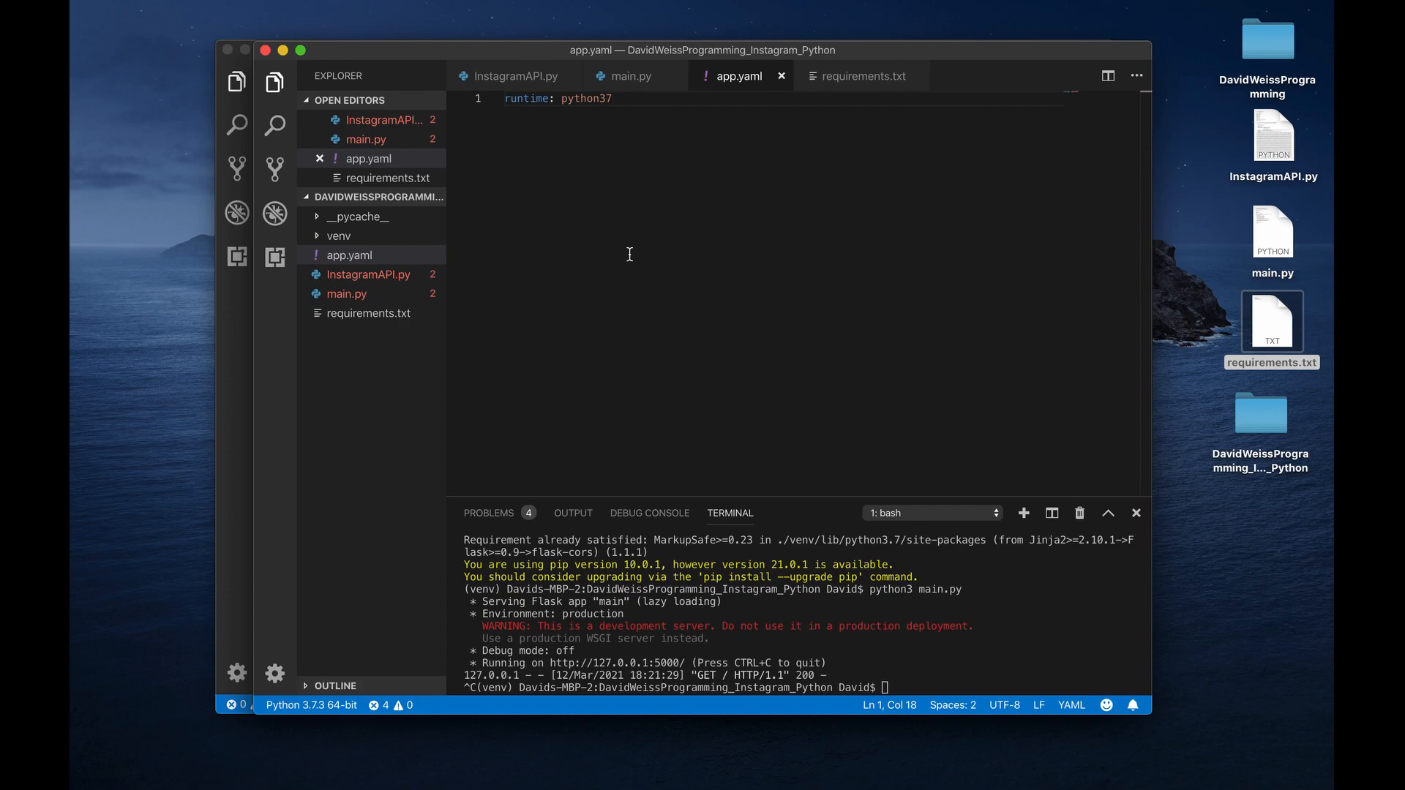
key("enter")
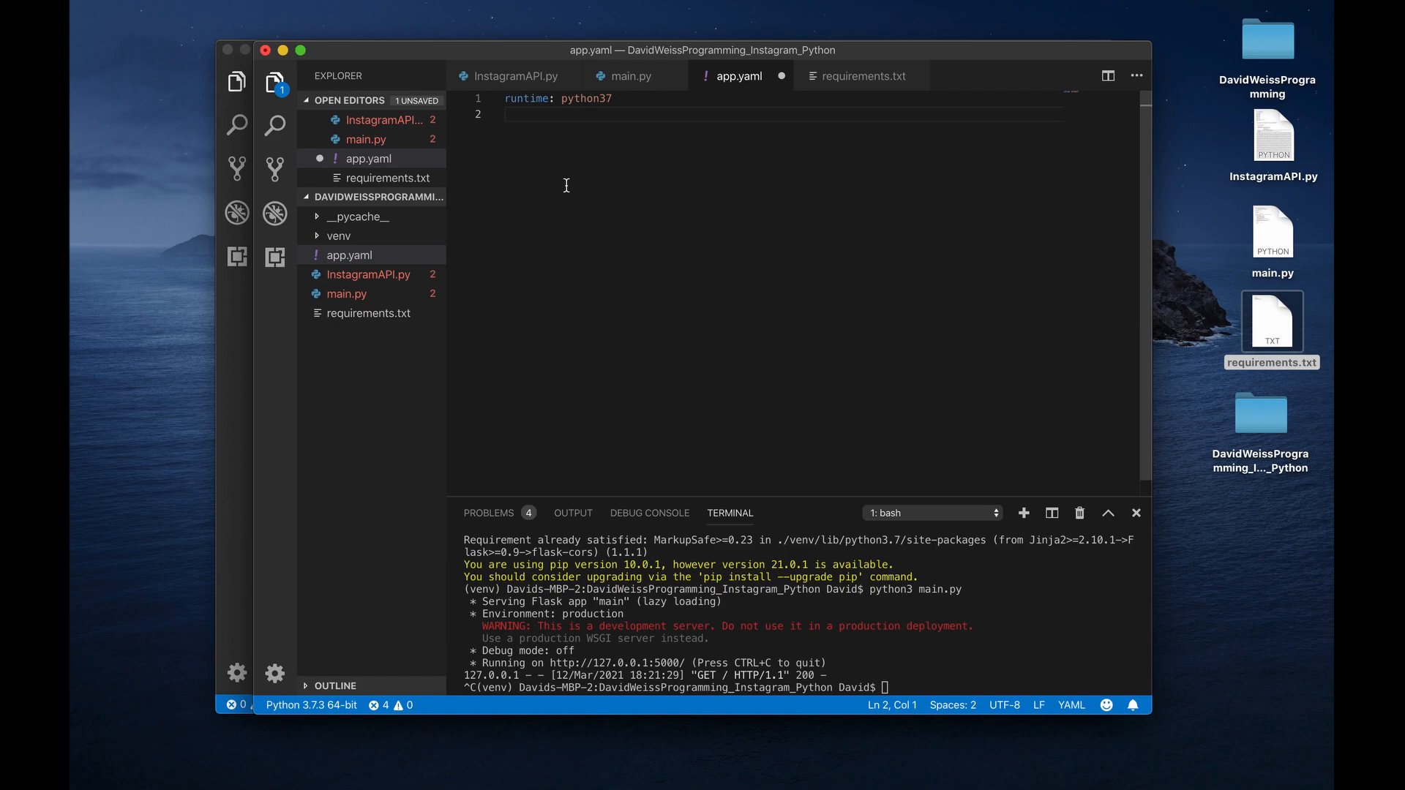
Add 'service: instagram-service' as line 2 of app.yaml and save it, returning to main.py.
type("ser")
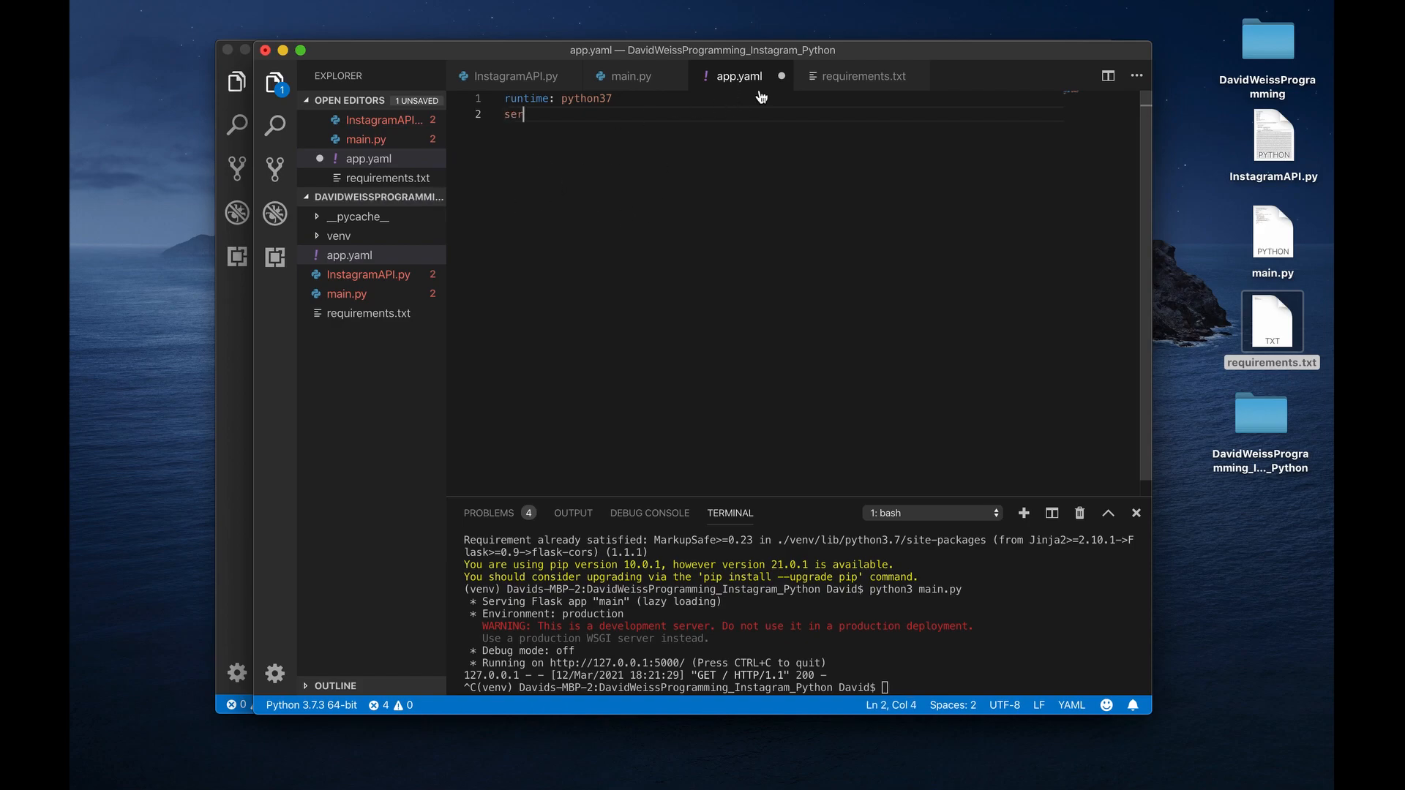
type("vic")
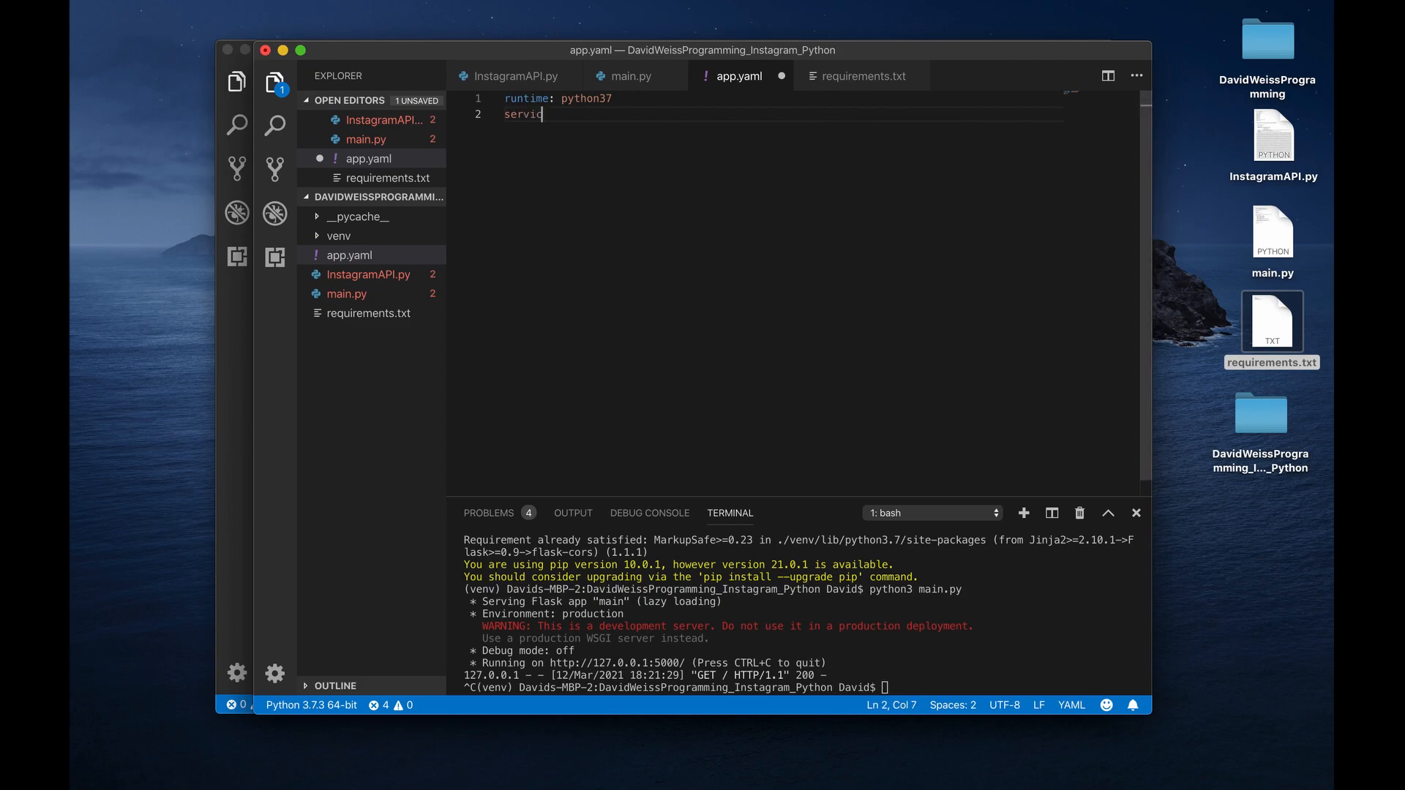
type("e:")
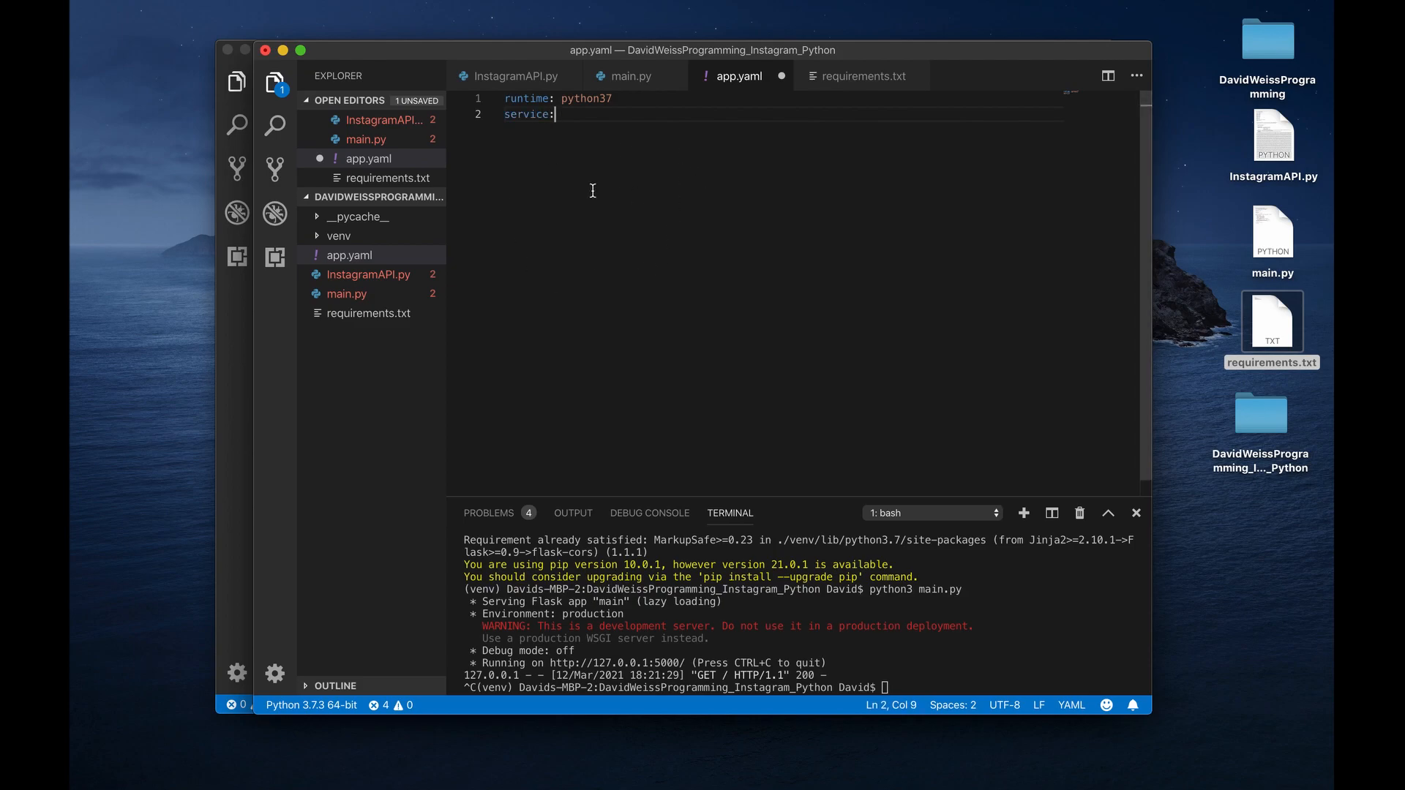
type("instag")
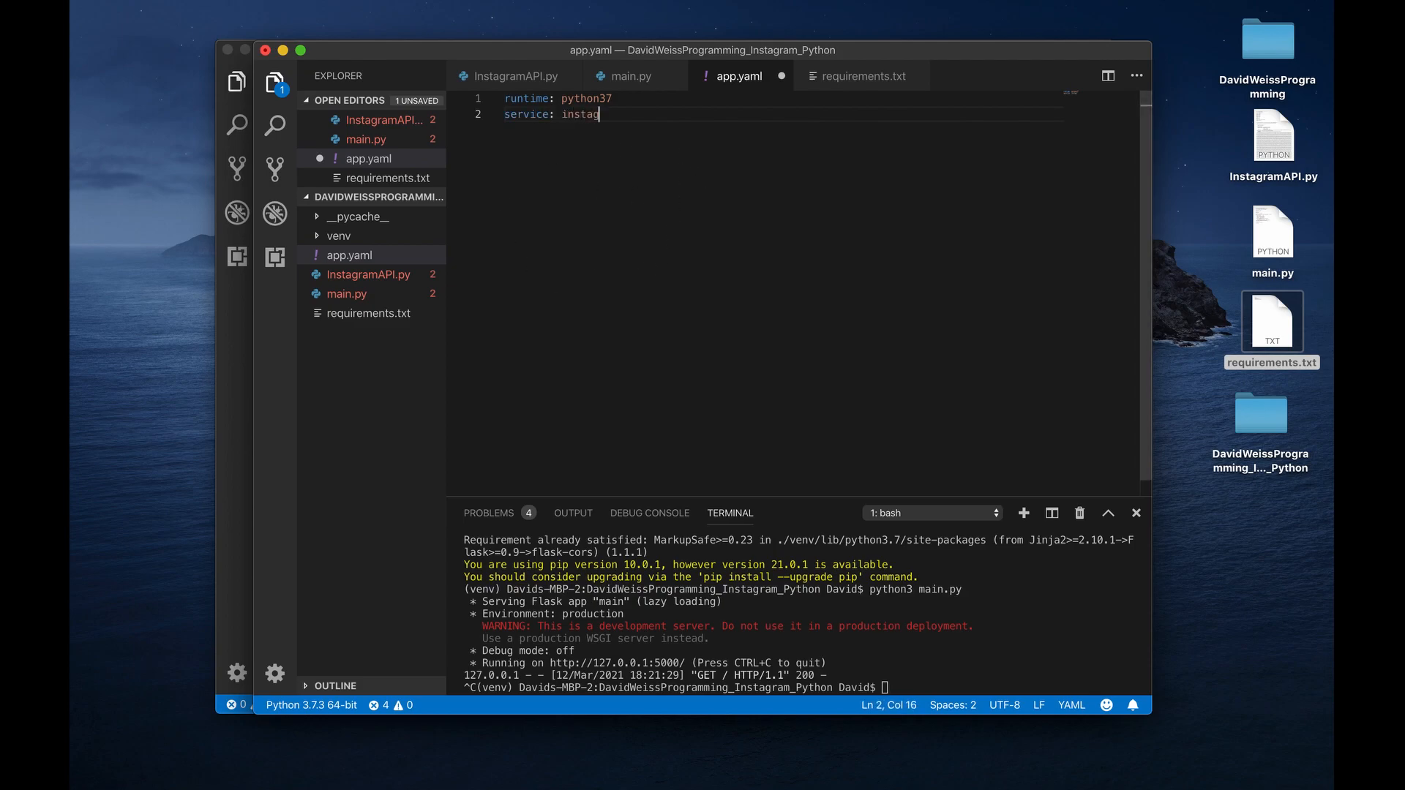
type("ram")
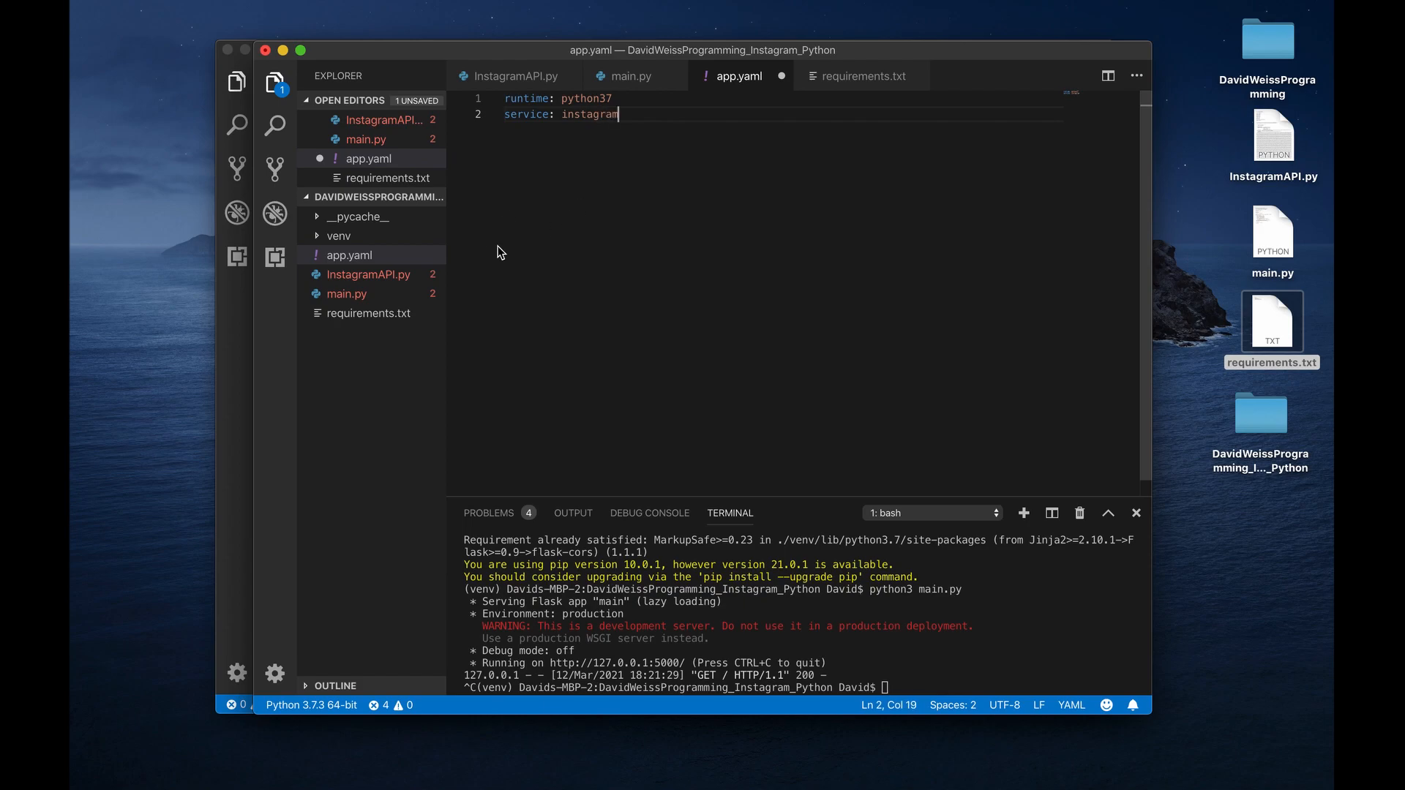
type("-")
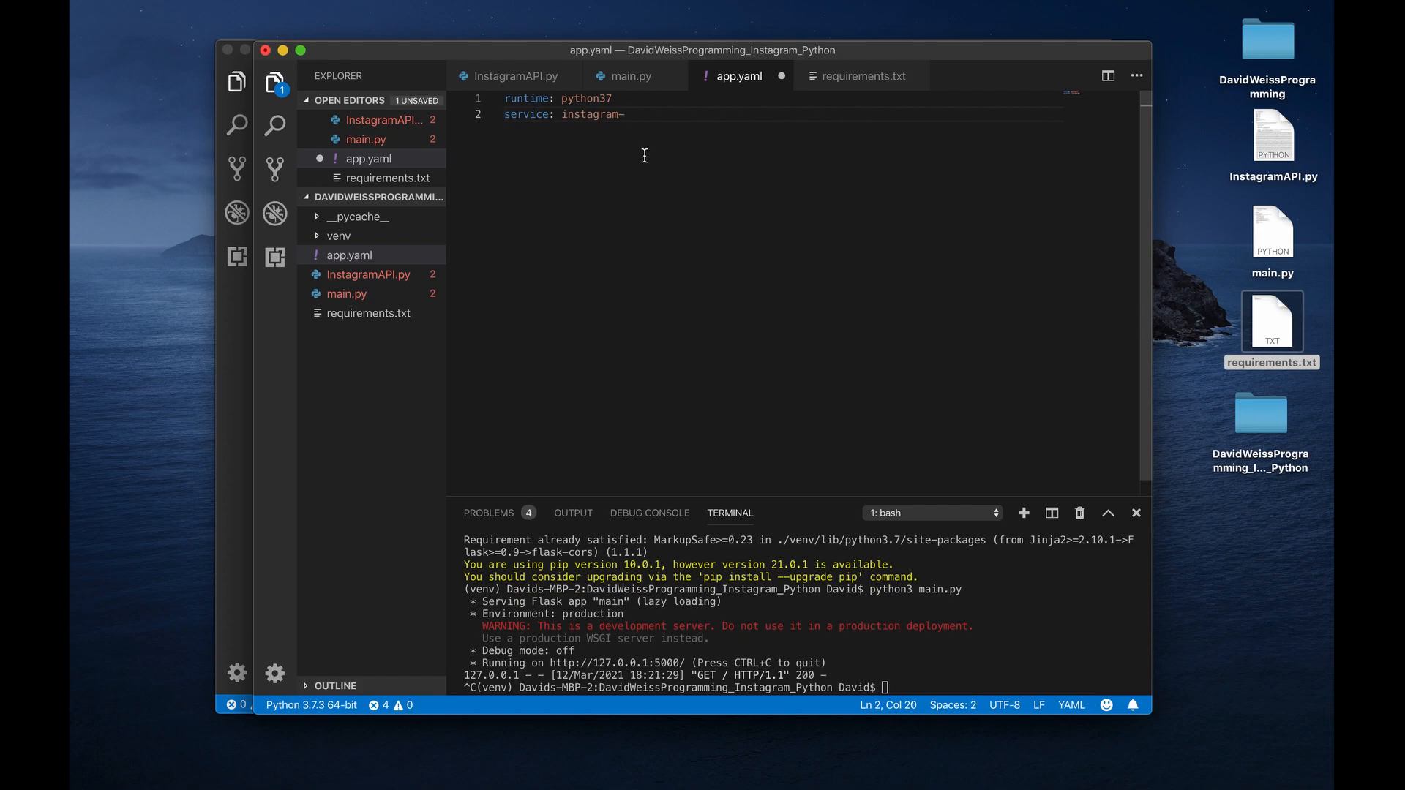
type("s")
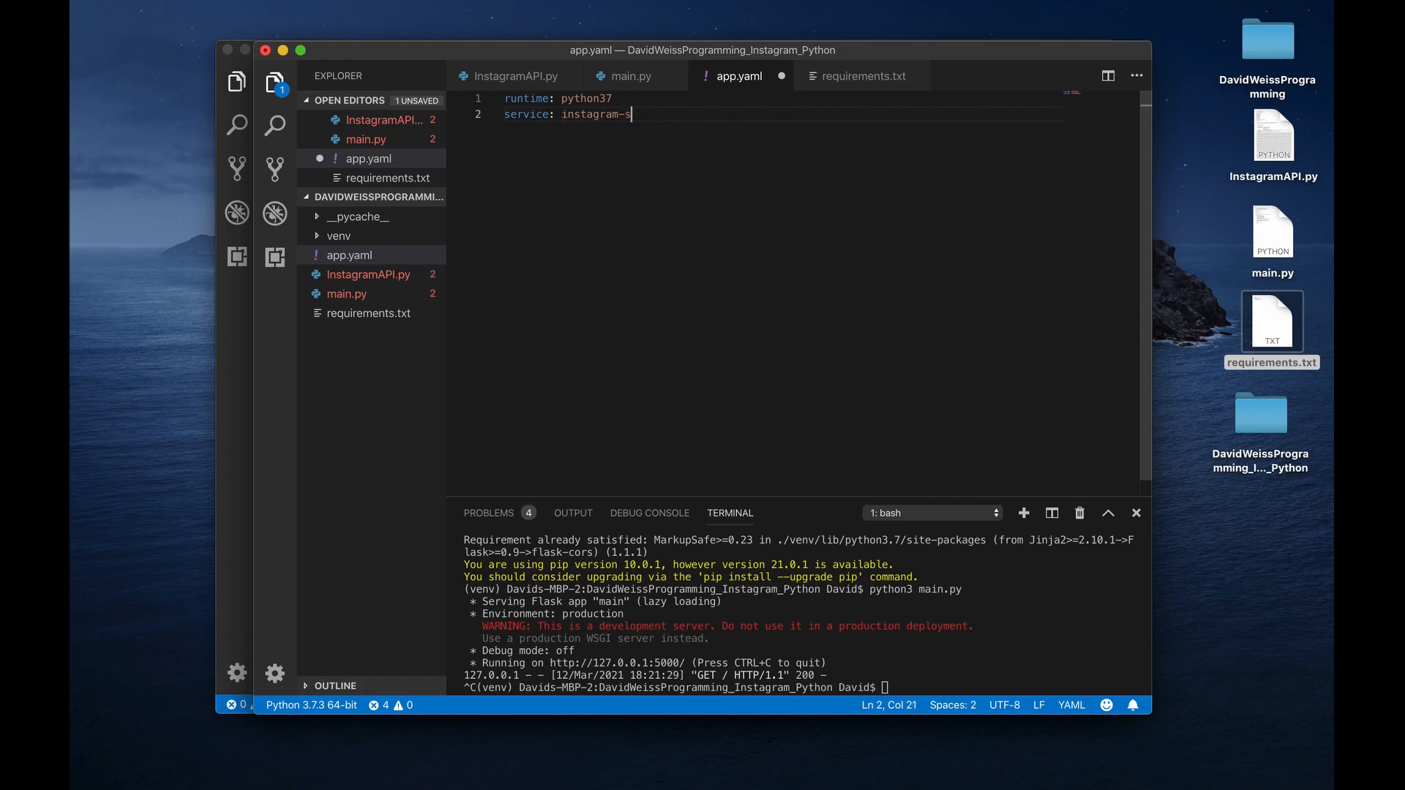
type("ervice")
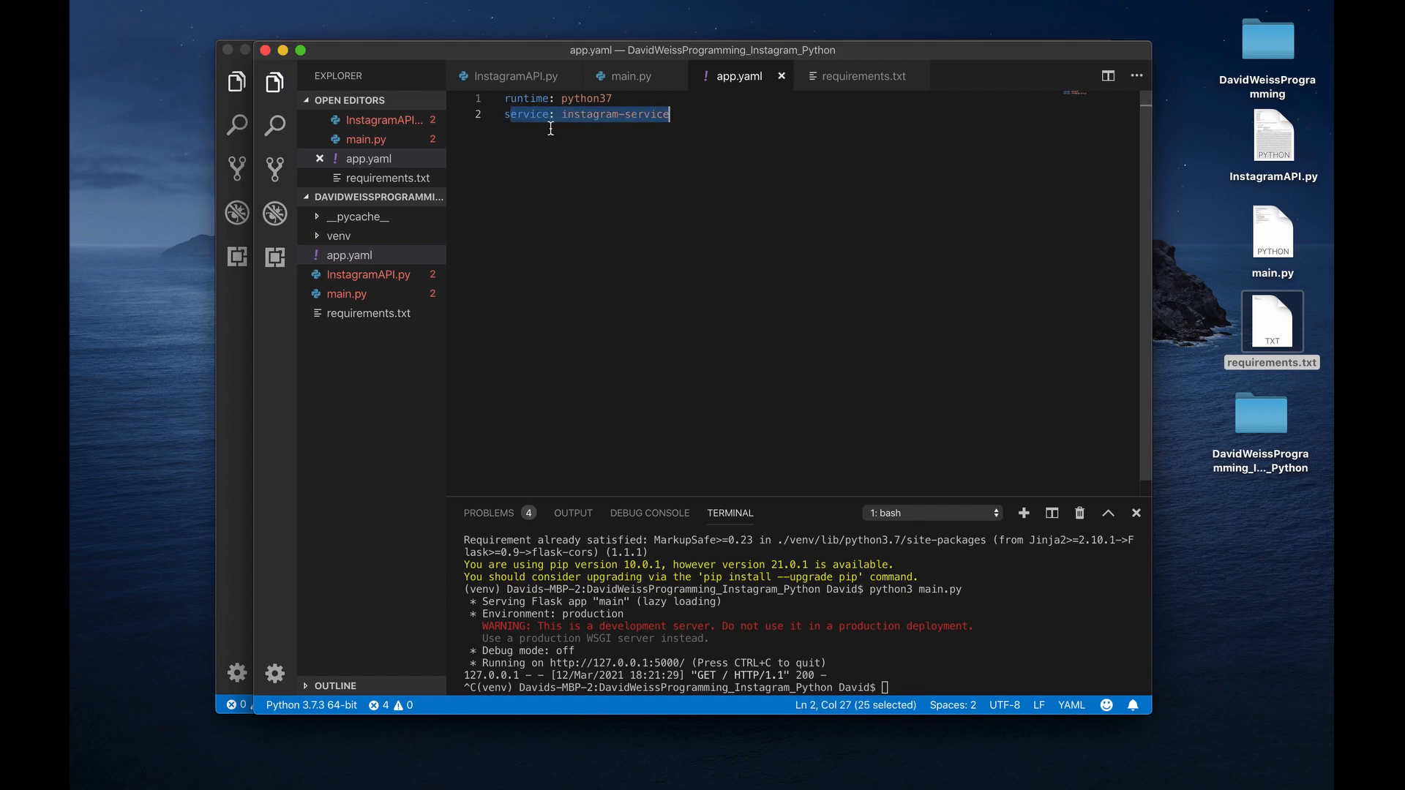
mouse_move(614, 125)
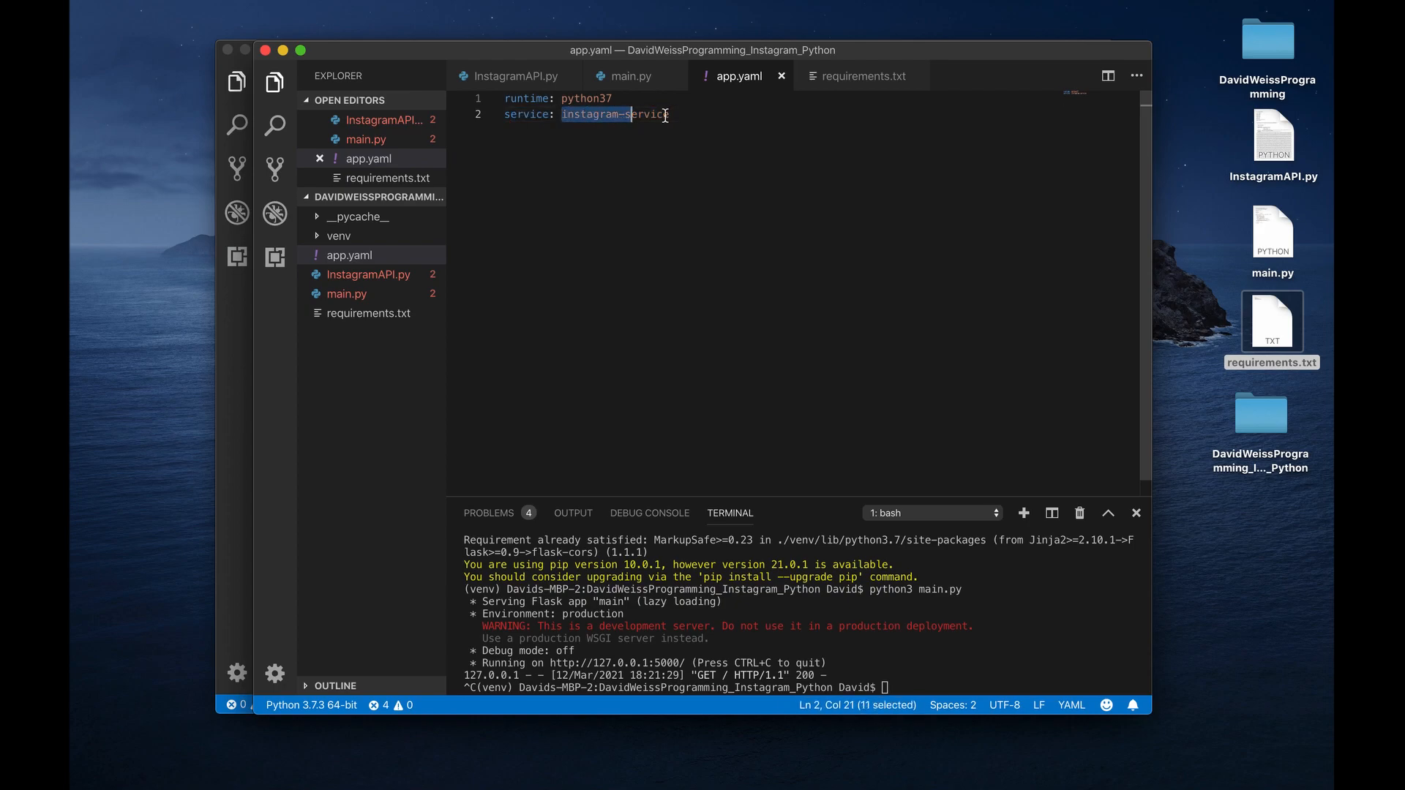
left_click(668, 115)
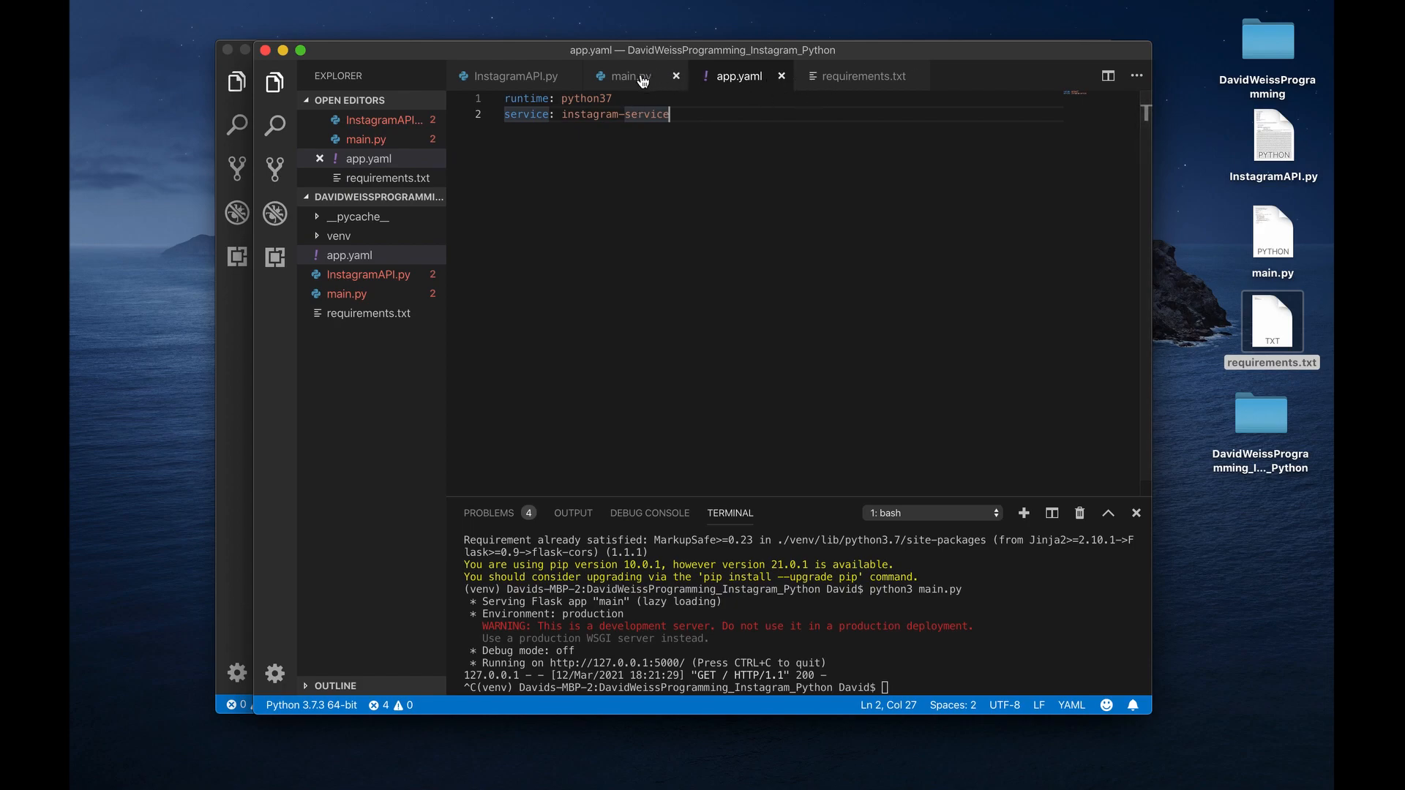
left_click(628, 75)
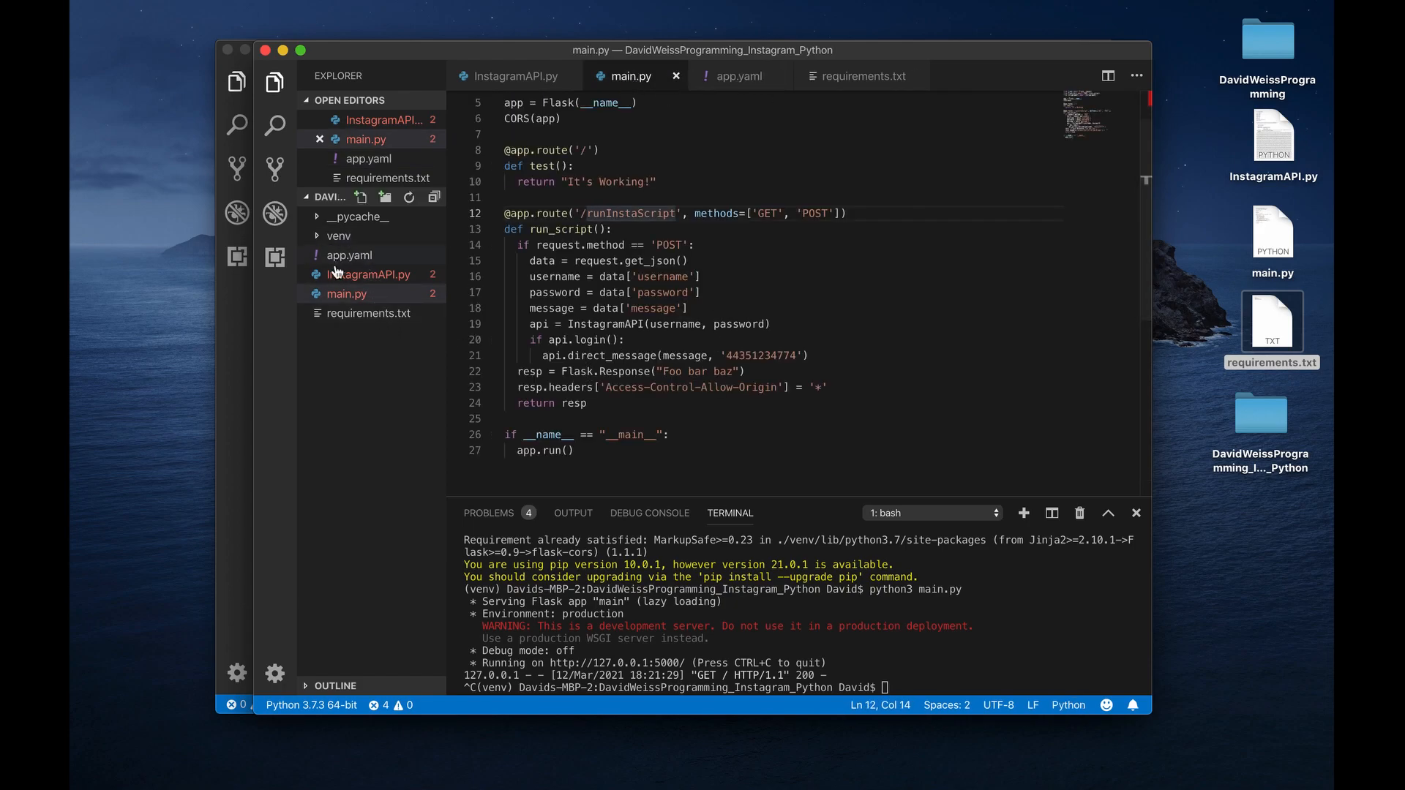
Run gcloud app deploy and check it targets instagram-service, comparing against app.yaml.
type("gcloud")
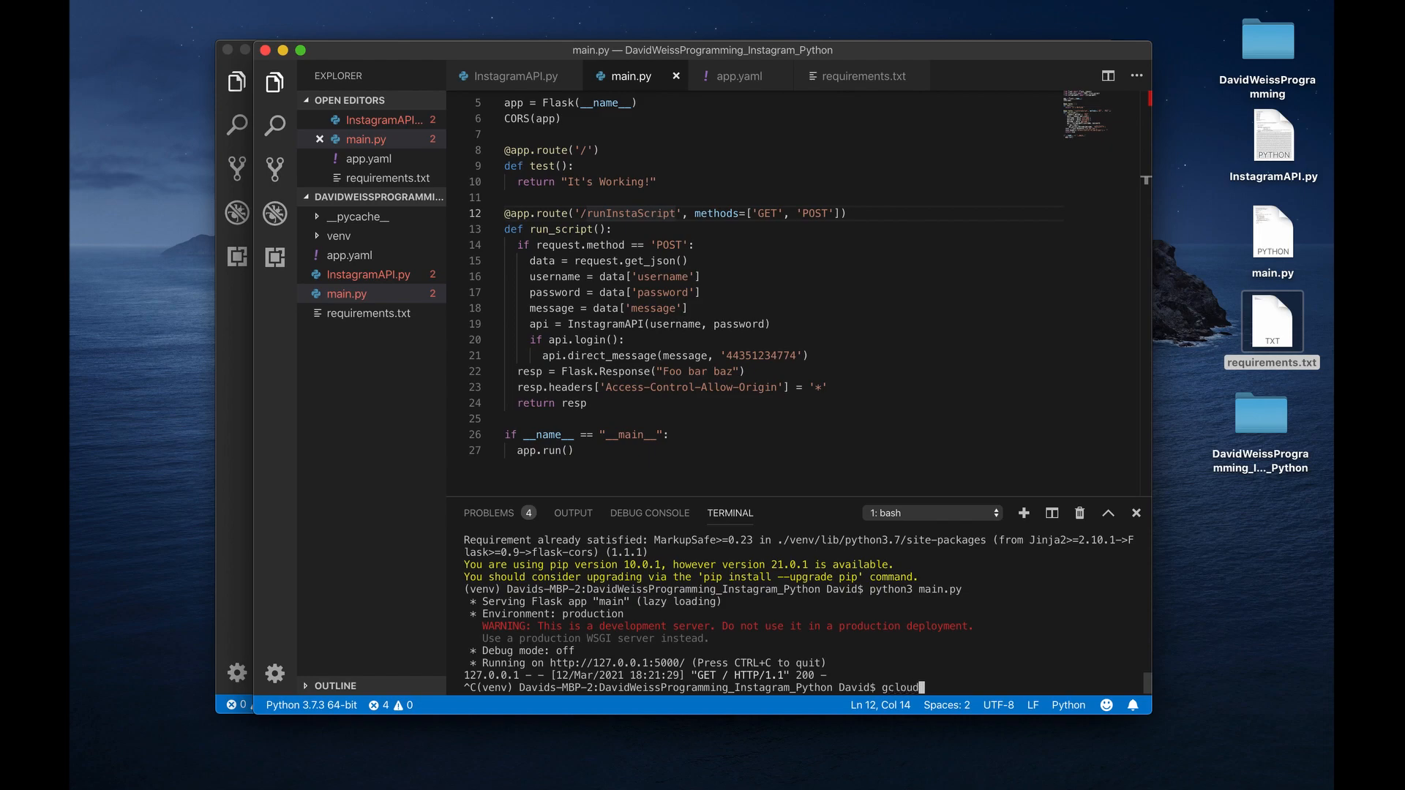
type("app")
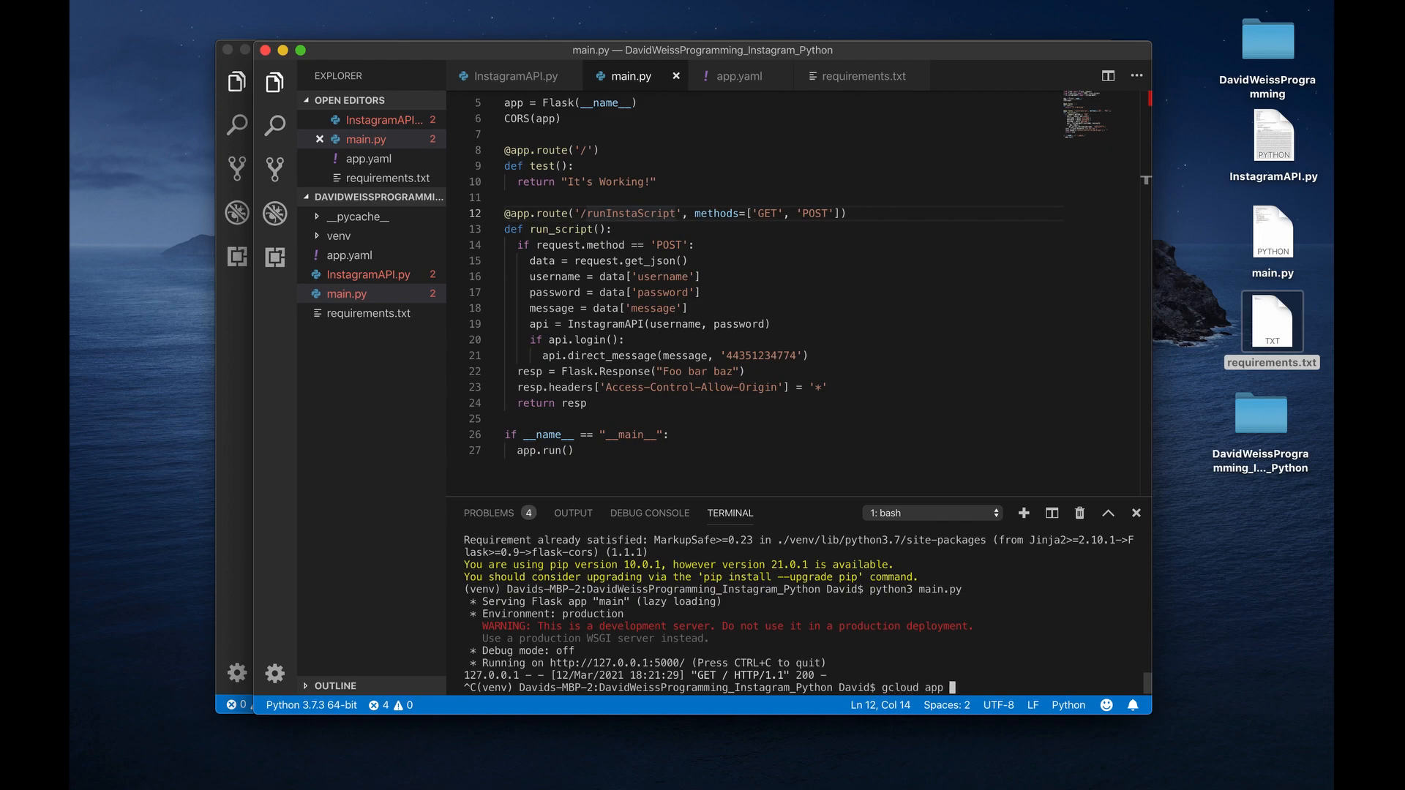
type("deploy")
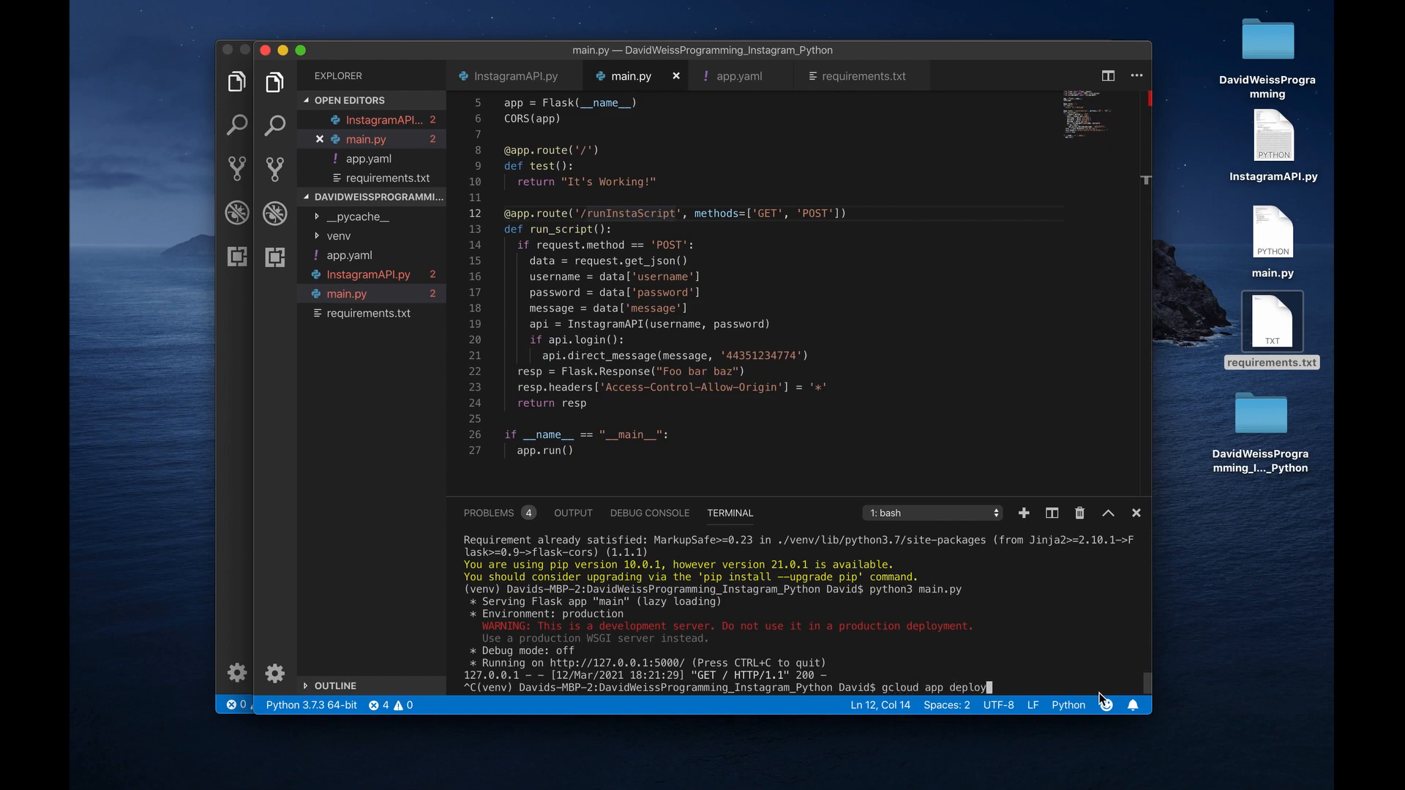
mouse_move(1026, 670)
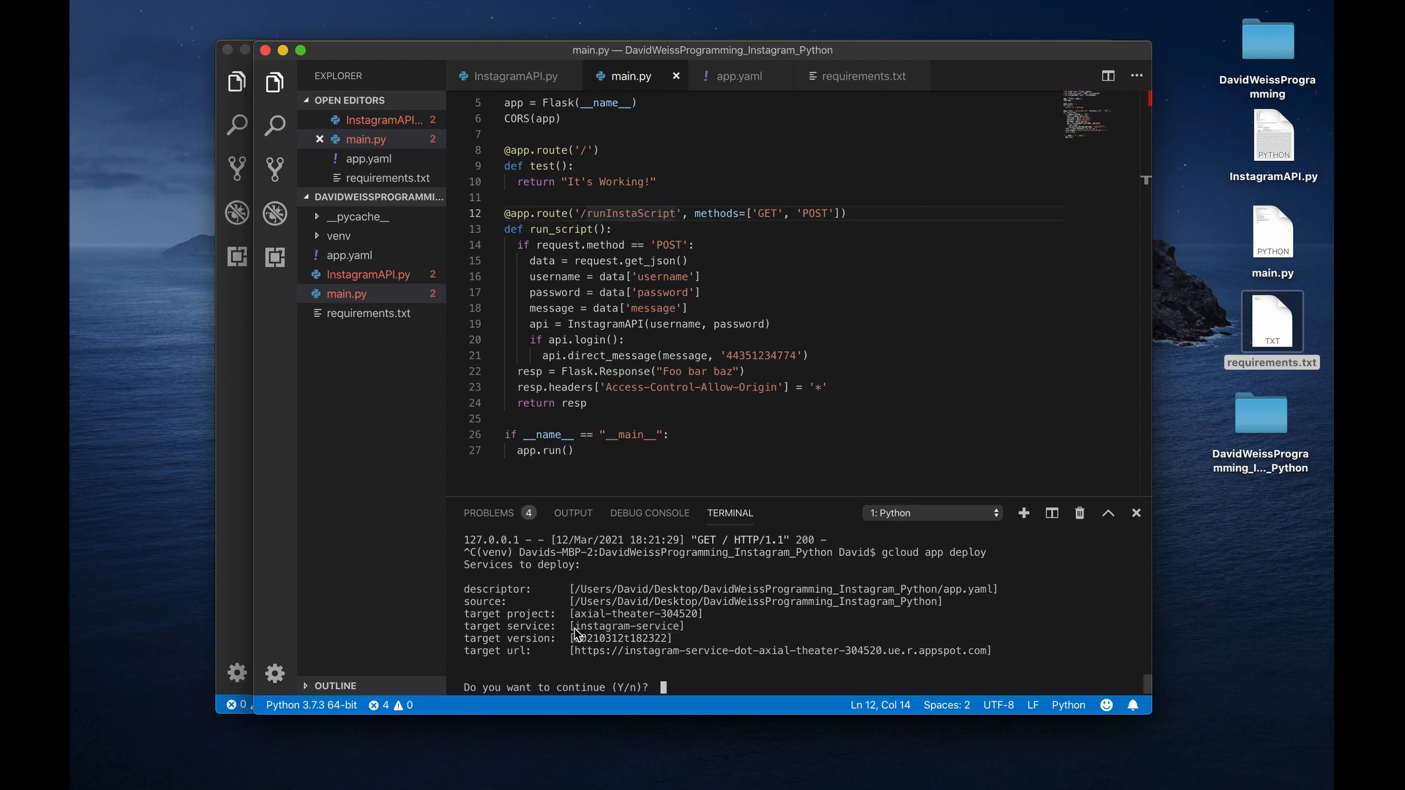
double_click(627, 625)
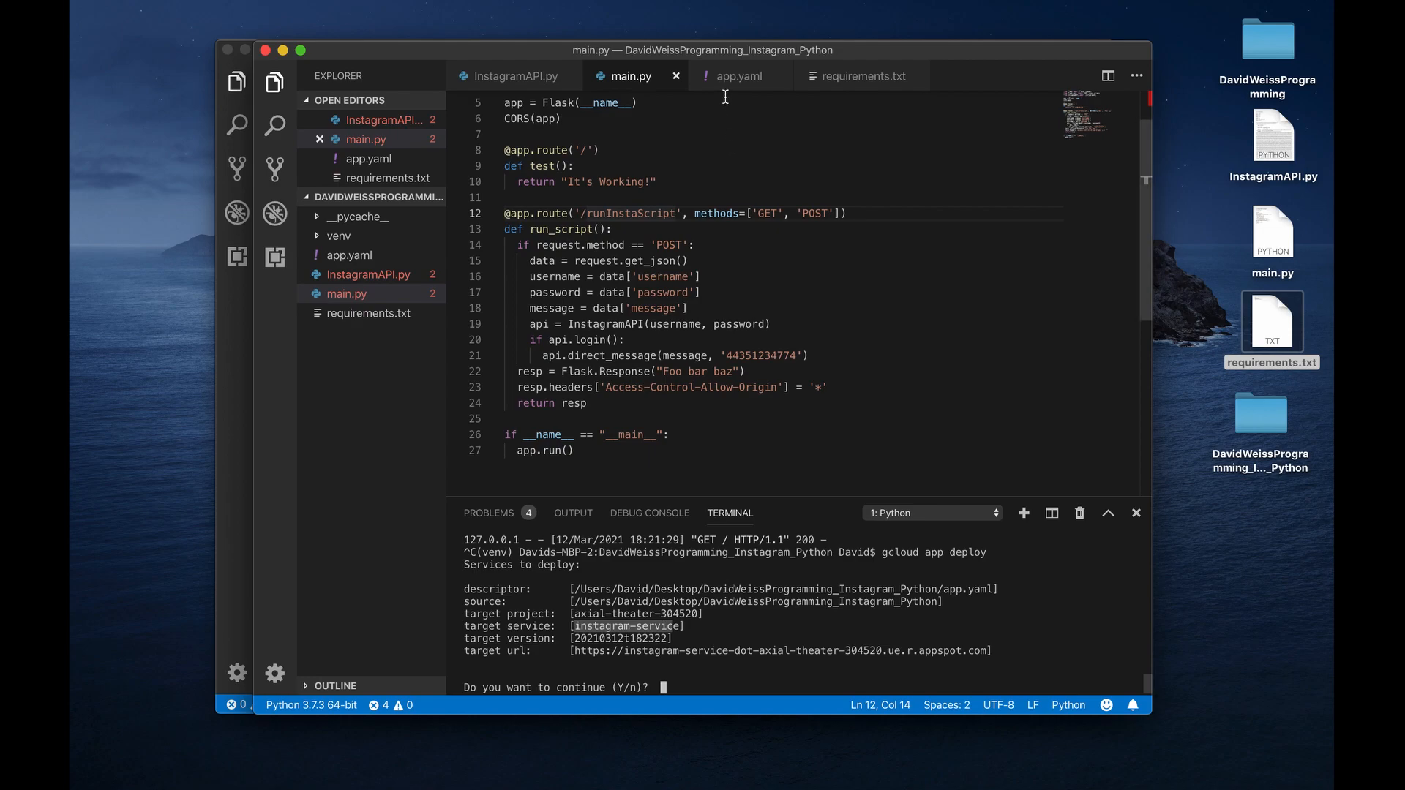
left_click(738, 76)
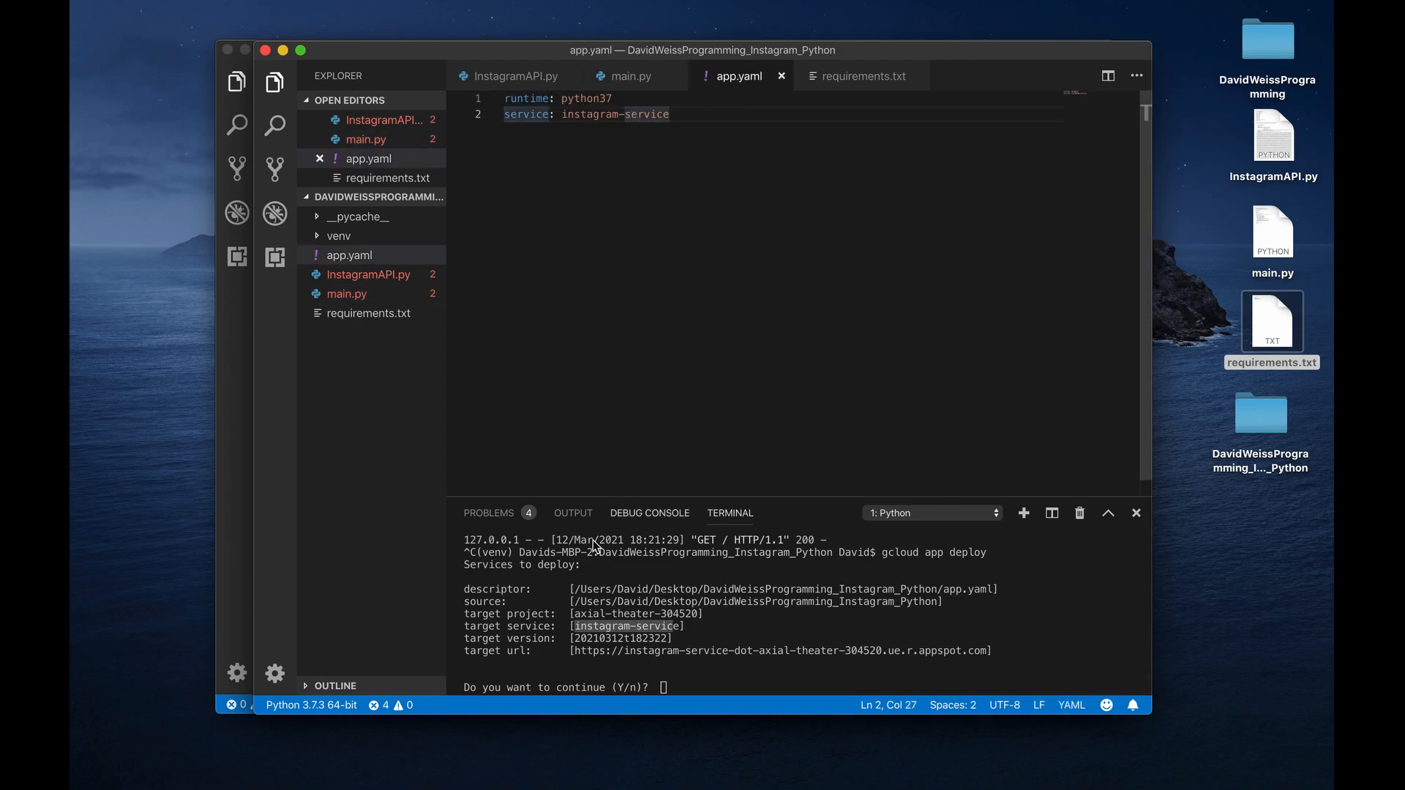
mouse_move(616, 663)
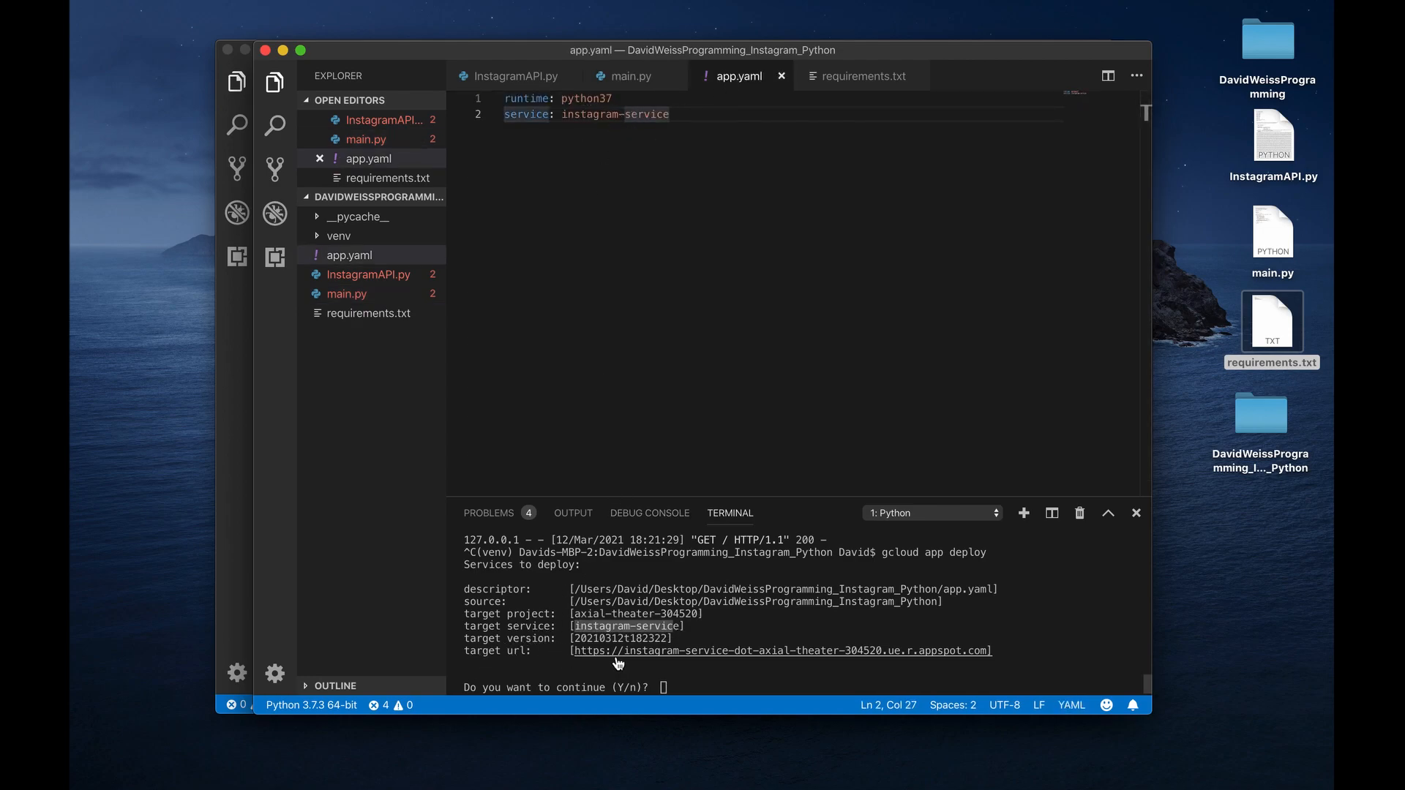
mouse_move(660, 659)
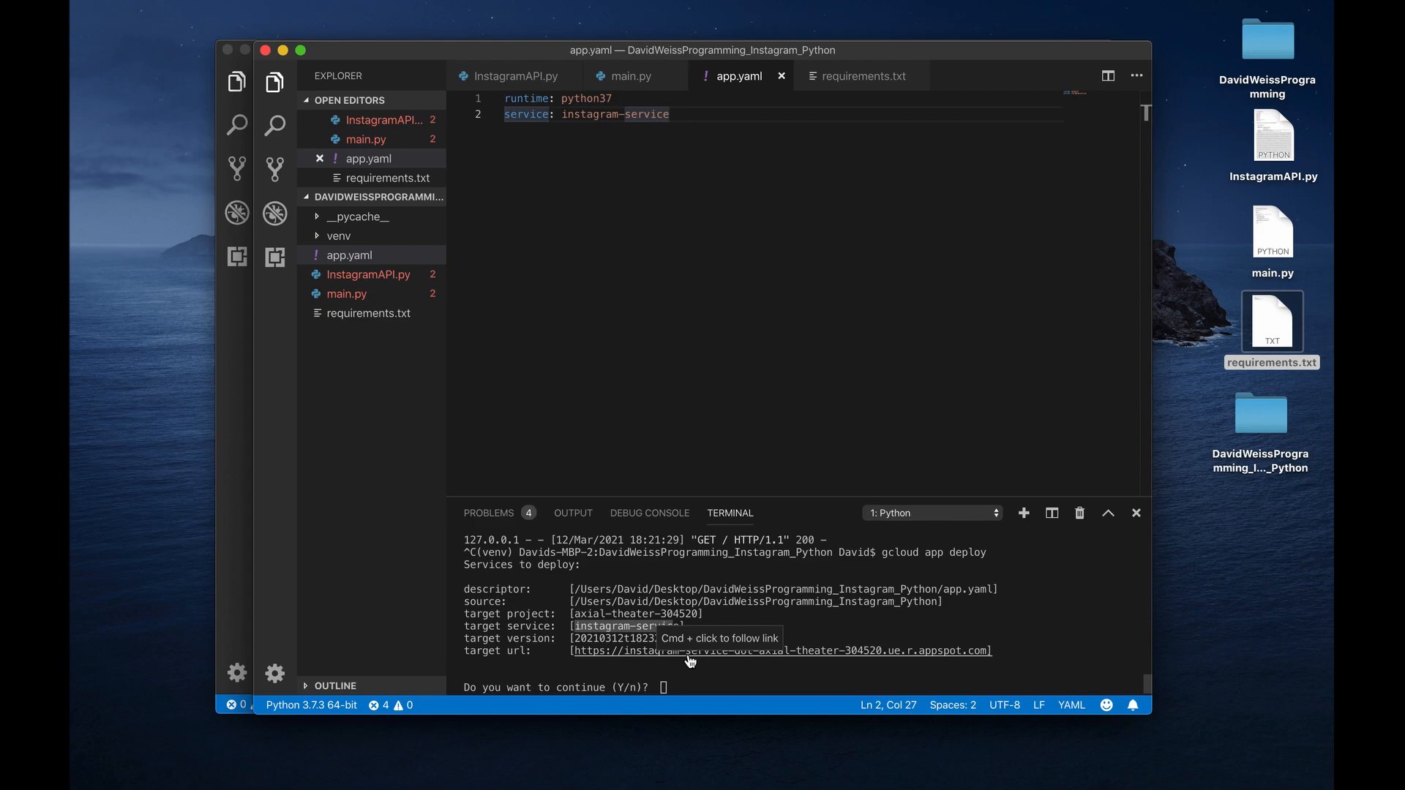
mouse_move(753, 672)
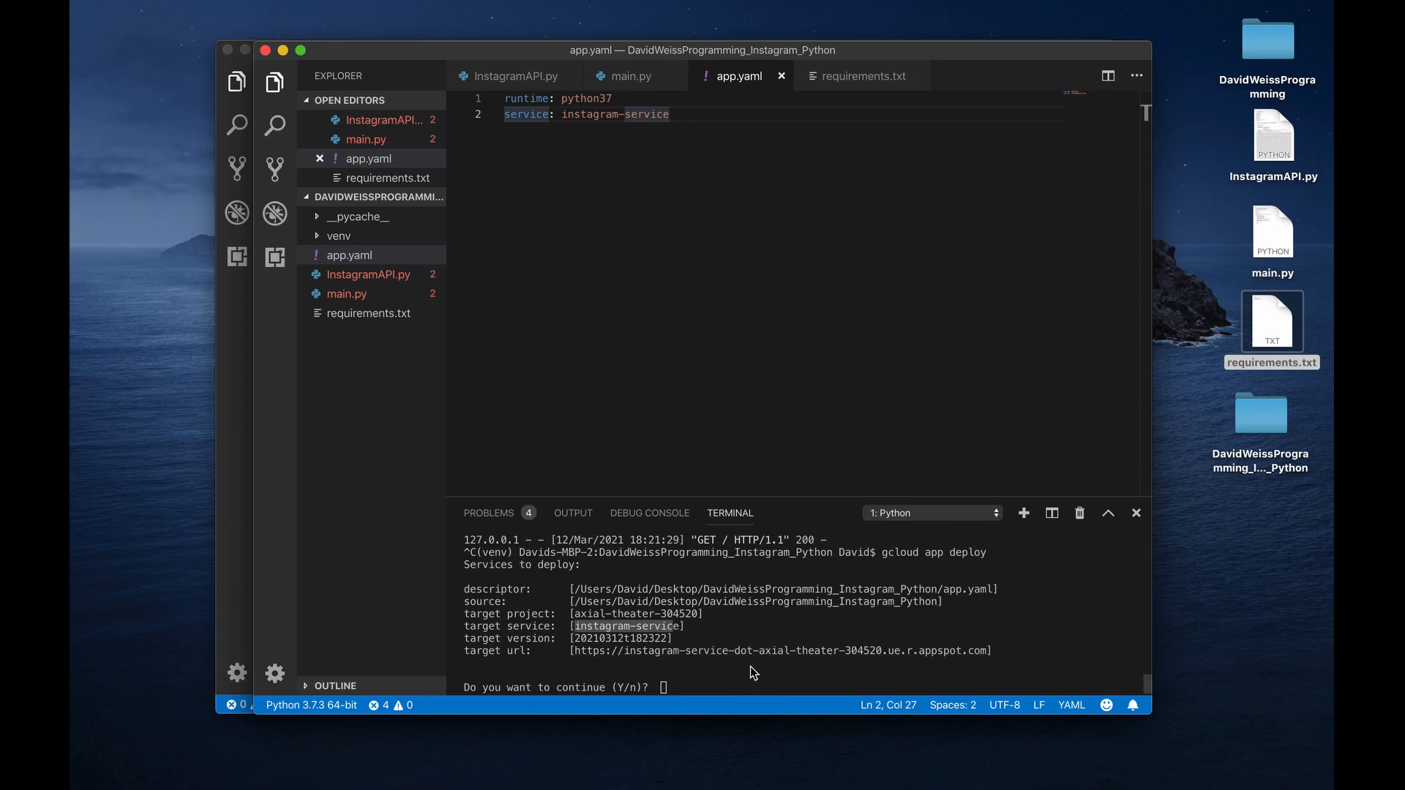
mouse_move(938, 678)
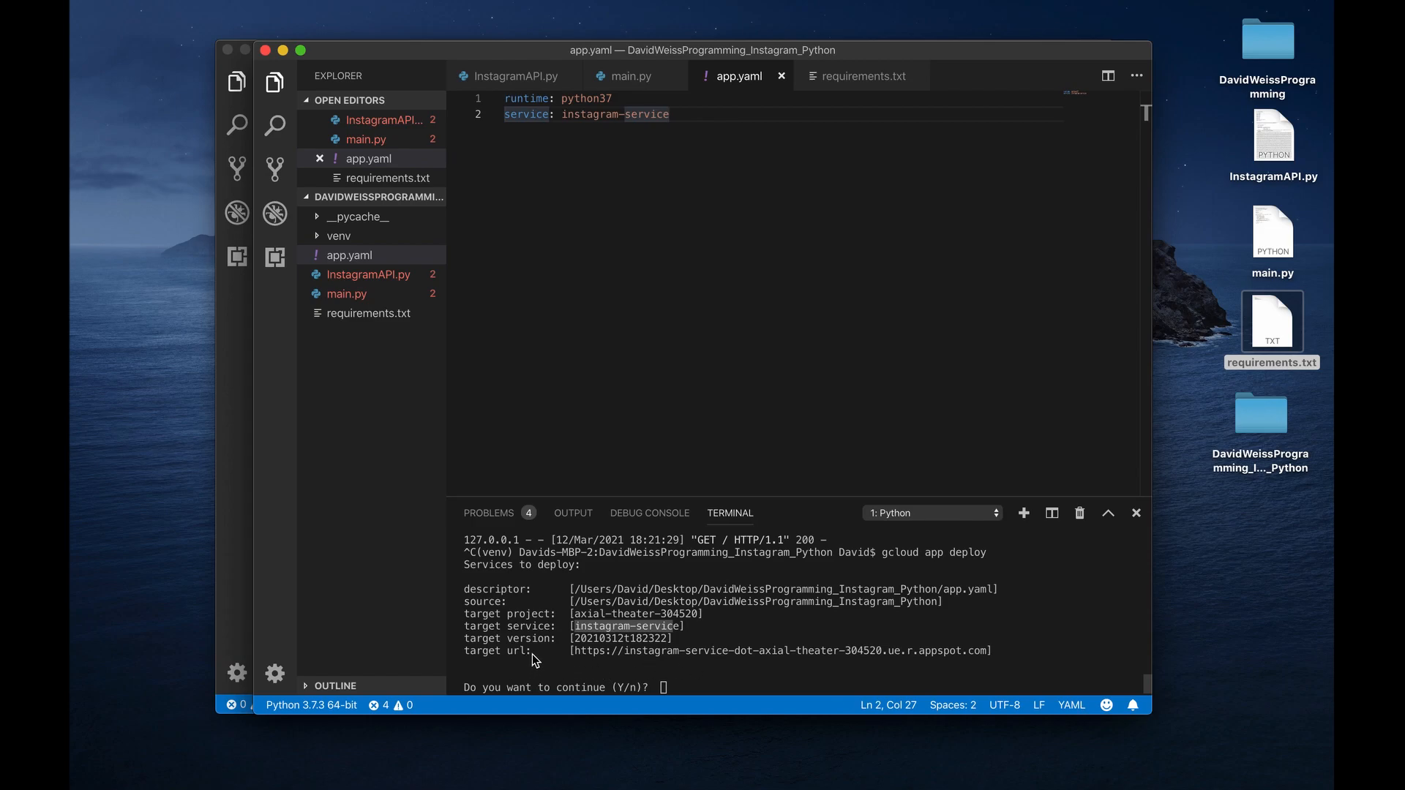
Answer y to deploy instagram-service to its appspot URL.
type("y")
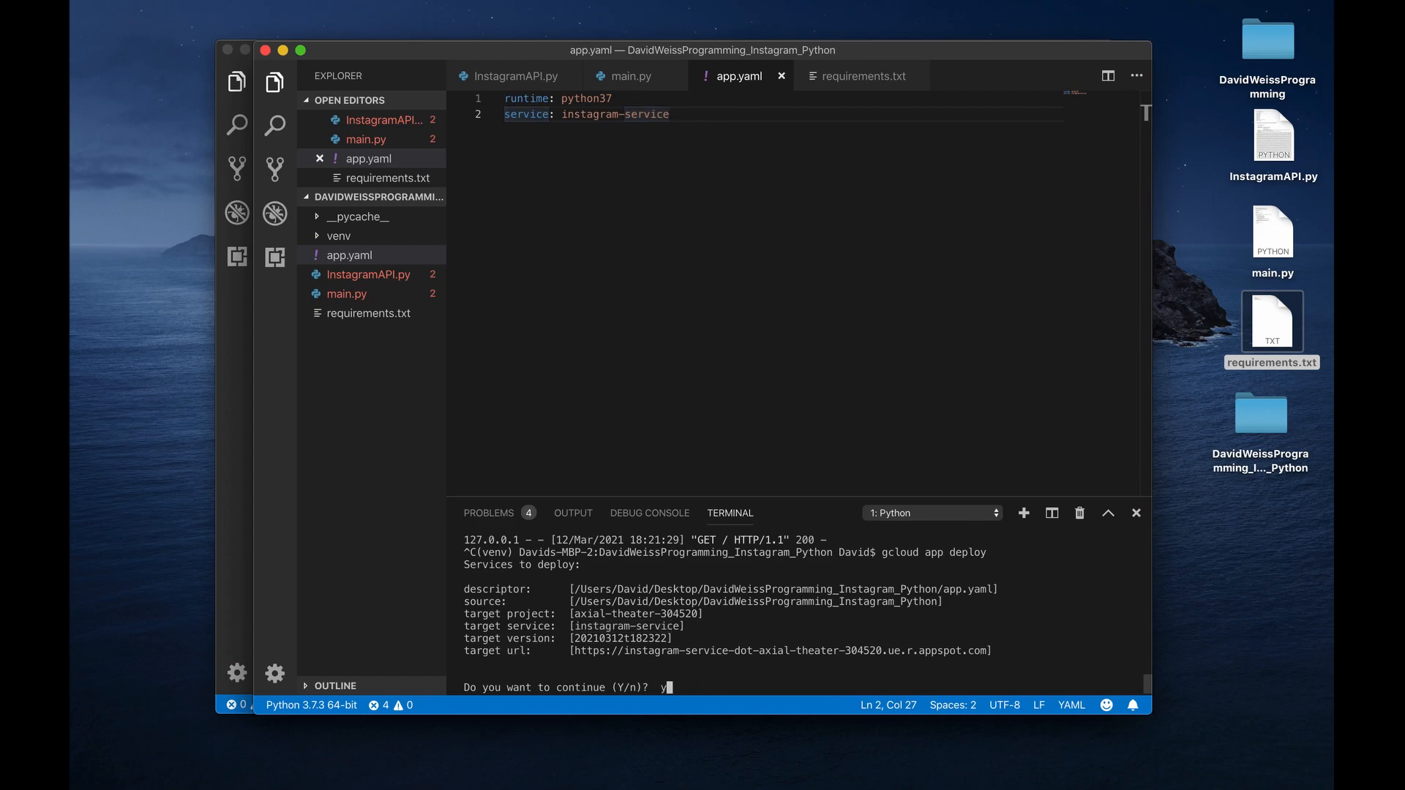
key("enter")
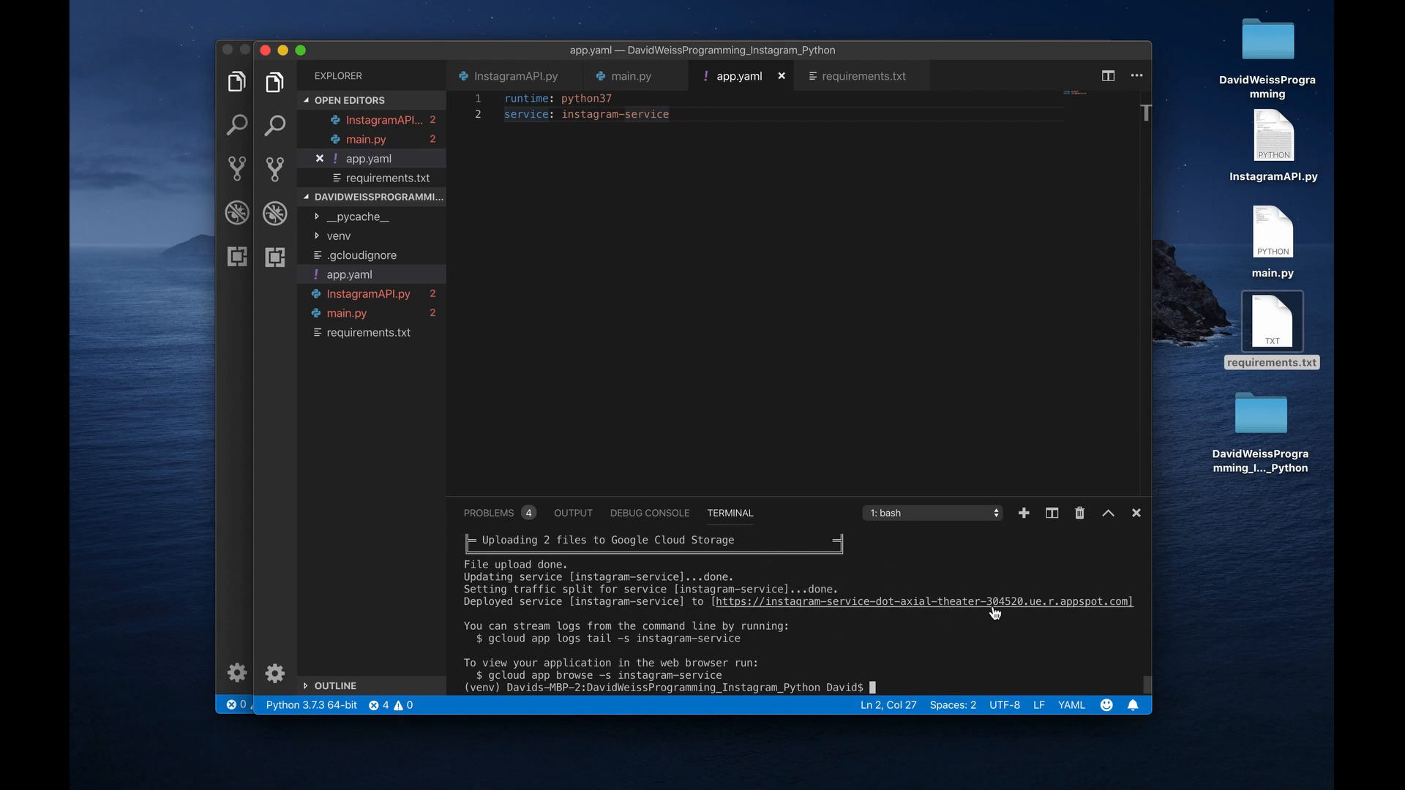
mouse_move(528, 49)
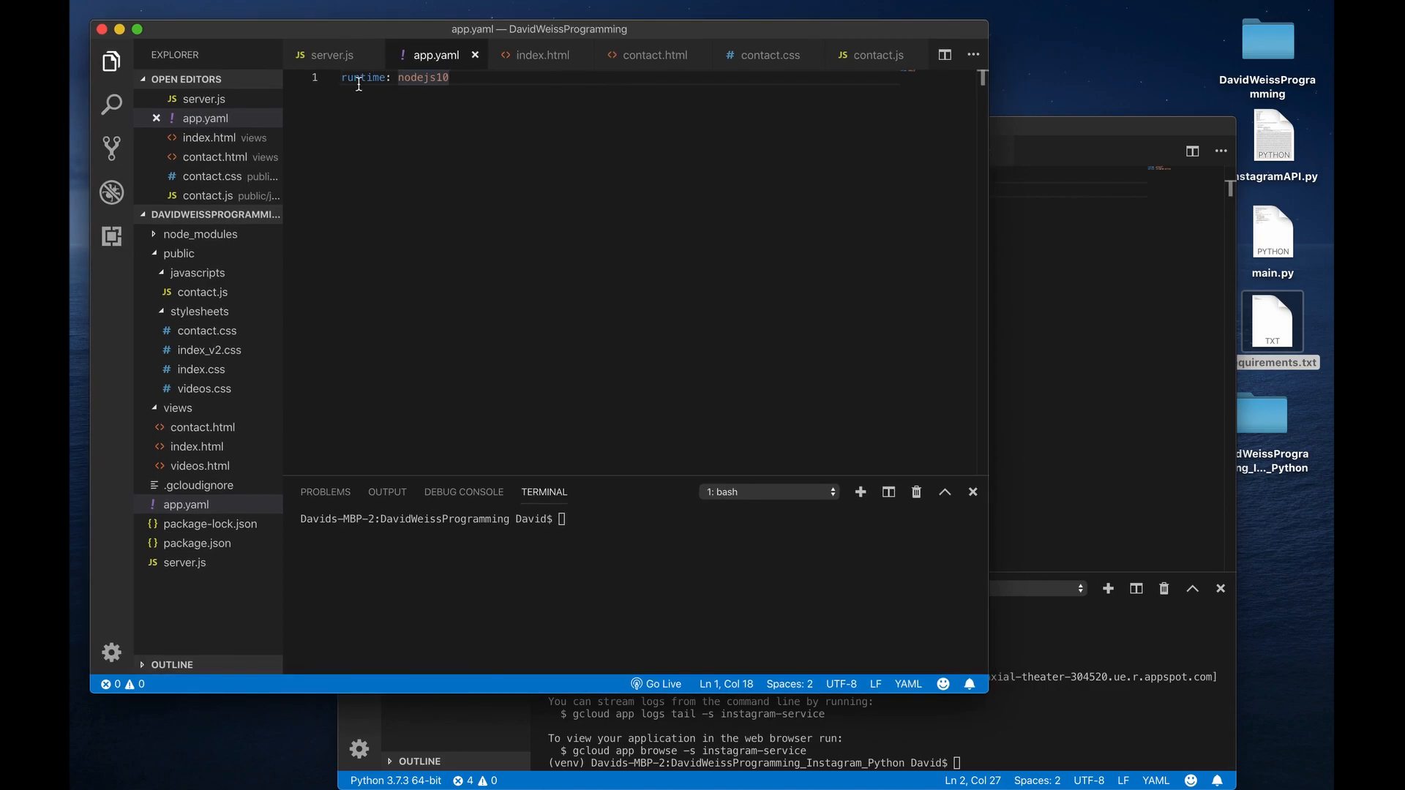
mouse_move(1058, 127)
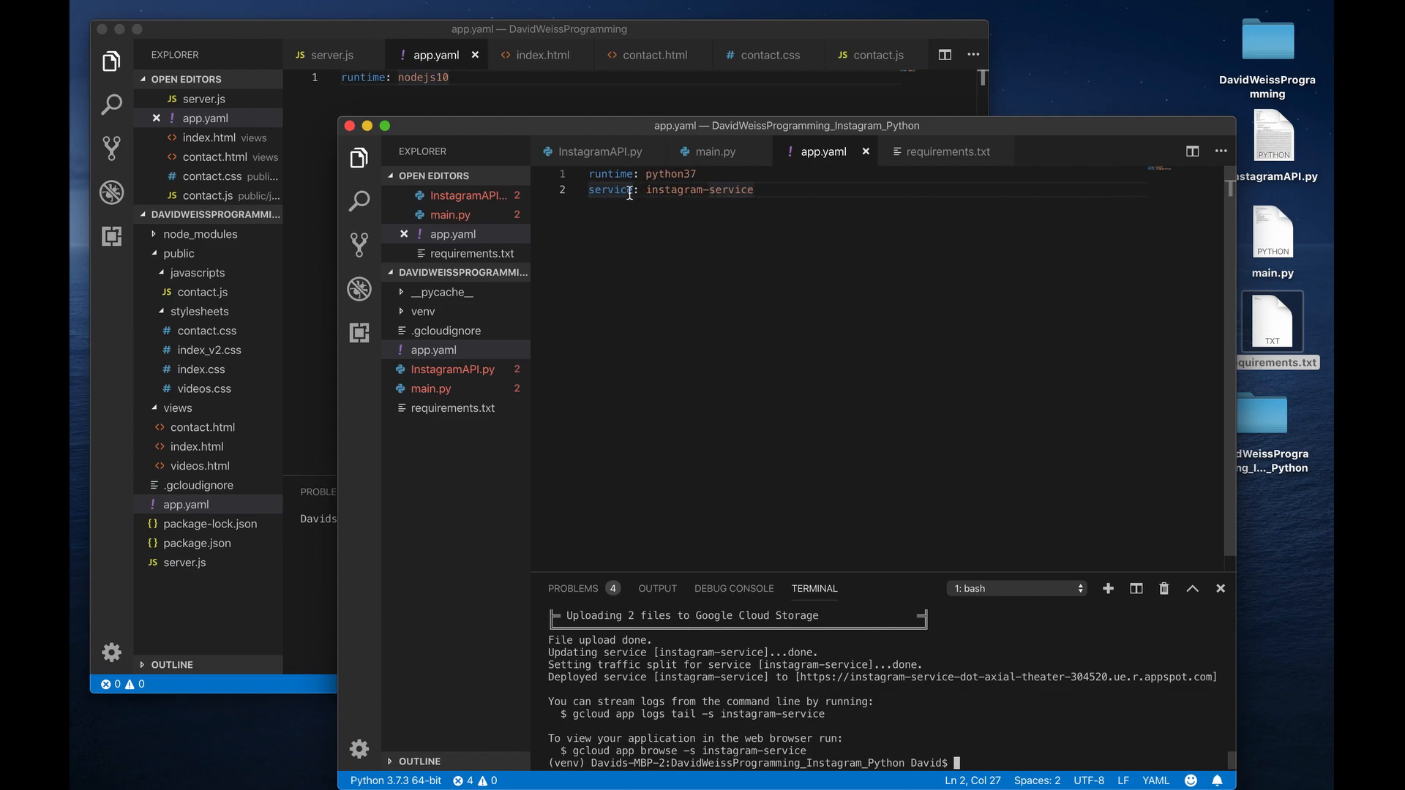
mouse_move(670, 215)
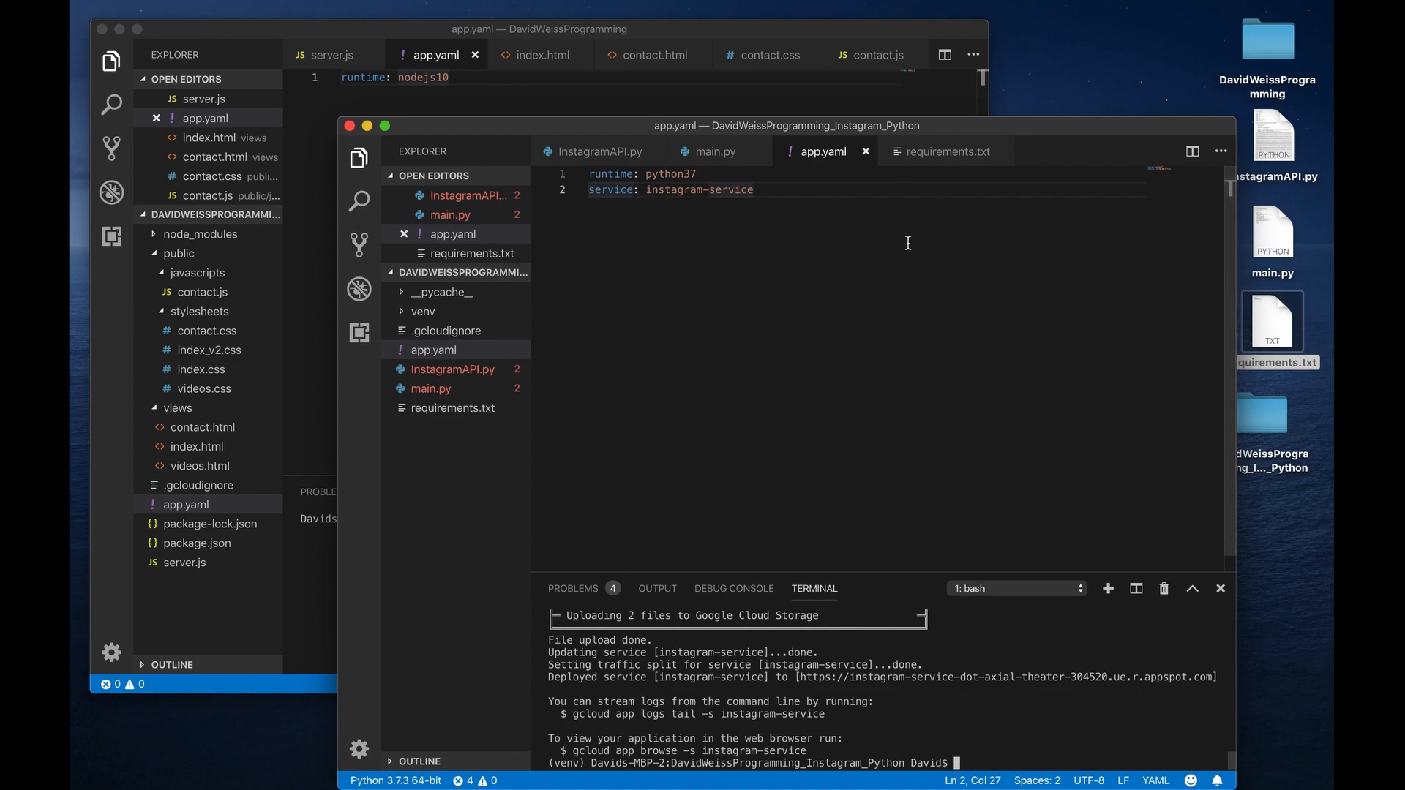
mouse_move(1288, 76)
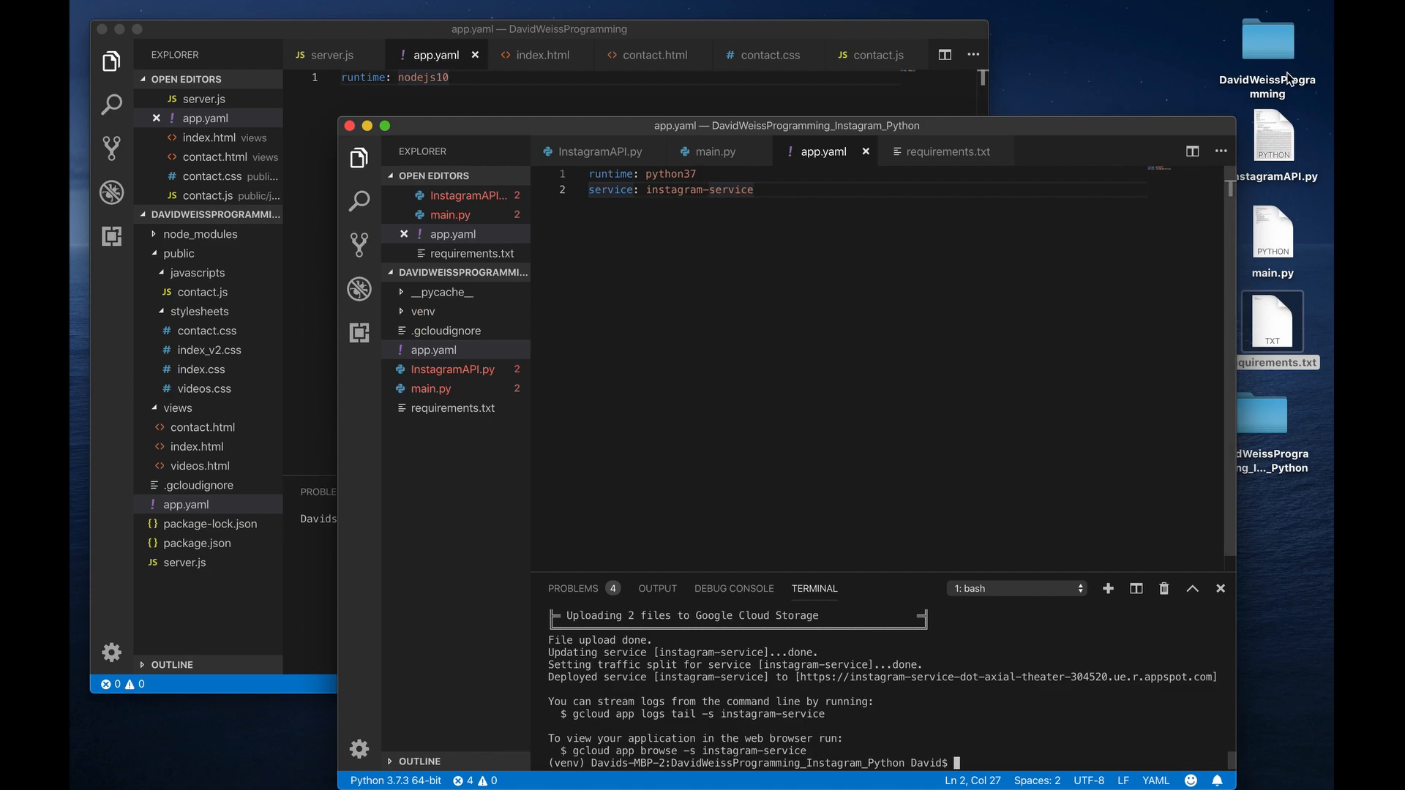
mouse_move(338, 301)
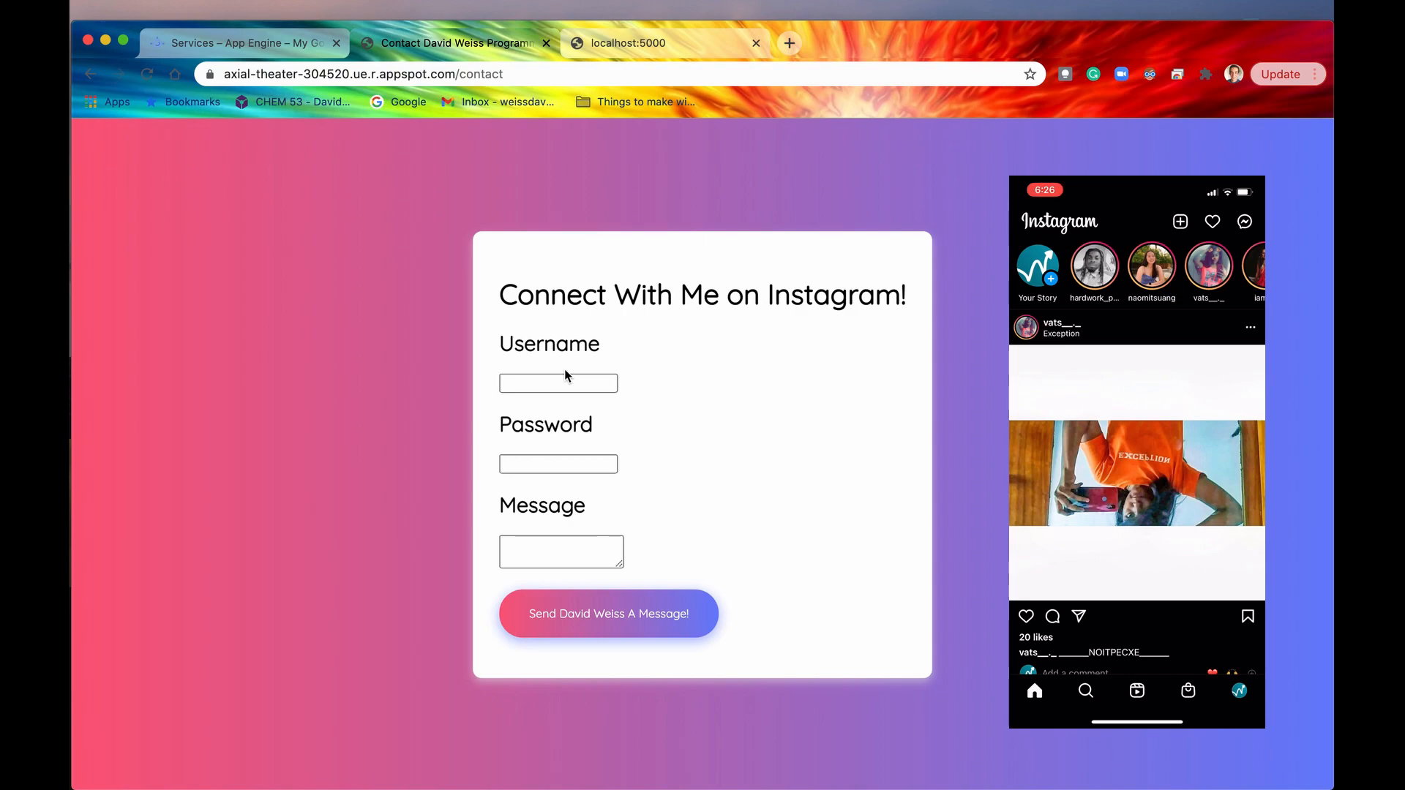
Autofill the saved Instagram username and password into the contact form.
left_click(558, 382)
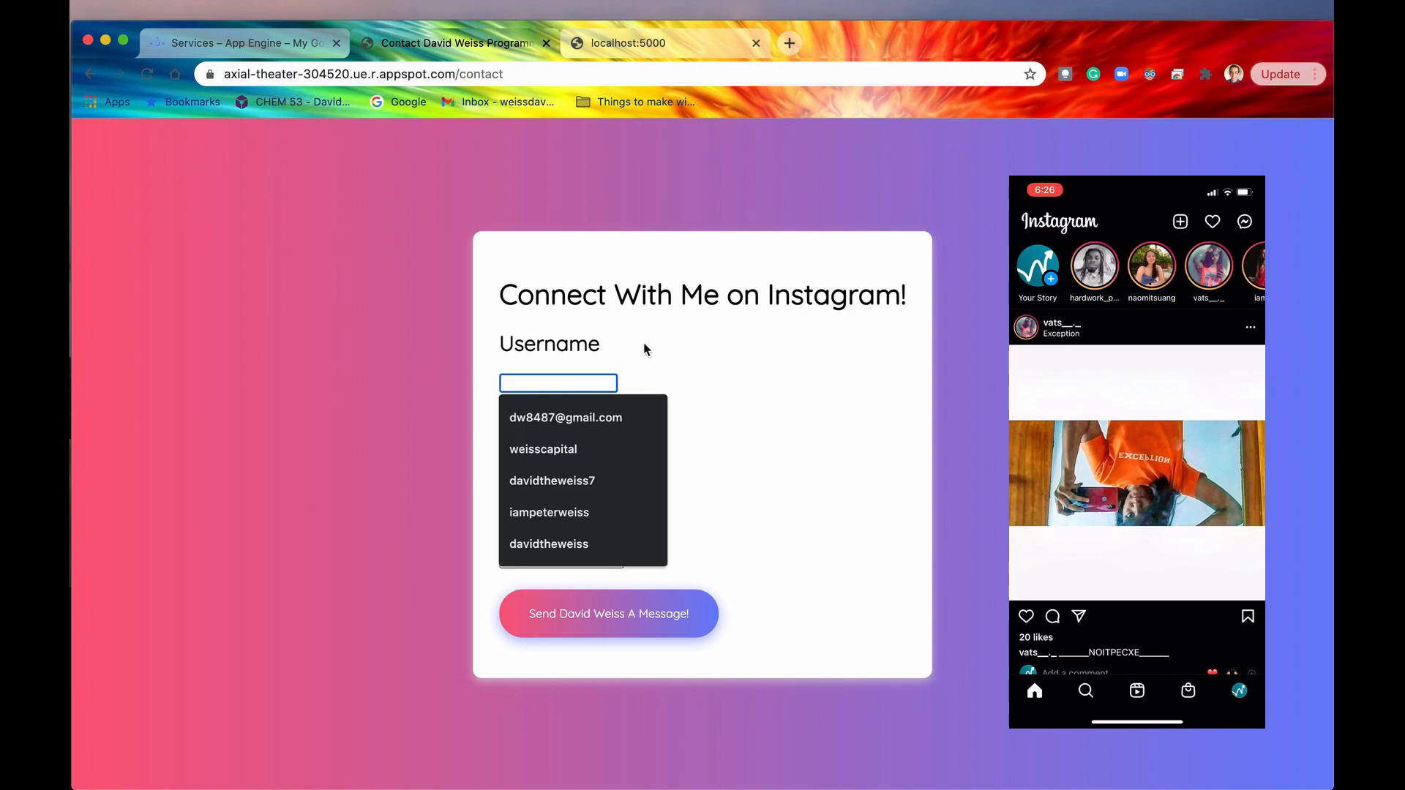
type("davidthew")
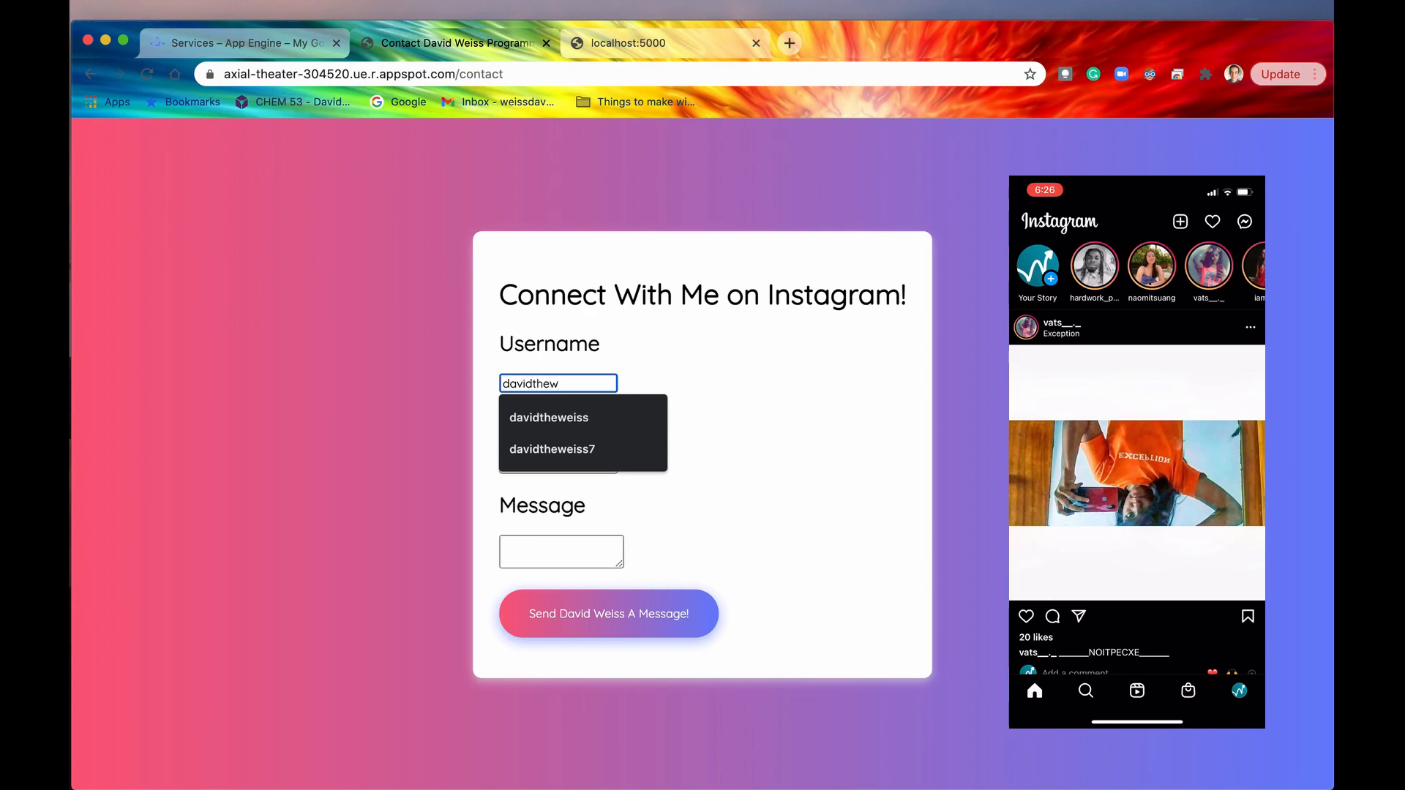
left_click(547, 417)
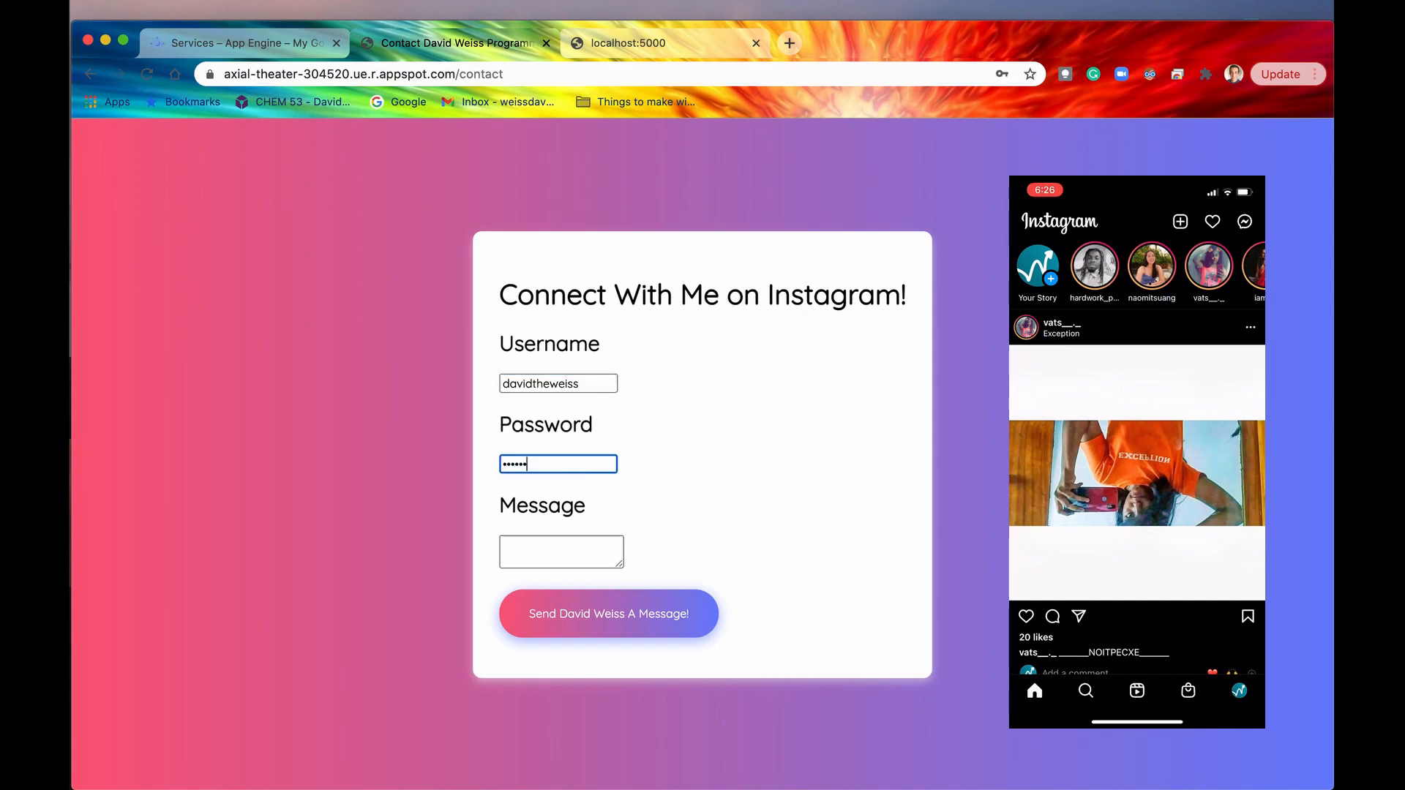
Write the message 'Hello From DavidWeissProgramming.com'.
left_click(562, 551)
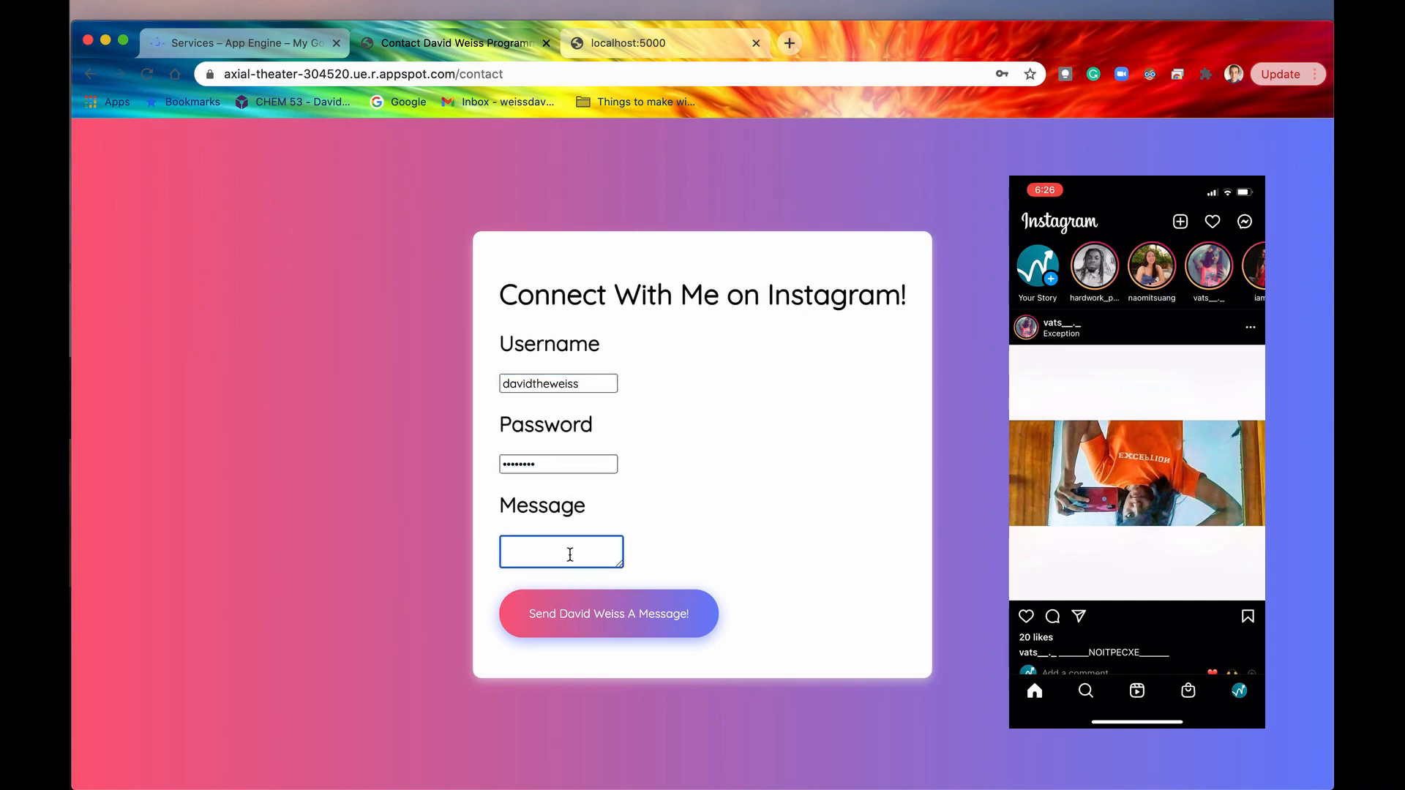
type("Hello")
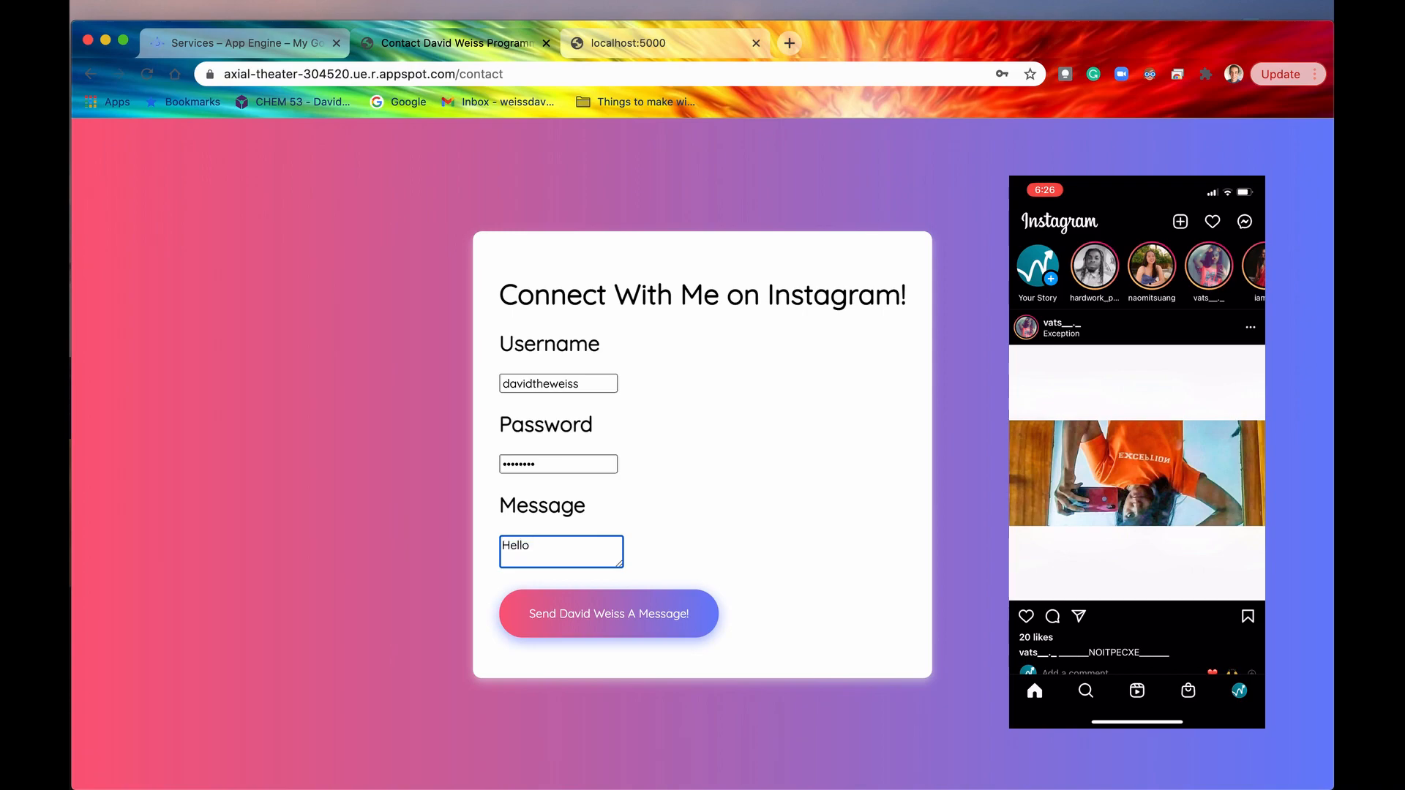
type("From")
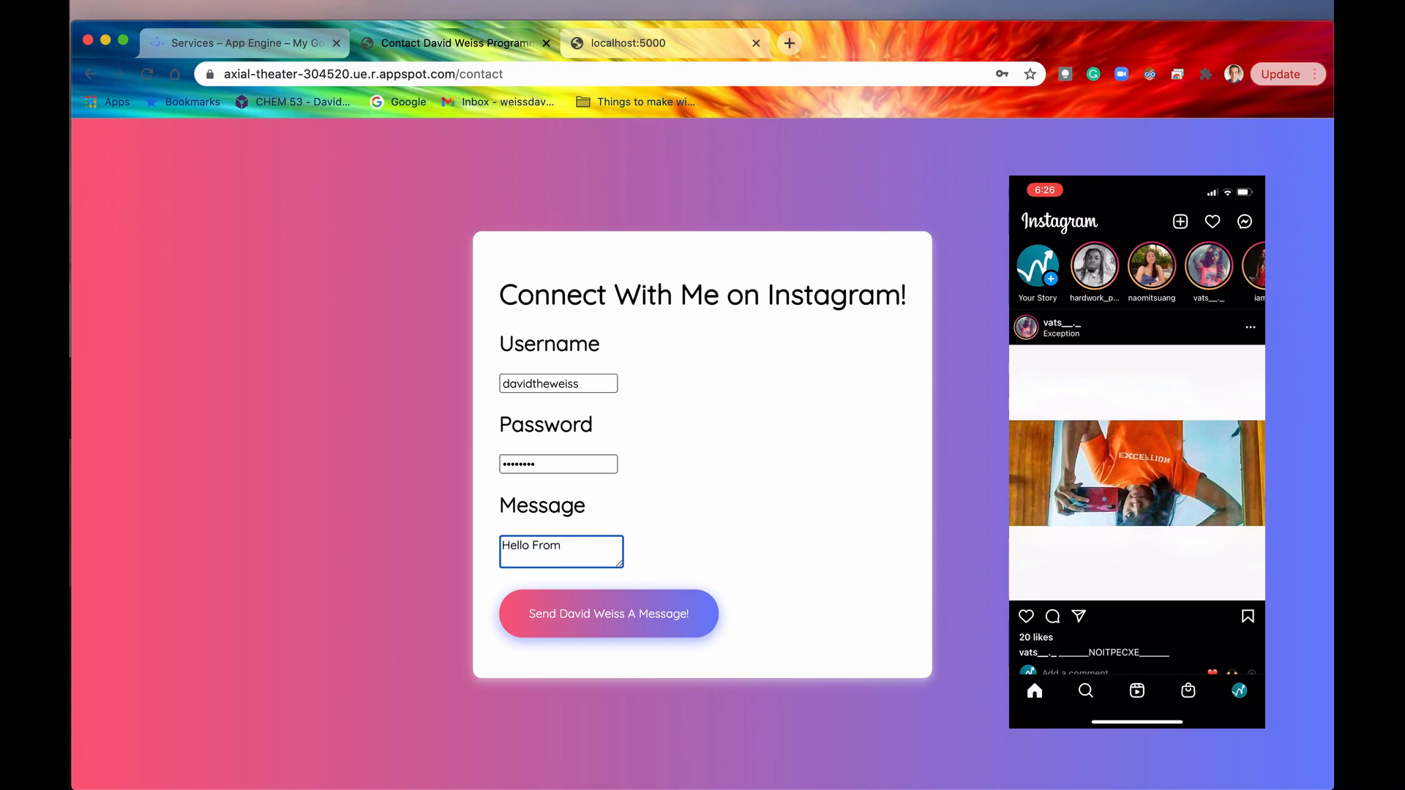
type("DavidWeissProgramm")
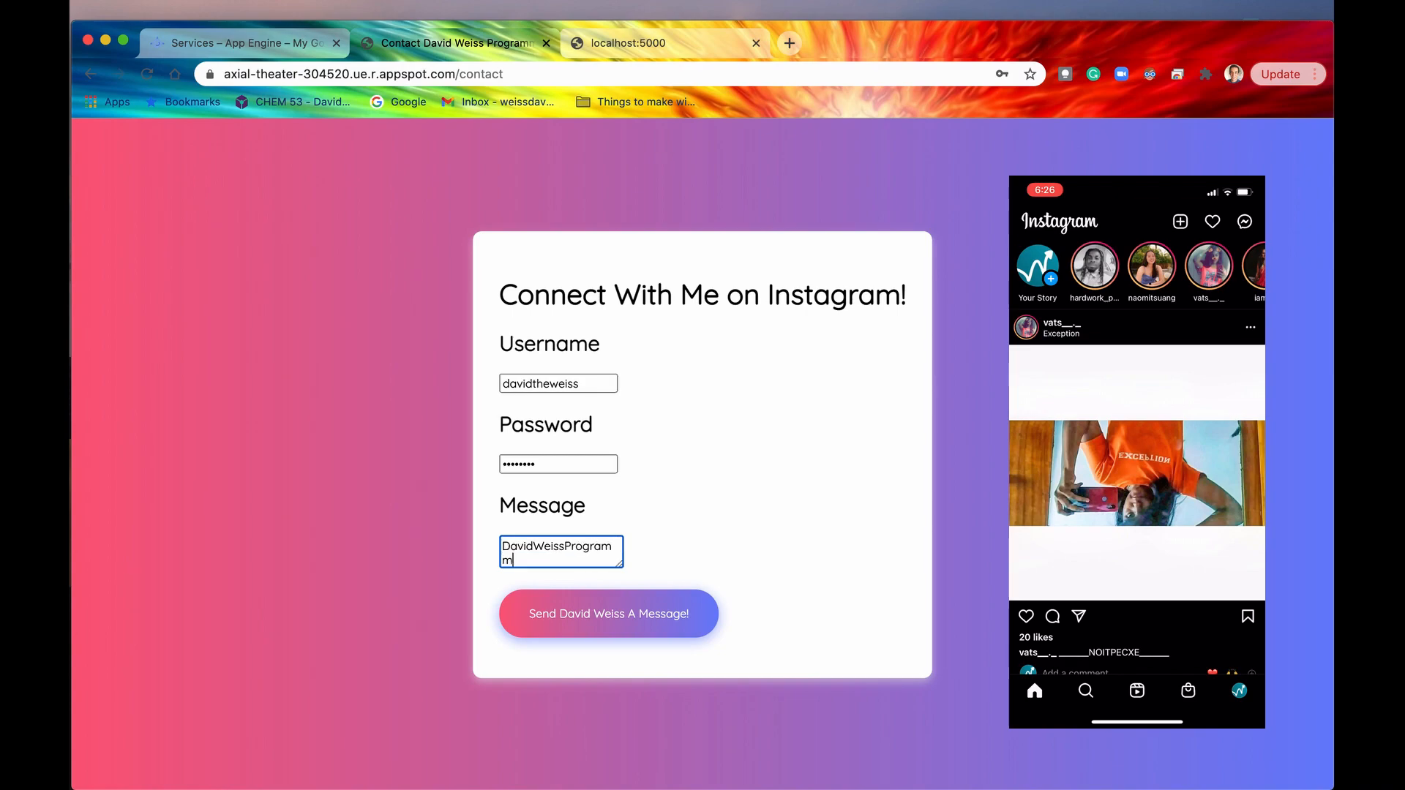
type("ing.com")
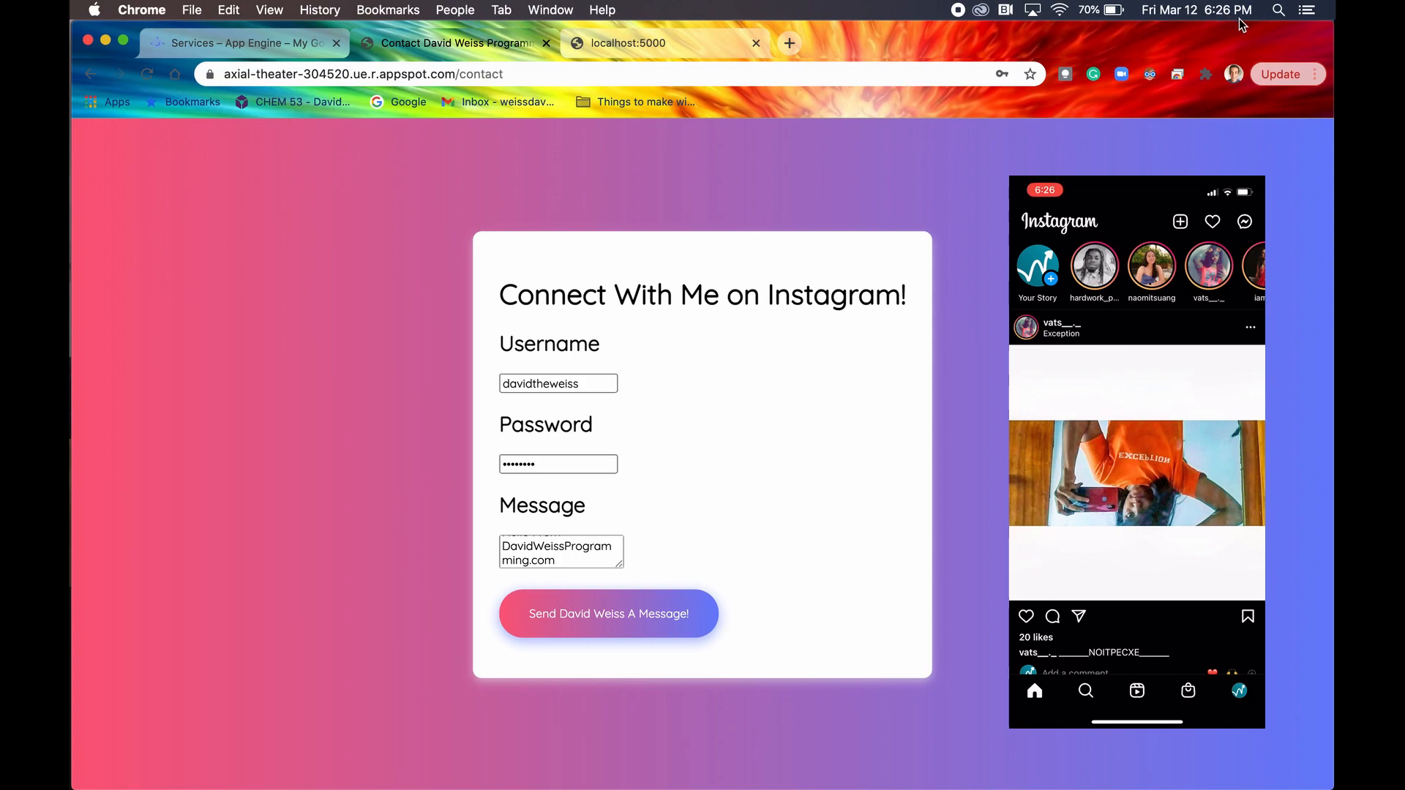
mouse_move(803, 442)
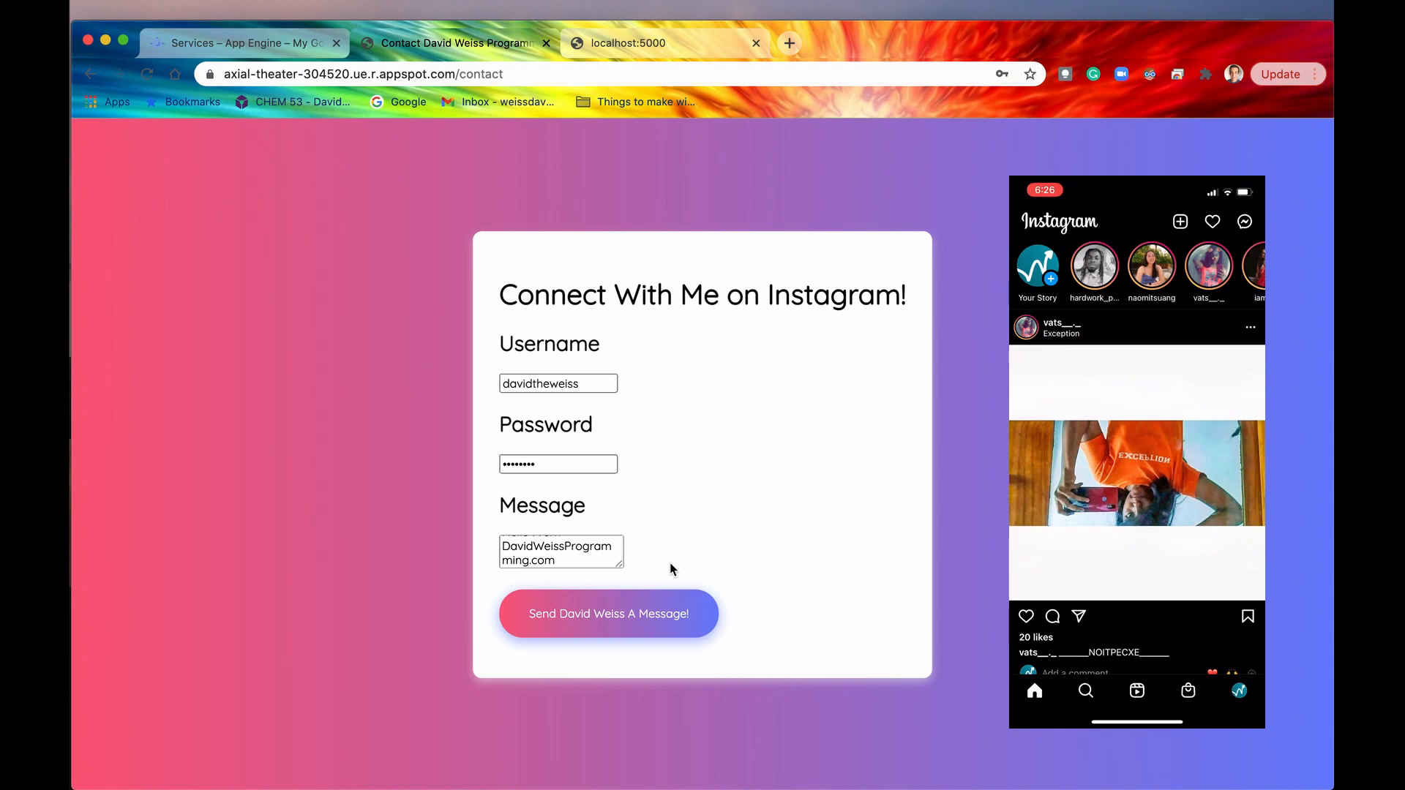
Send the form message and return to the App Engine Services tab.
left_click(608, 613)
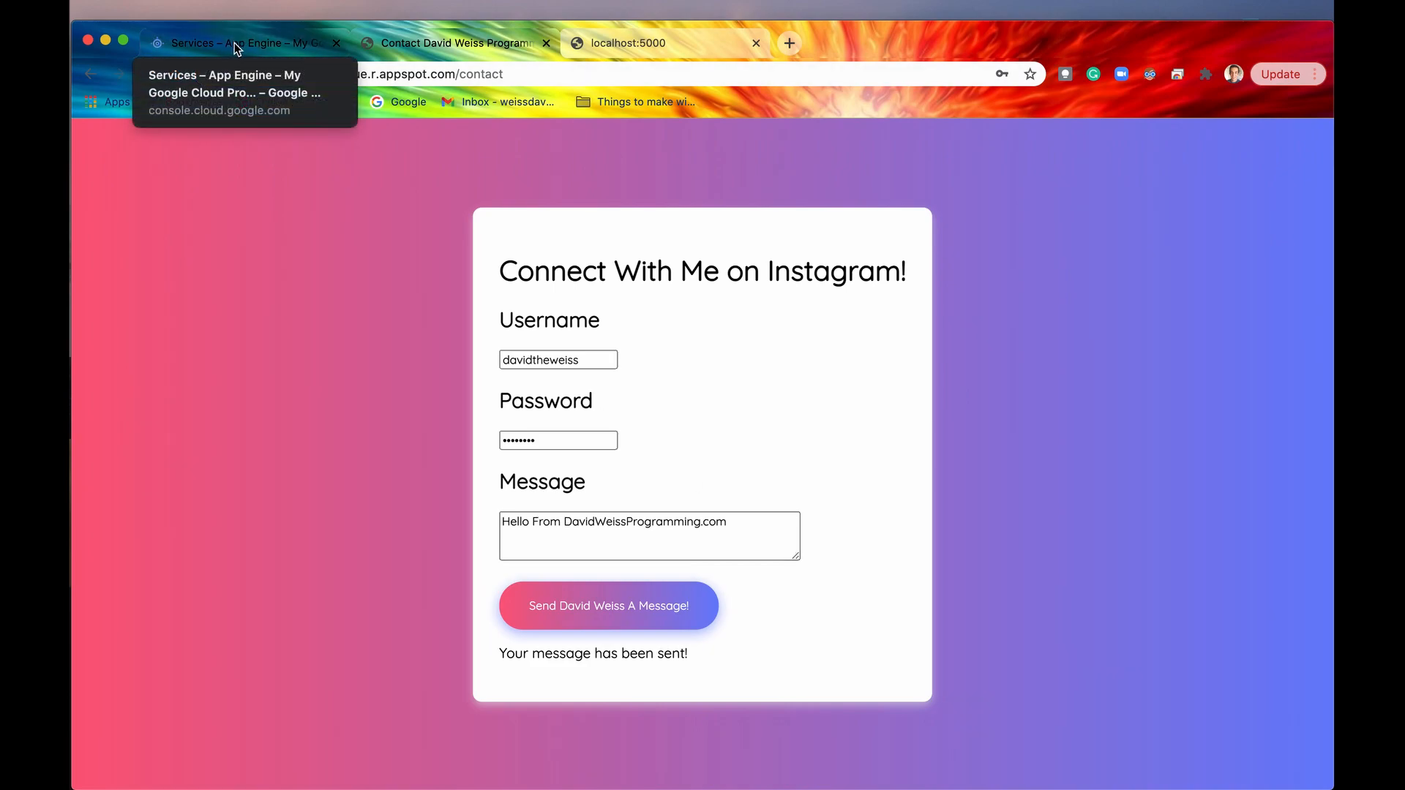
left_click(242, 43)
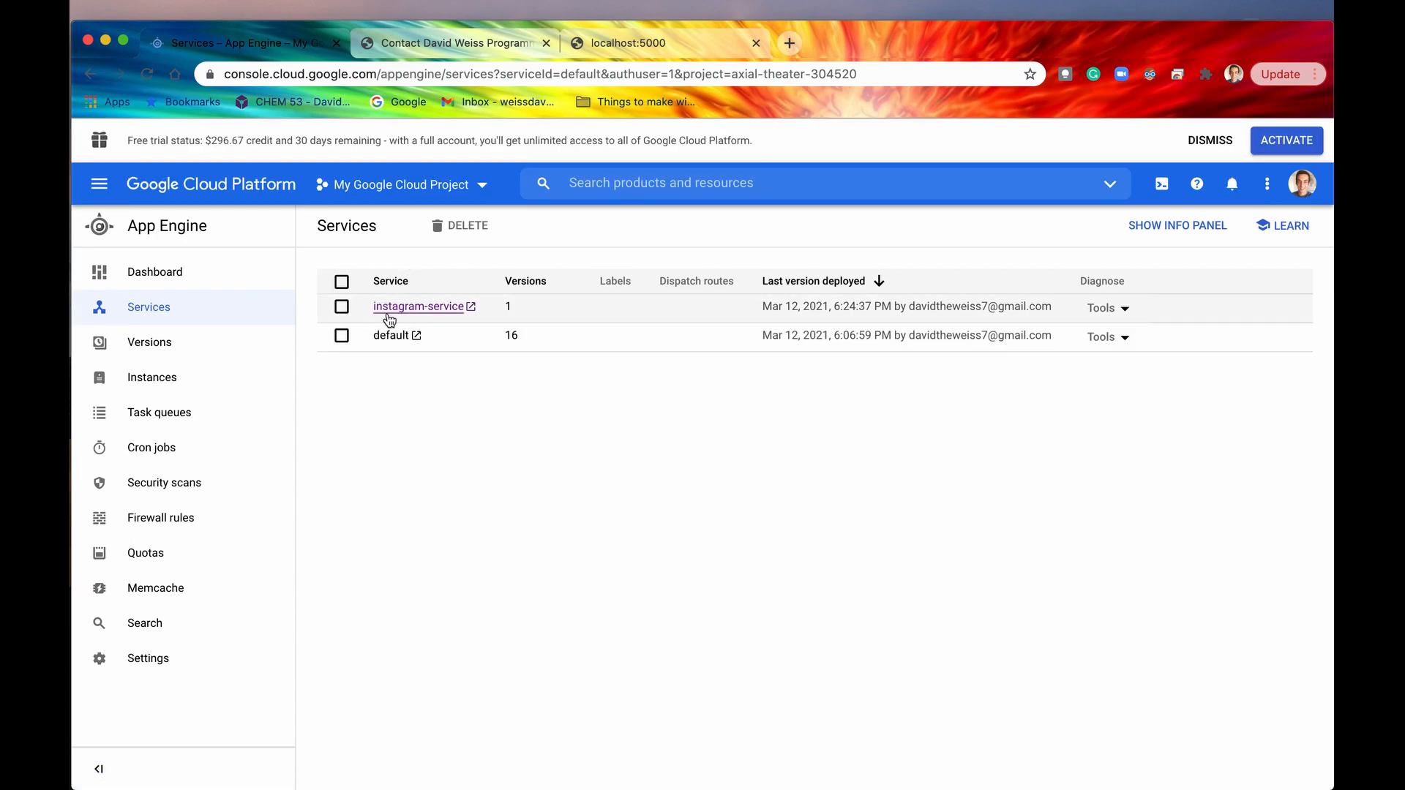
mouse_move(556, 339)
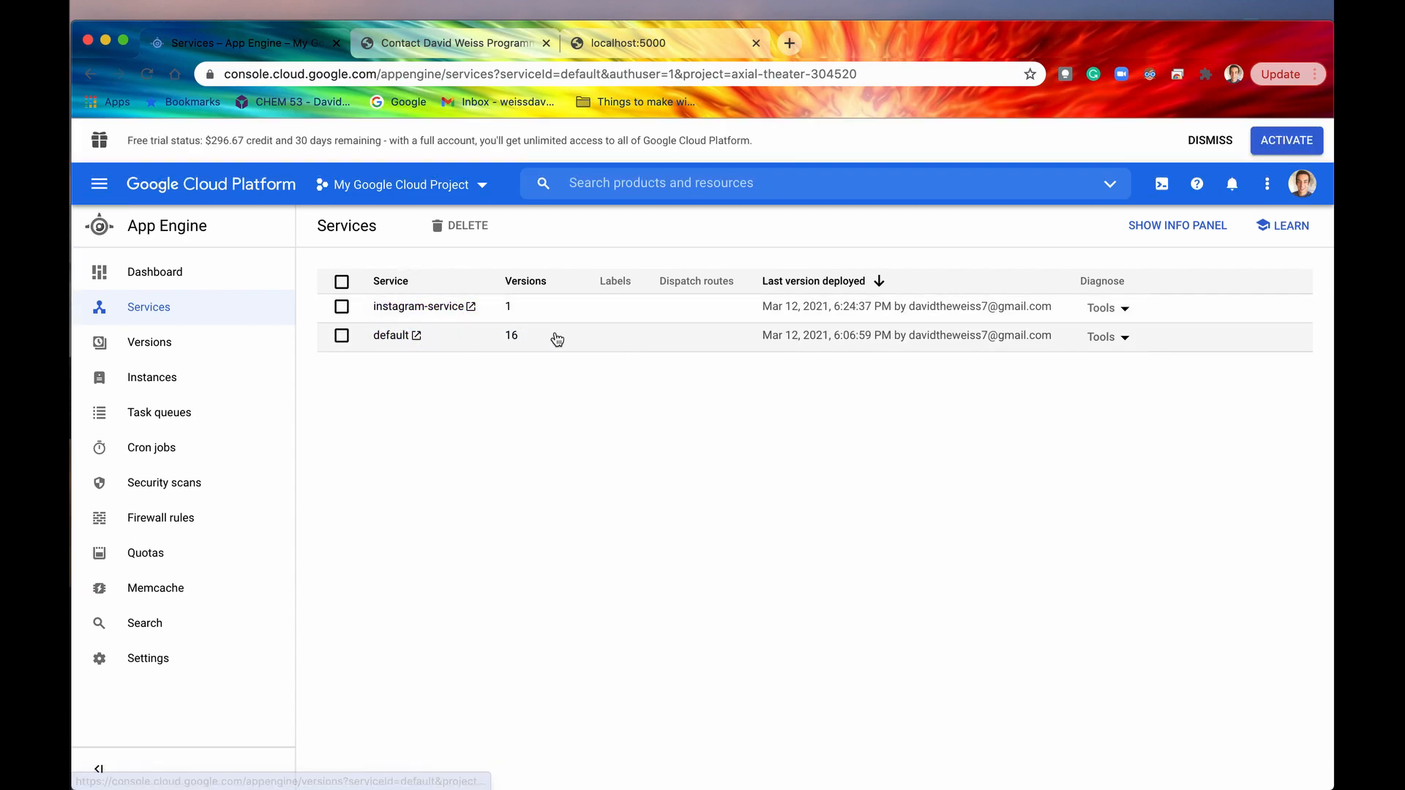
Open the App Engine Dashboard and view the Service list containing instagram-service.
left_click(155, 271)
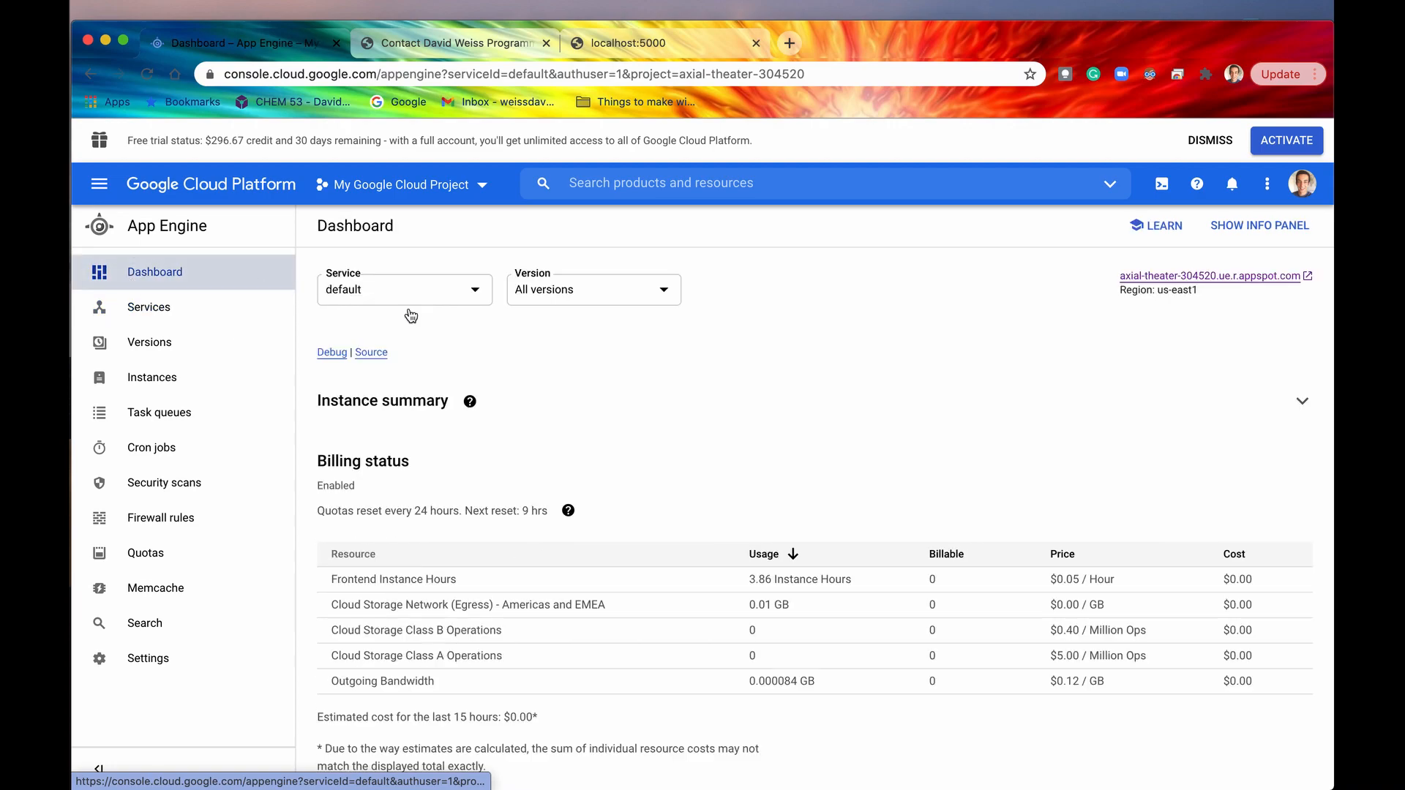
left_click(403, 290)
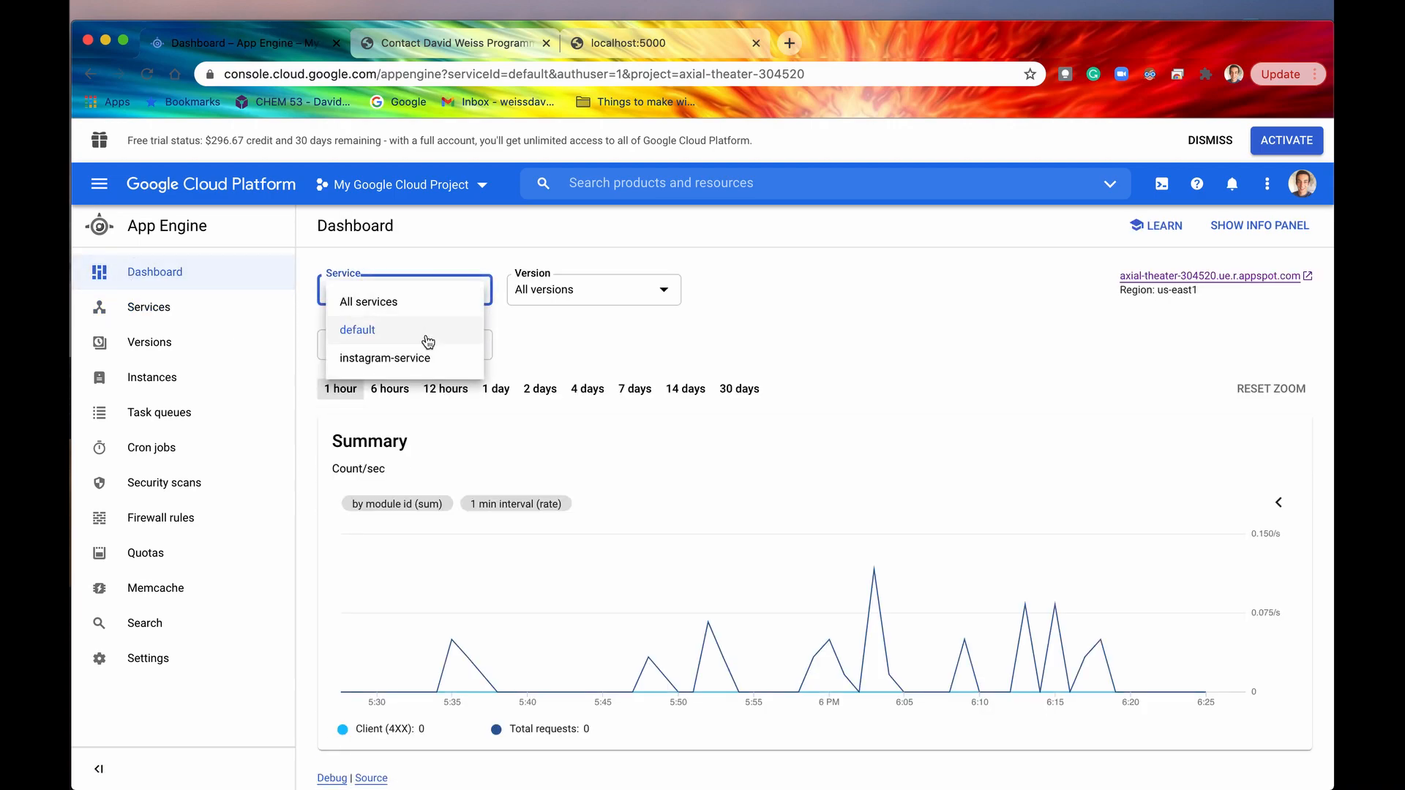
mouse_move(435, 260)
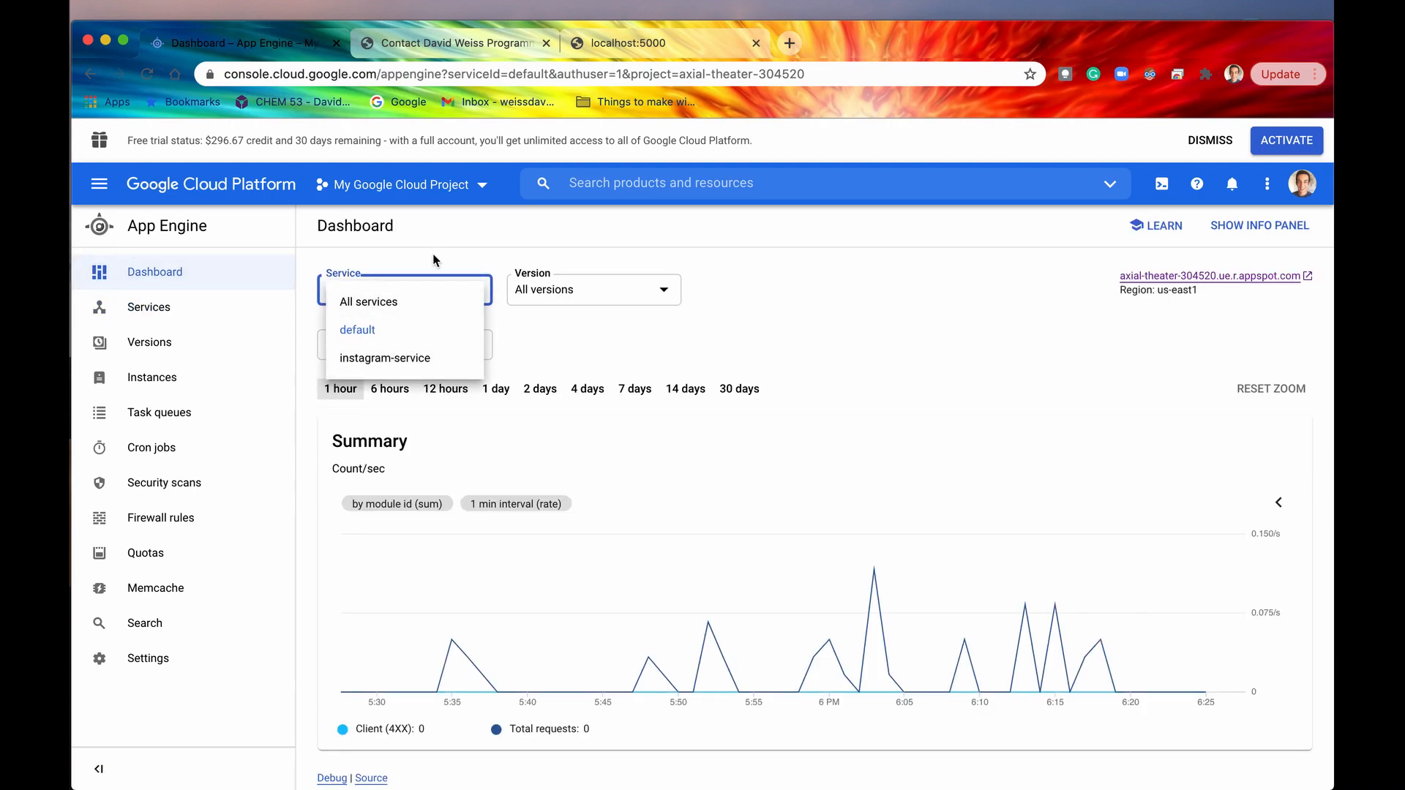
left_click(358, 330)
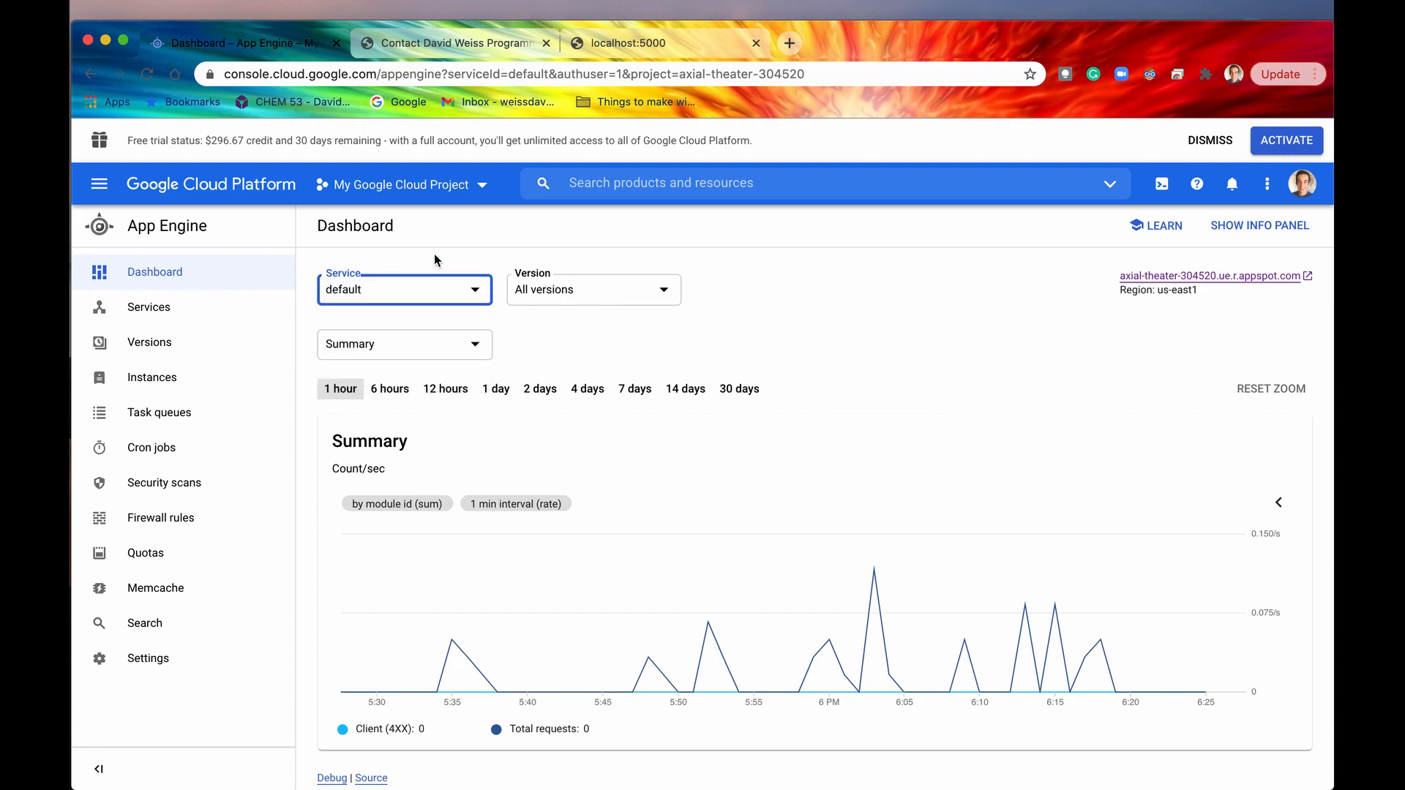